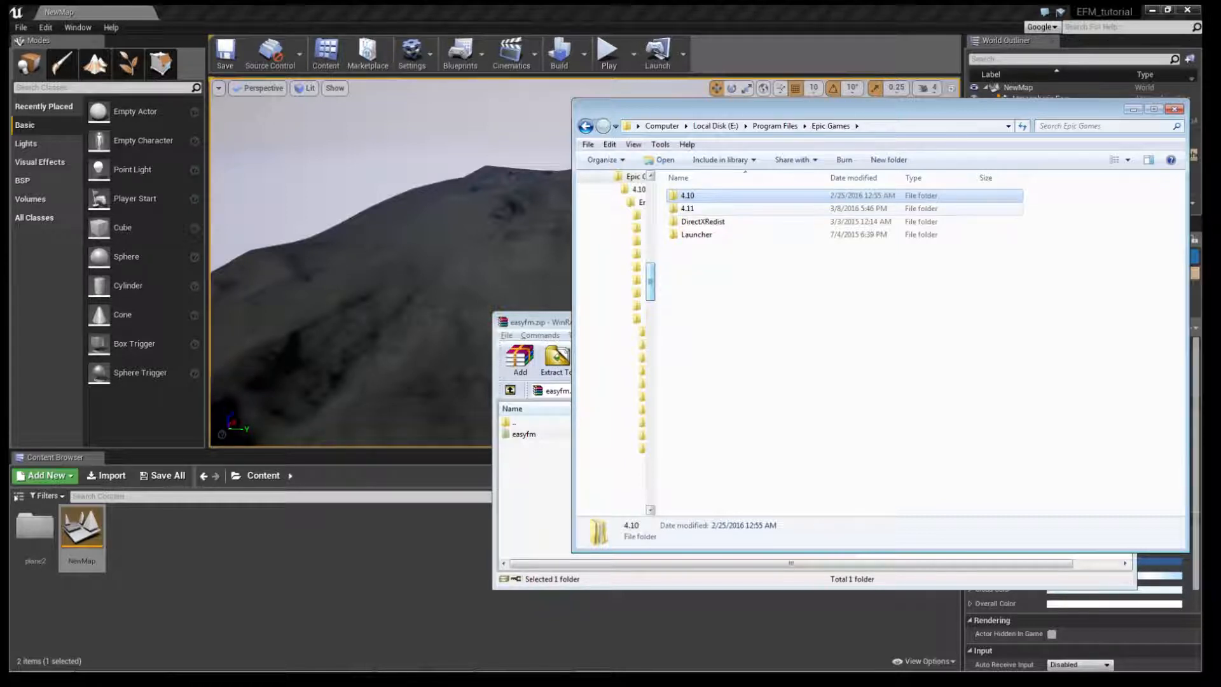
- Copy the easyfm folder into Epic Games\4.10\Engine\Plugins\Runtime and confirm the merge
{"action": "left_click", "coordinate": [688, 208]}
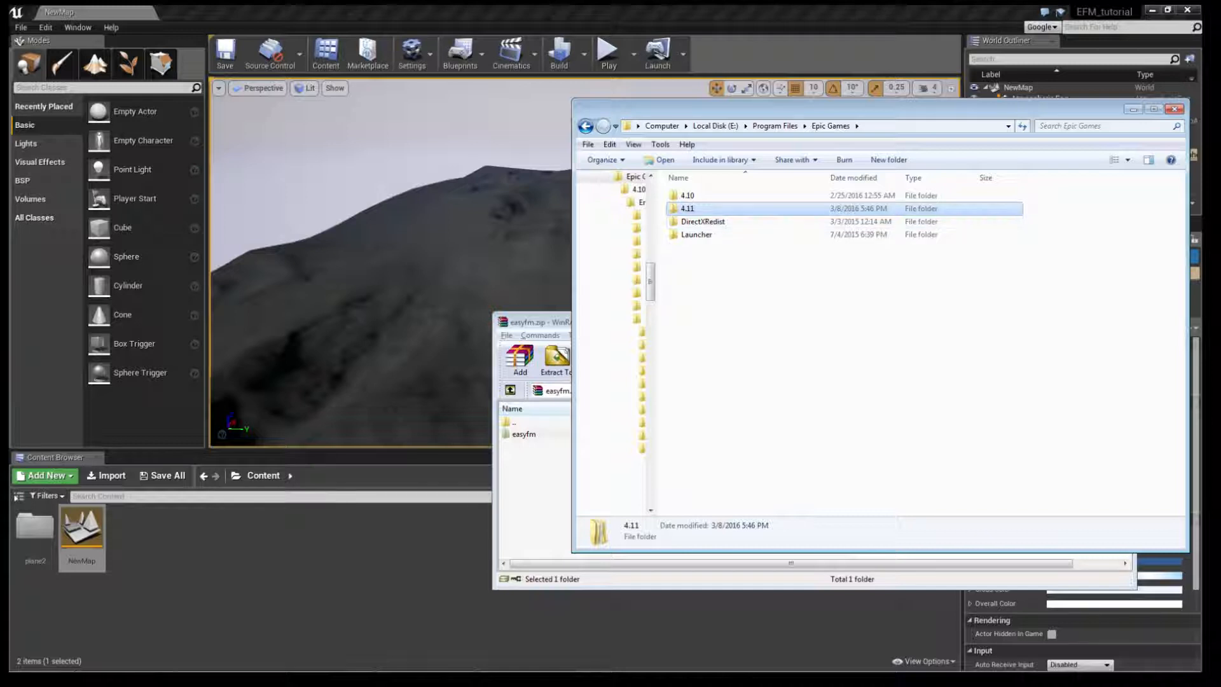
{"action": "left_click", "coordinate": [687, 195]}
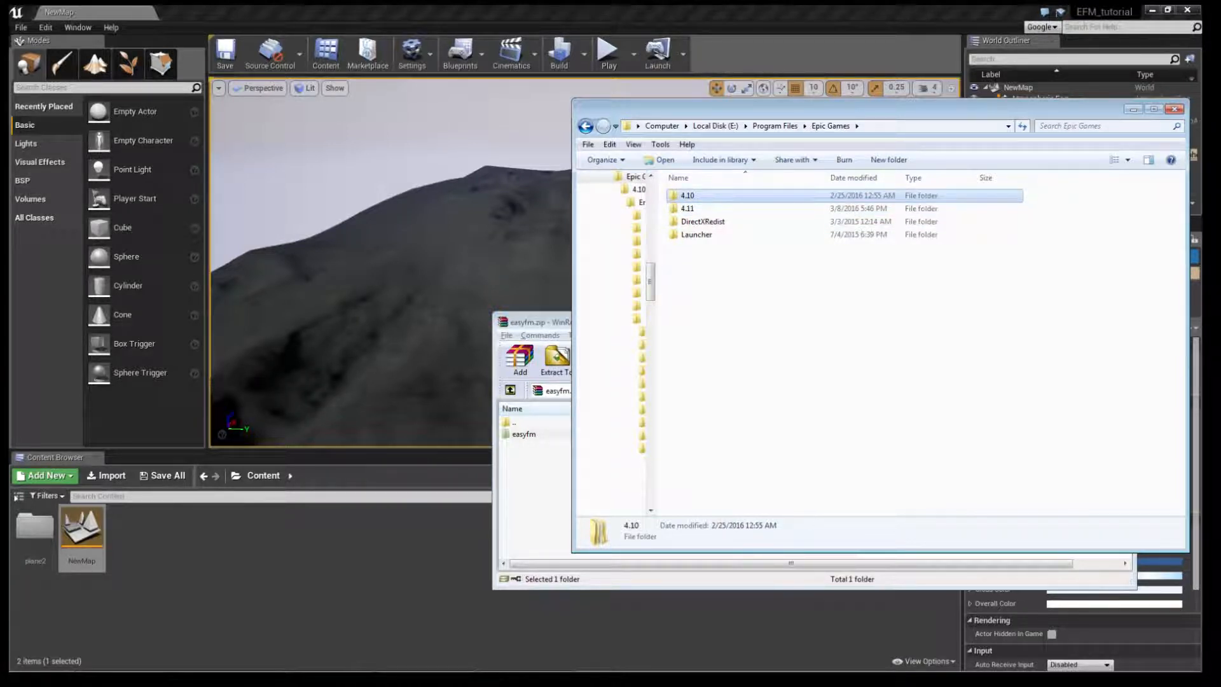
{"action": "double_click", "coordinate": [687, 195]}
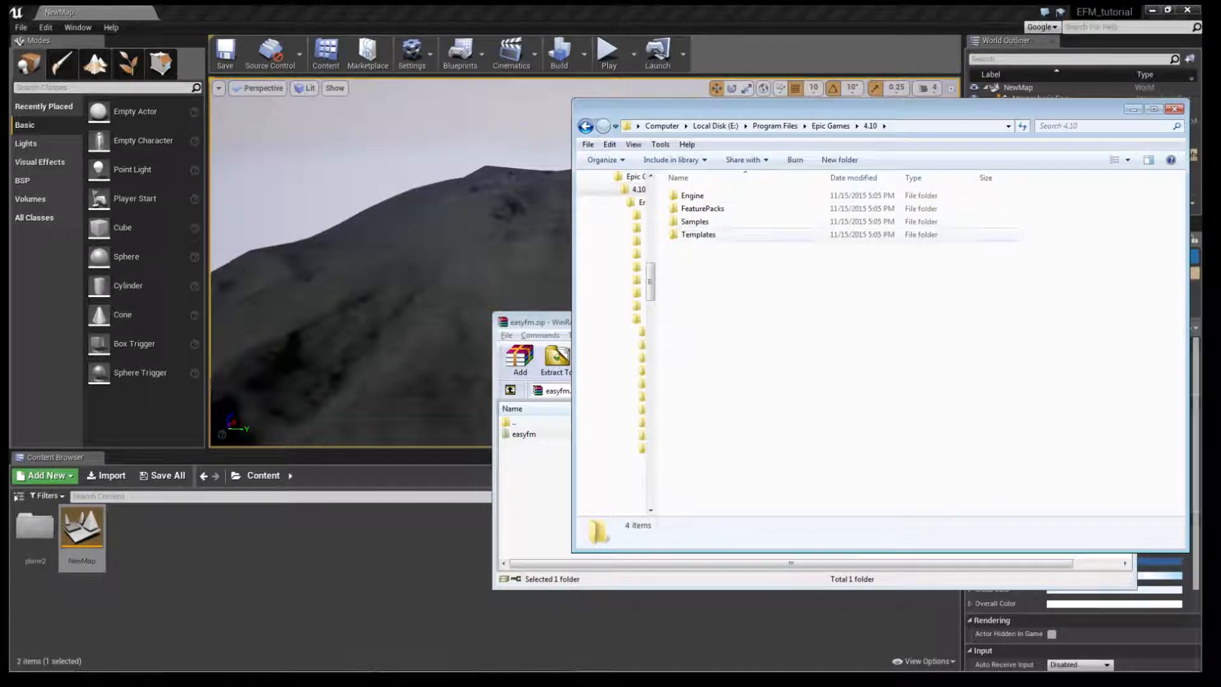
{"action": "double_click", "coordinate": [691, 195]}
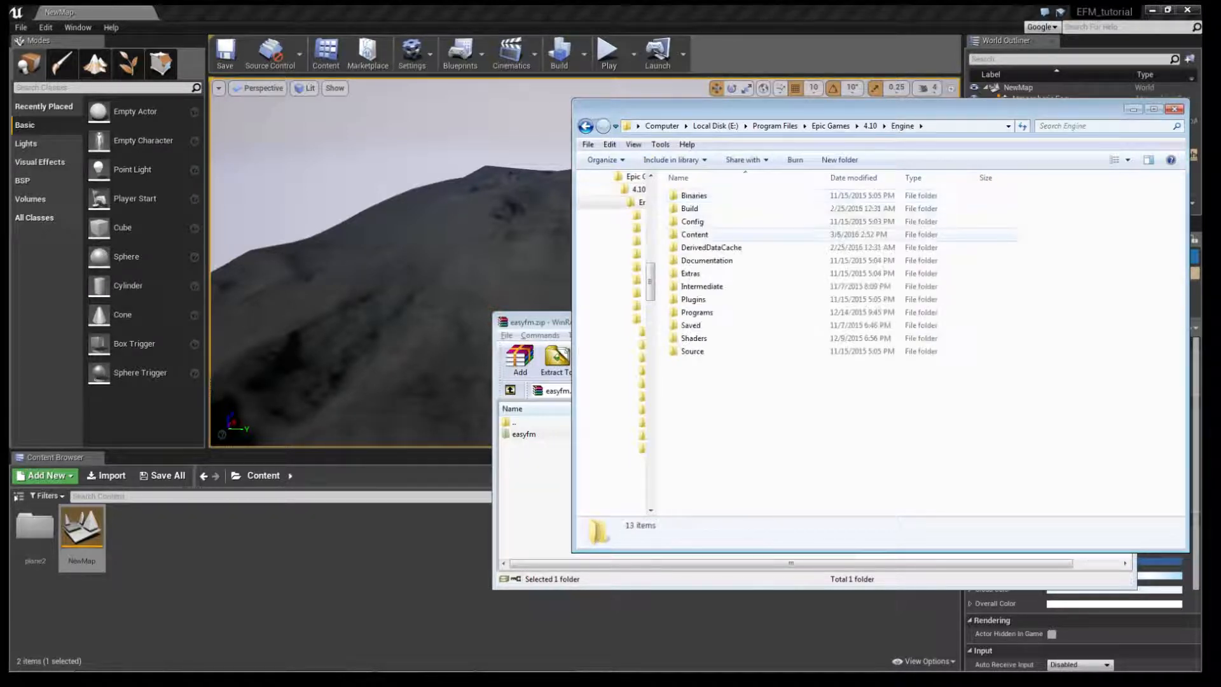
{"action": "double_click", "coordinate": [694, 299]}
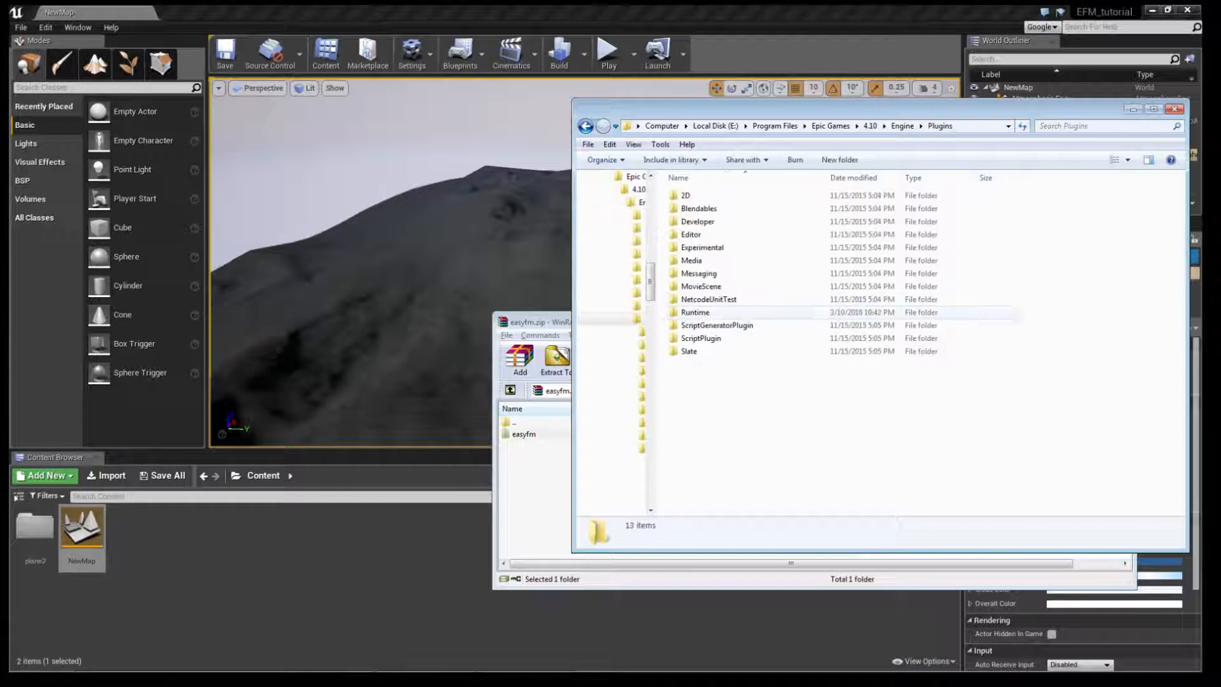
{"action": "double_click", "coordinate": [695, 313]}
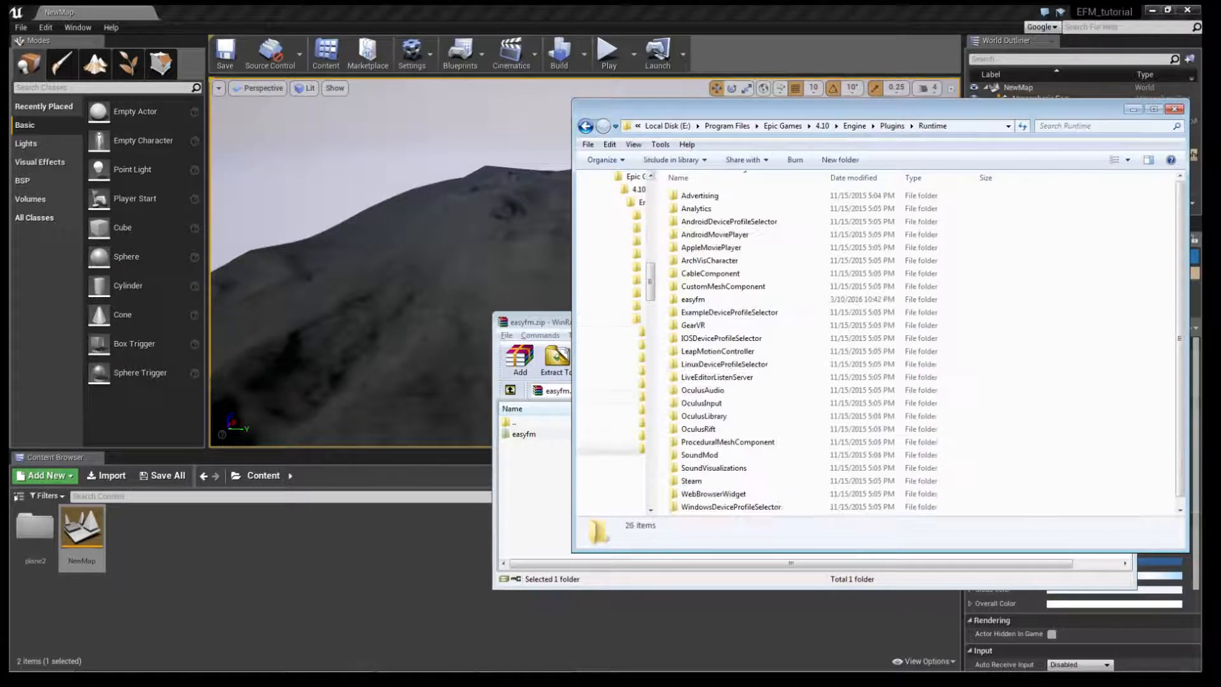
{"action": "left_click", "coordinate": [556, 361]}
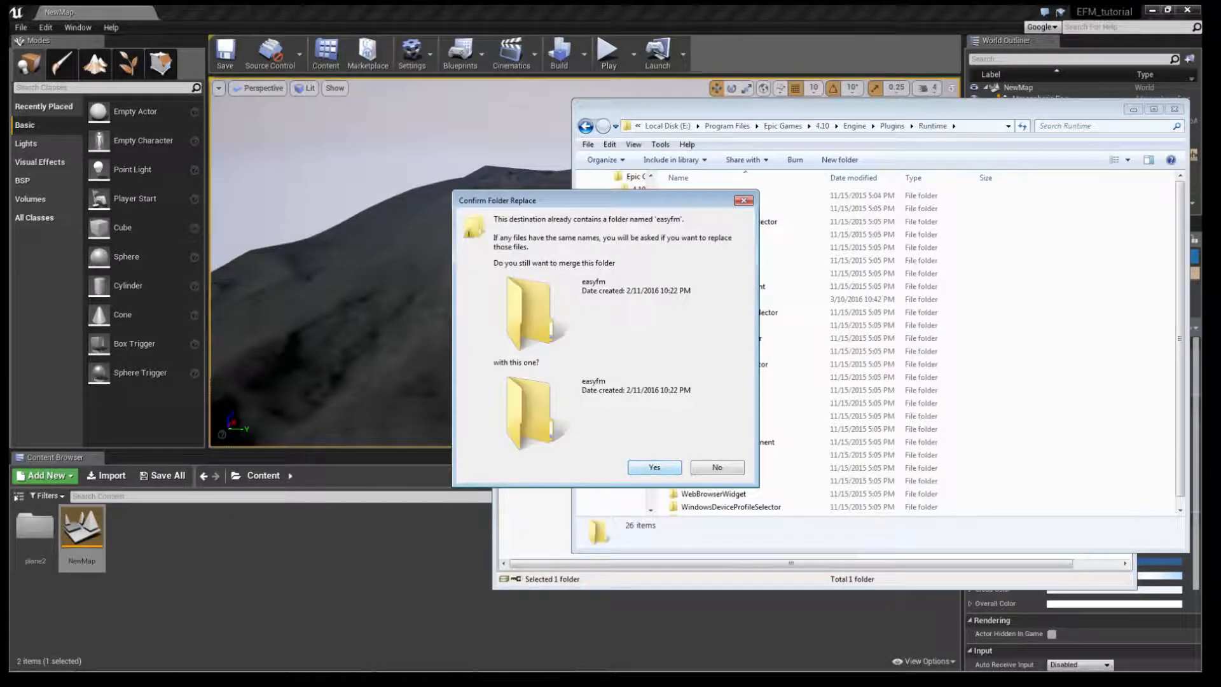
{"action": "left_click", "coordinate": [653, 466]}
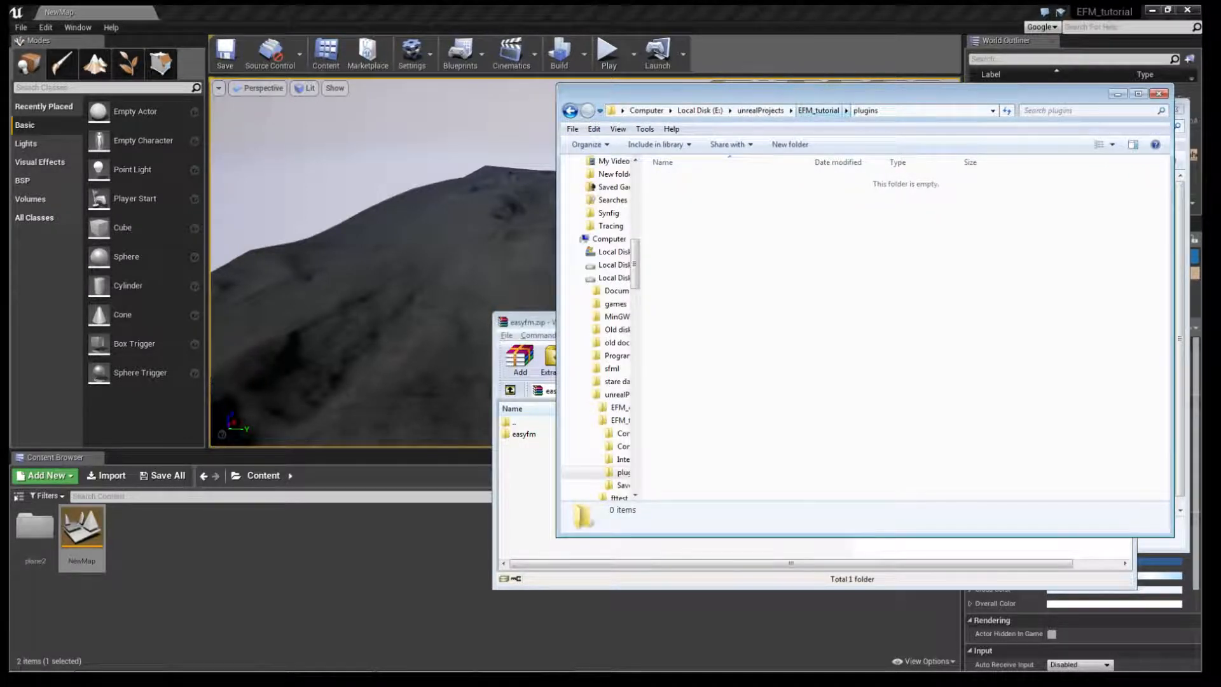
- Go up to the EFM_tutorial project folder and open its plugins folder
{"action": "left_click", "coordinate": [818, 110]}
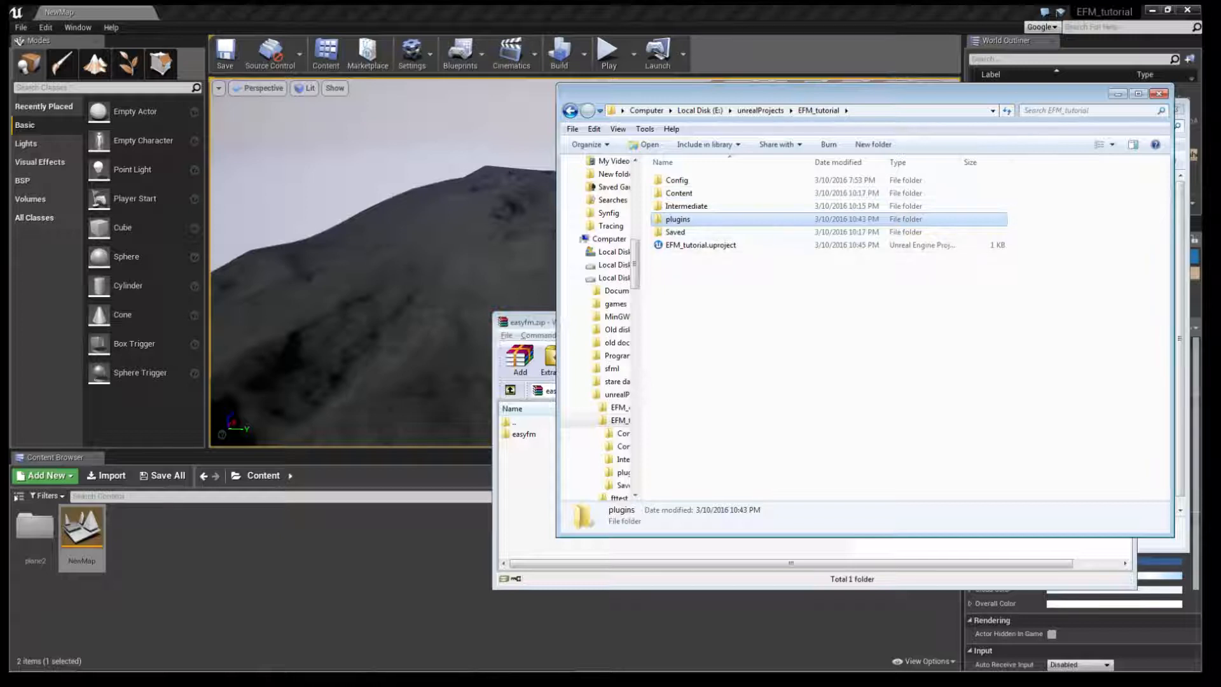
{"action": "double_click", "coordinate": [678, 219]}
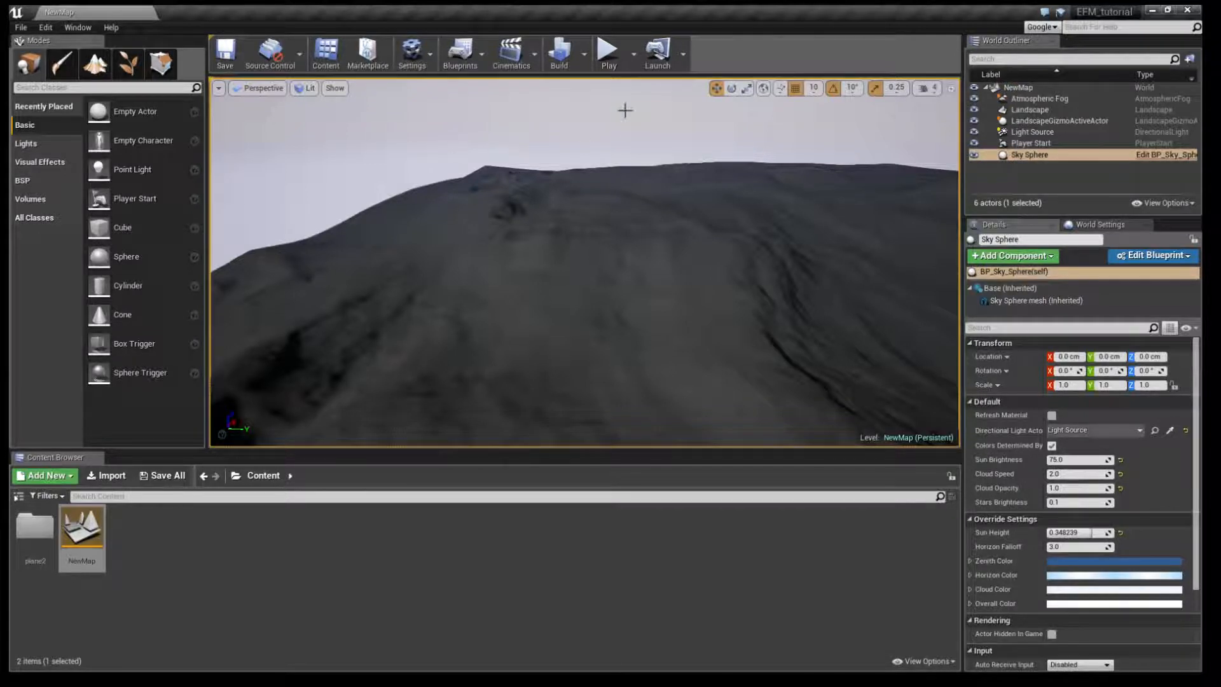
- Enable EasyFM under Gameplay plugins, accept the beta warning, and restart the editor
{"action": "left_click", "coordinate": [413, 53]}
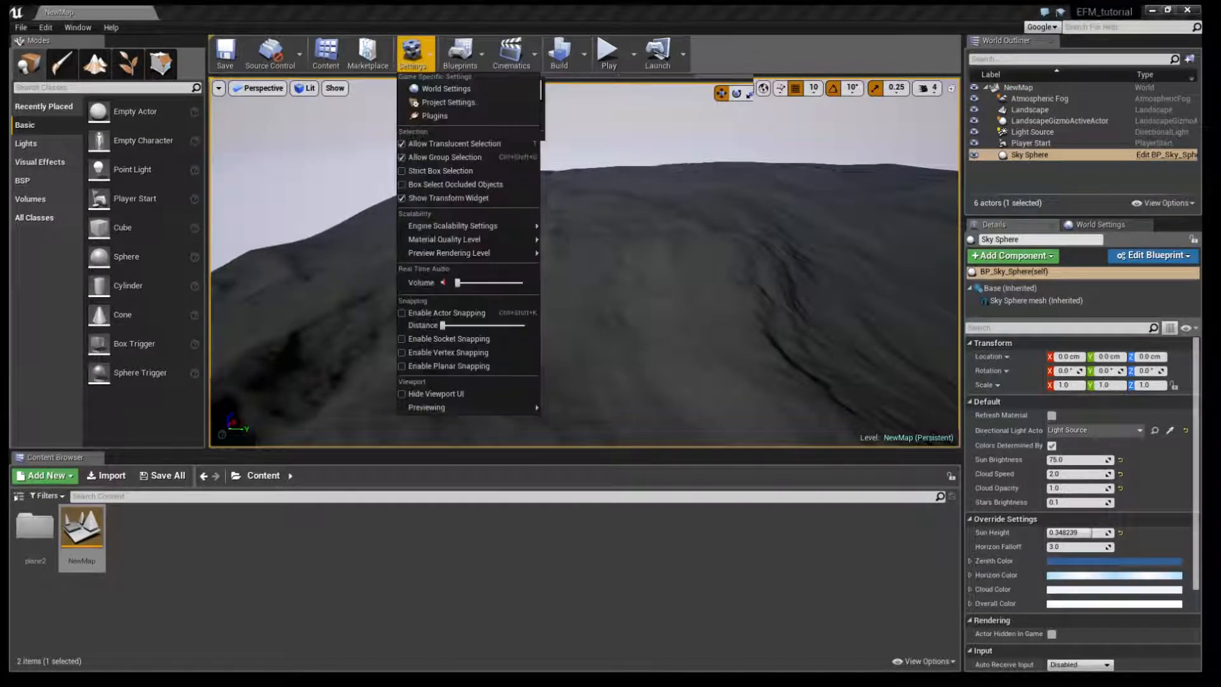
{"action": "mouse_move", "coordinate": [434, 115]}
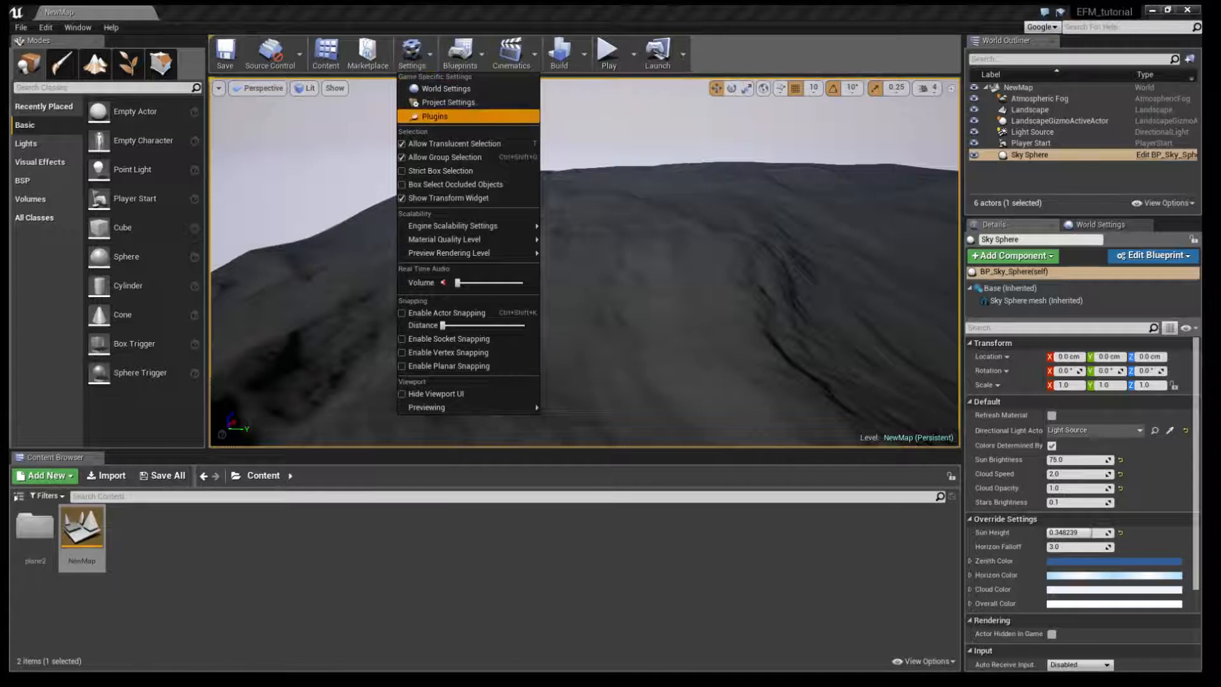
{"action": "left_click", "coordinate": [433, 116]}
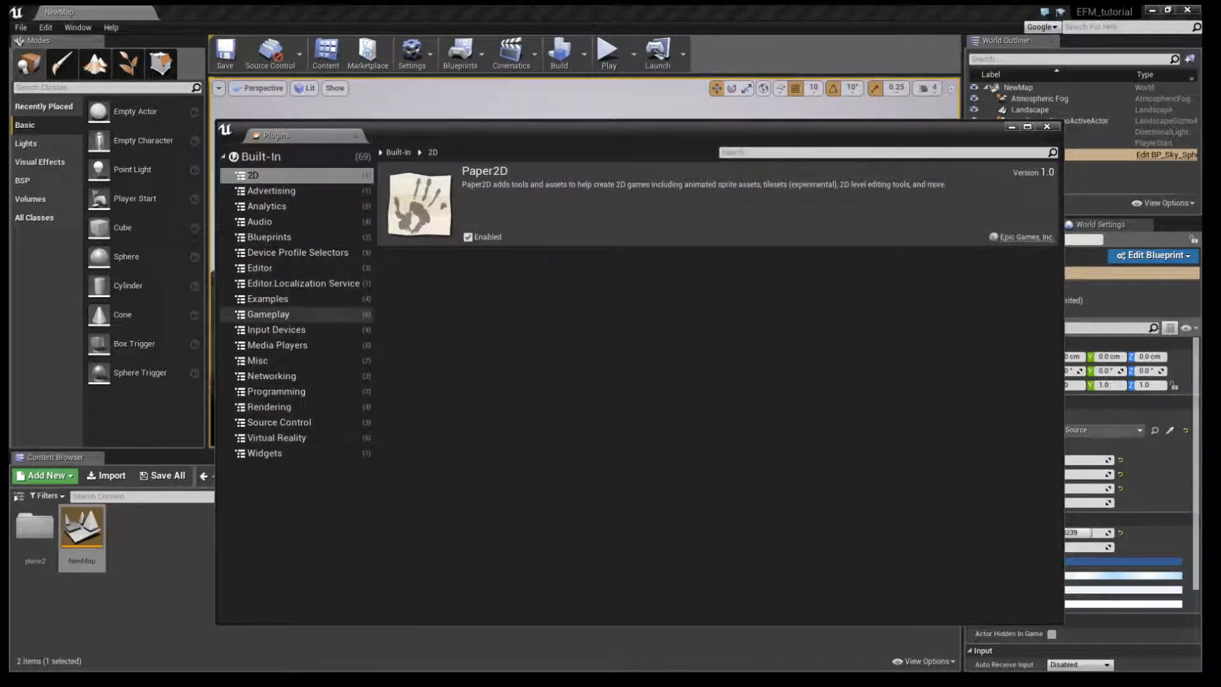
{"action": "left_click", "coordinate": [267, 313]}
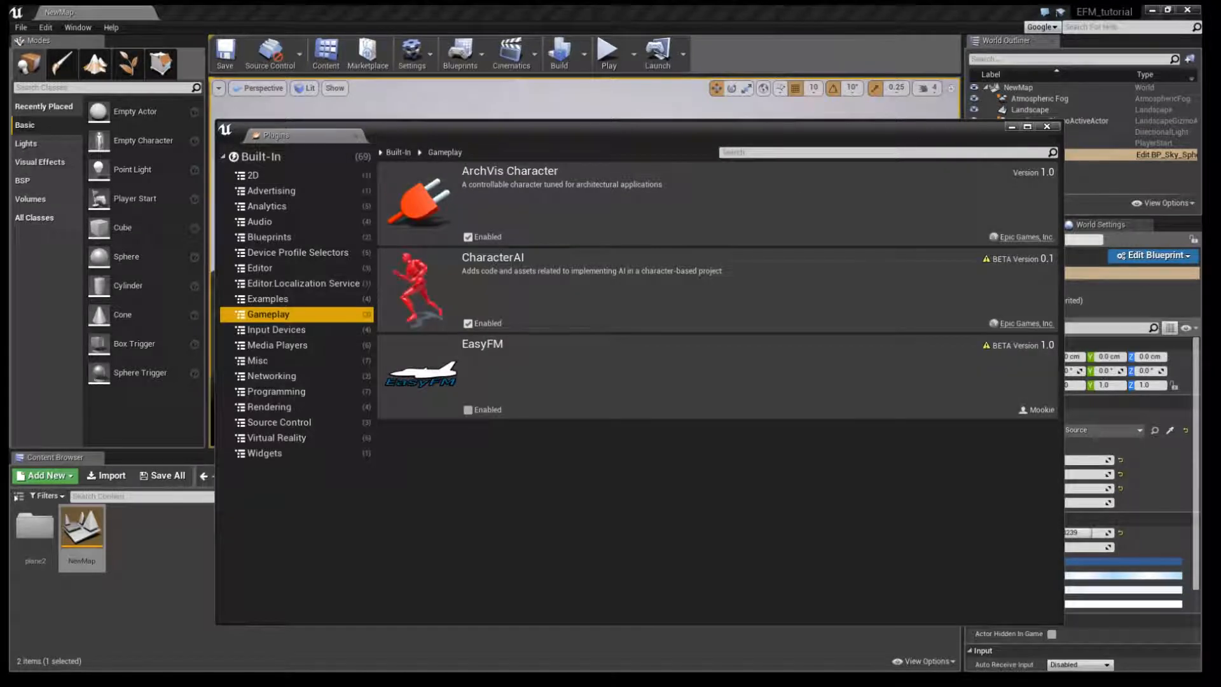
{"action": "left_click", "coordinate": [468, 409]}
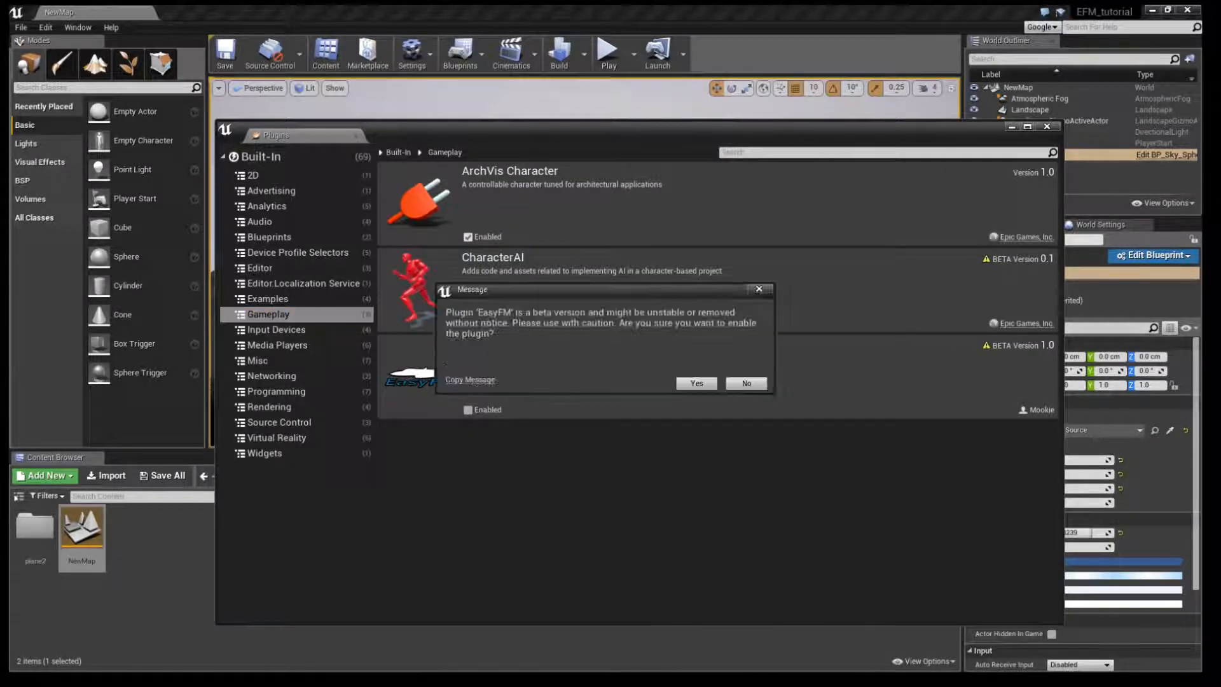
{"action": "left_click", "coordinate": [694, 383]}
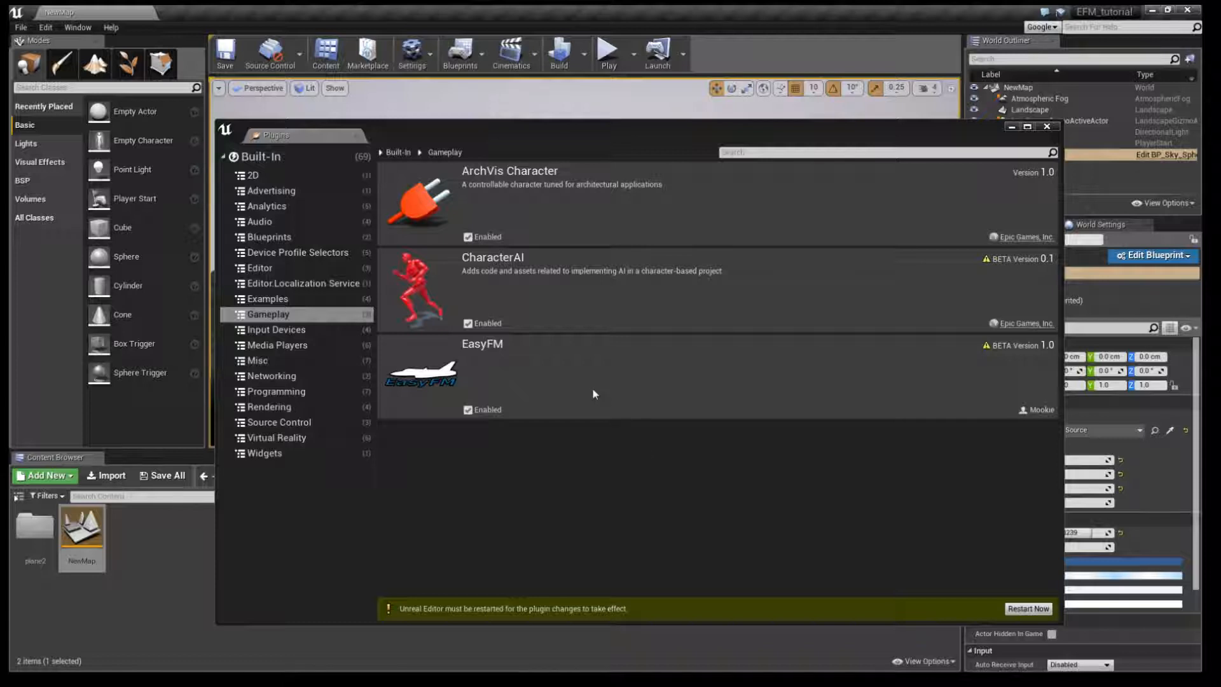
{"action": "mouse_move", "coordinate": [802, 448]}
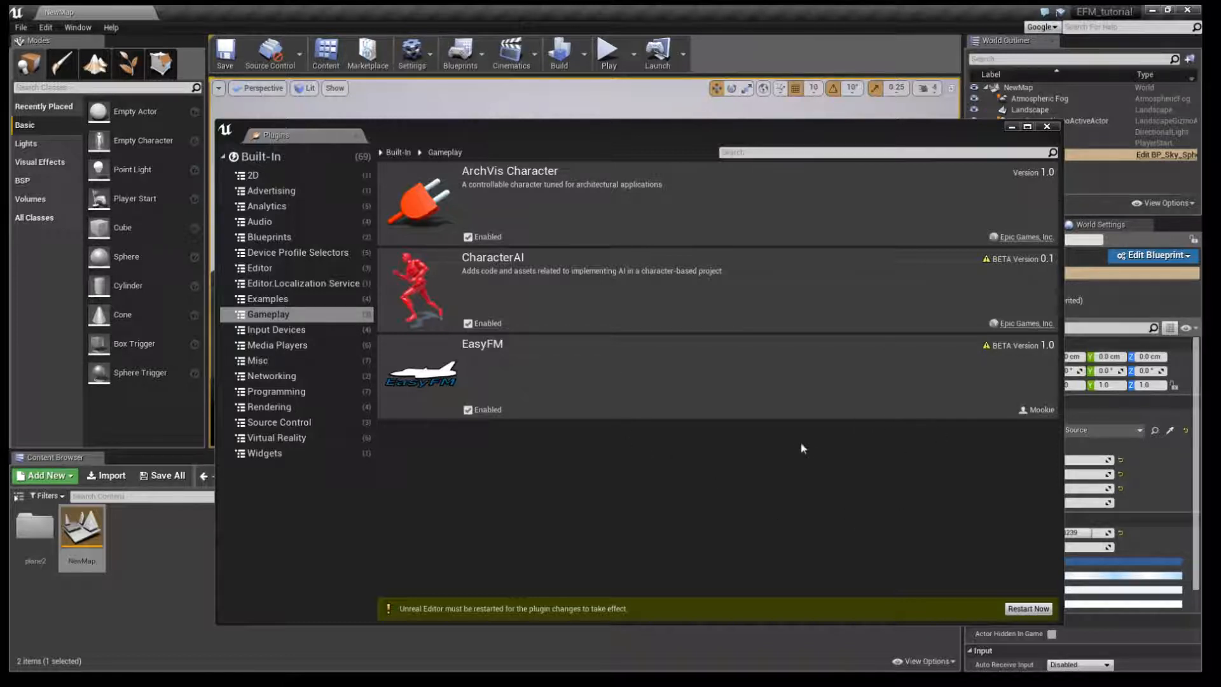
{"action": "mouse_move", "coordinate": [617, 237]}
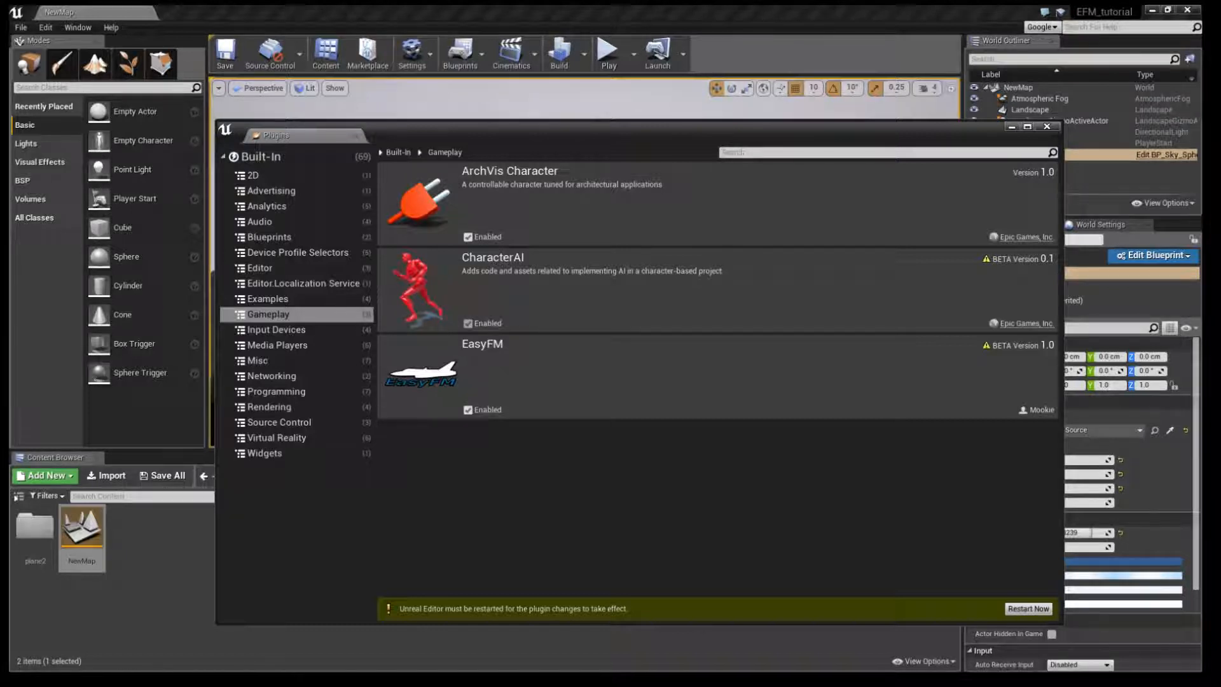
{"action": "left_click", "coordinate": [1047, 127]}
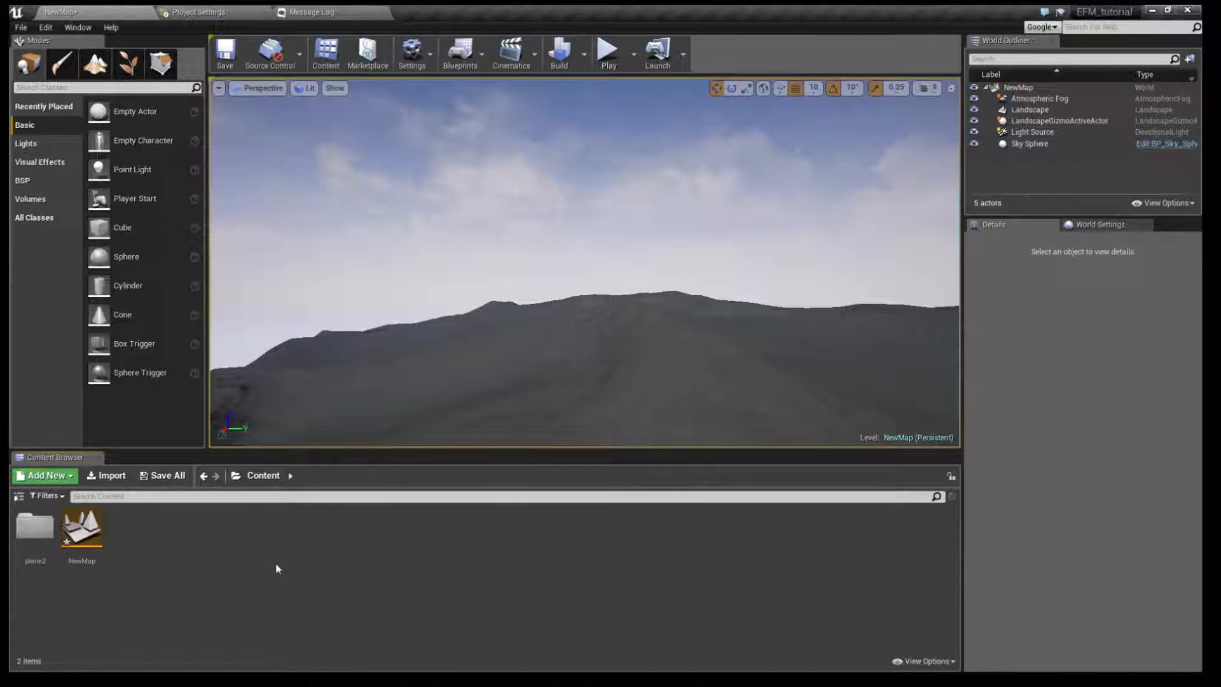
- Create a Pawn Blueprint class named NewBlueprint in Content and open it
{"action": "left_click", "coordinate": [44, 475]}
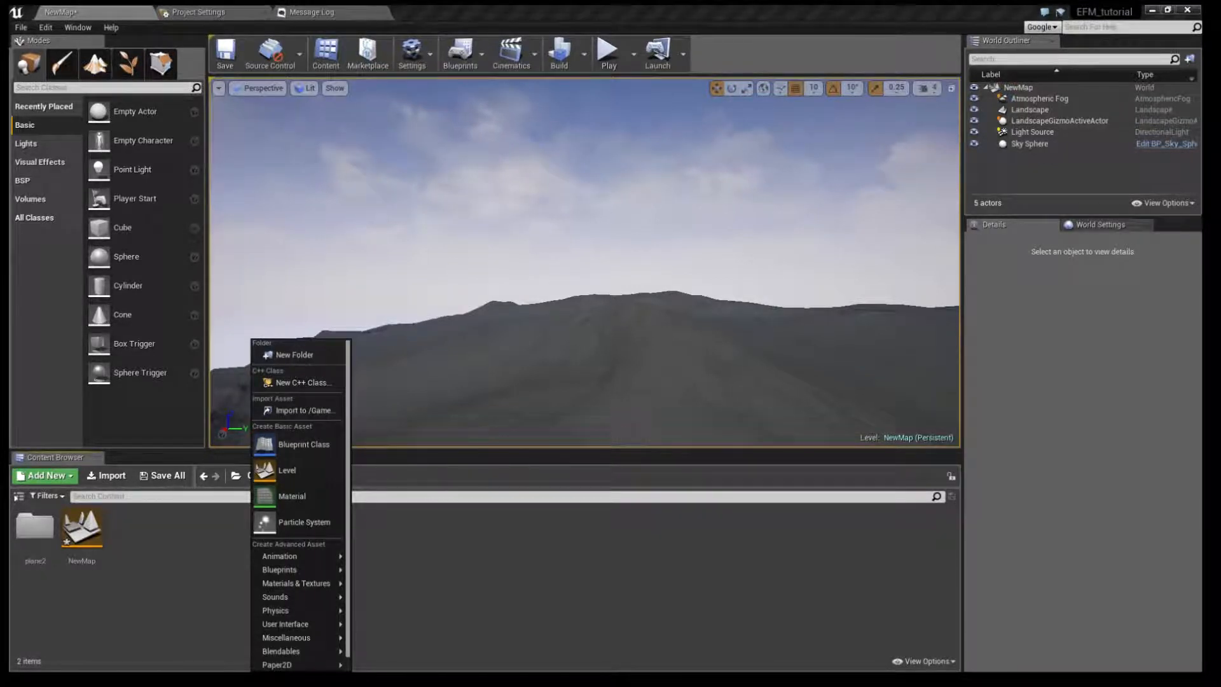
{"action": "mouse_move", "coordinate": [302, 444]}
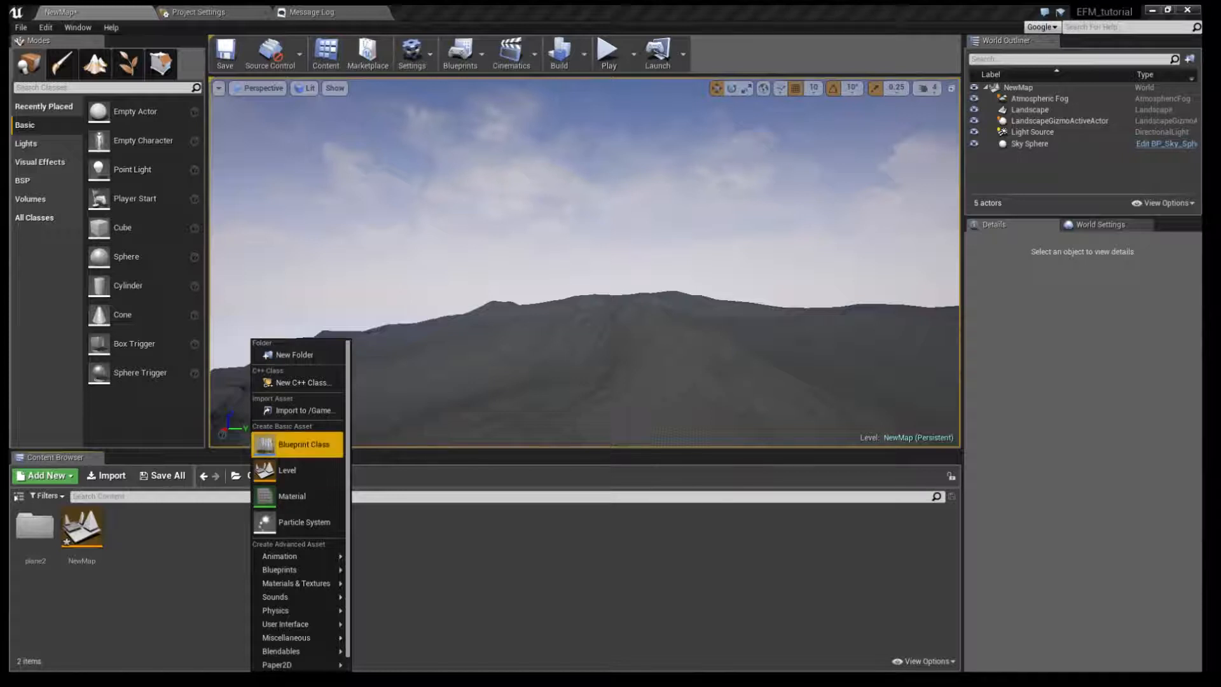
{"action": "left_click", "coordinate": [302, 444]}
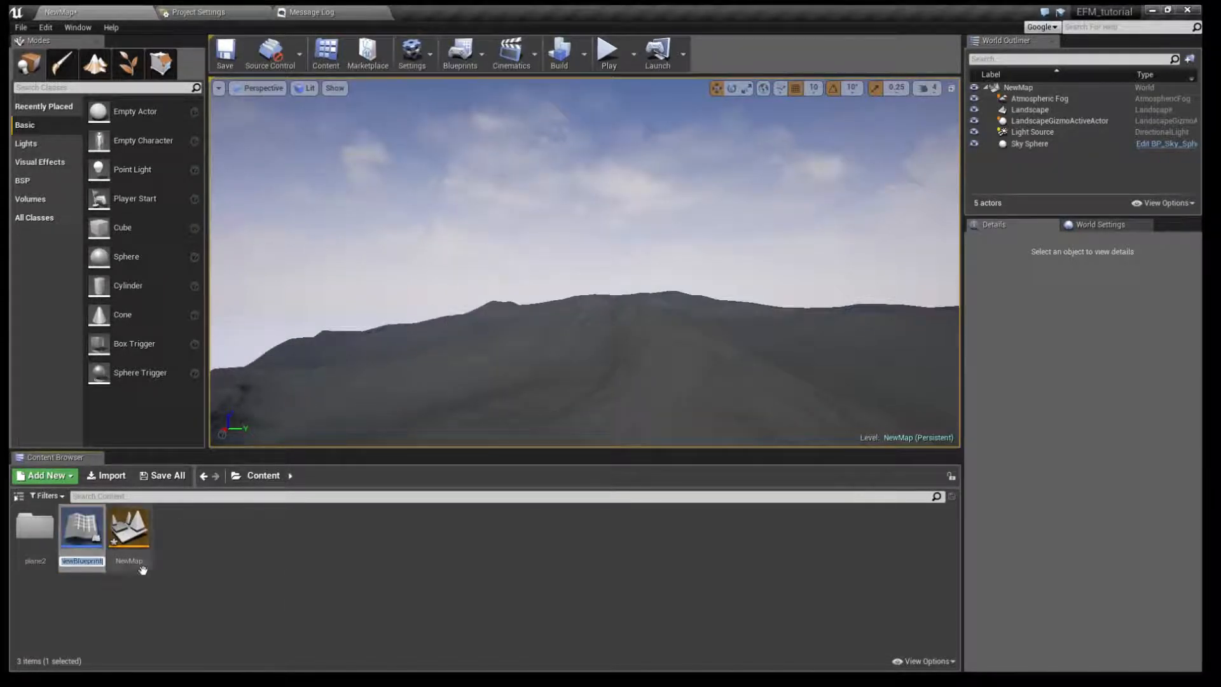
{"action": "double_click", "coordinate": [82, 526]}
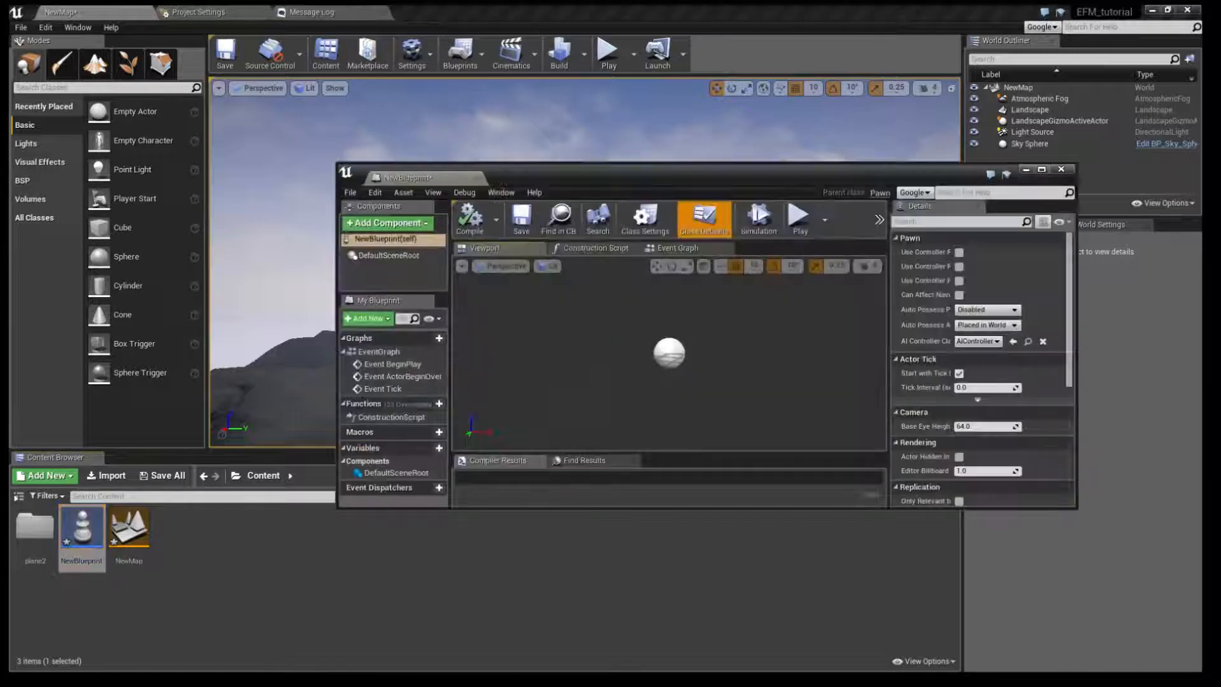
- Add a Camera component (searched 'cam') and a Static Mesh component to NewBlueprint
{"action": "left_click", "coordinate": [388, 222]}
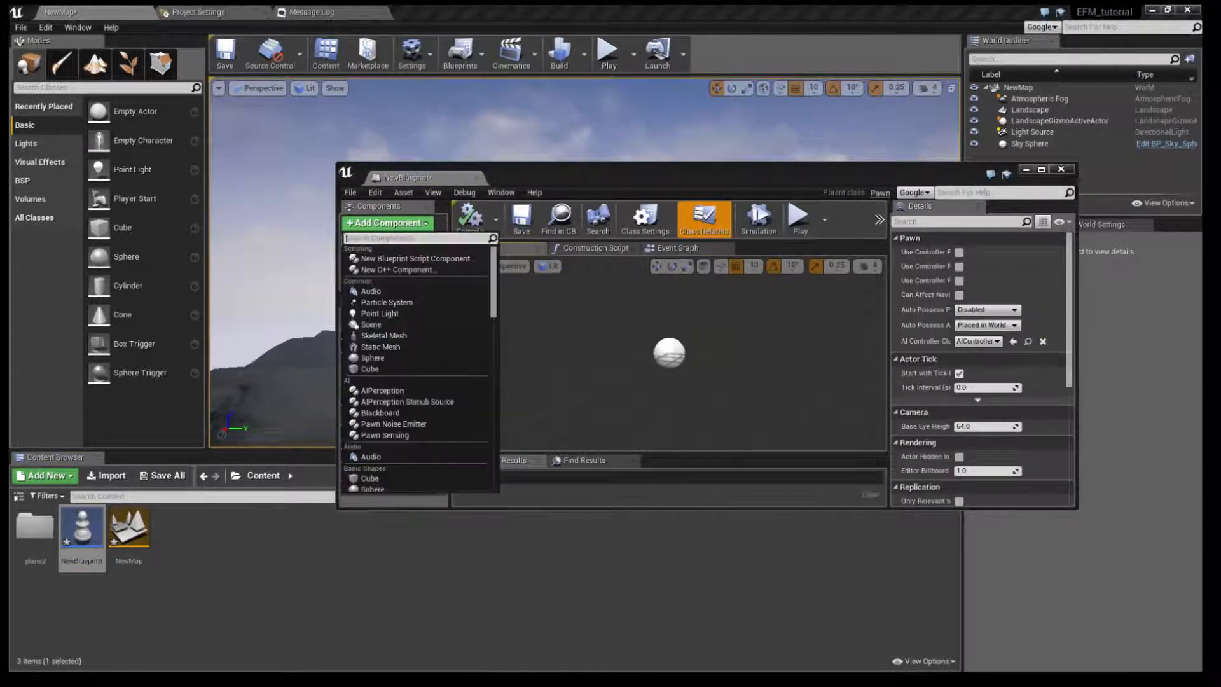
{"action": "type", "text": "cam"}
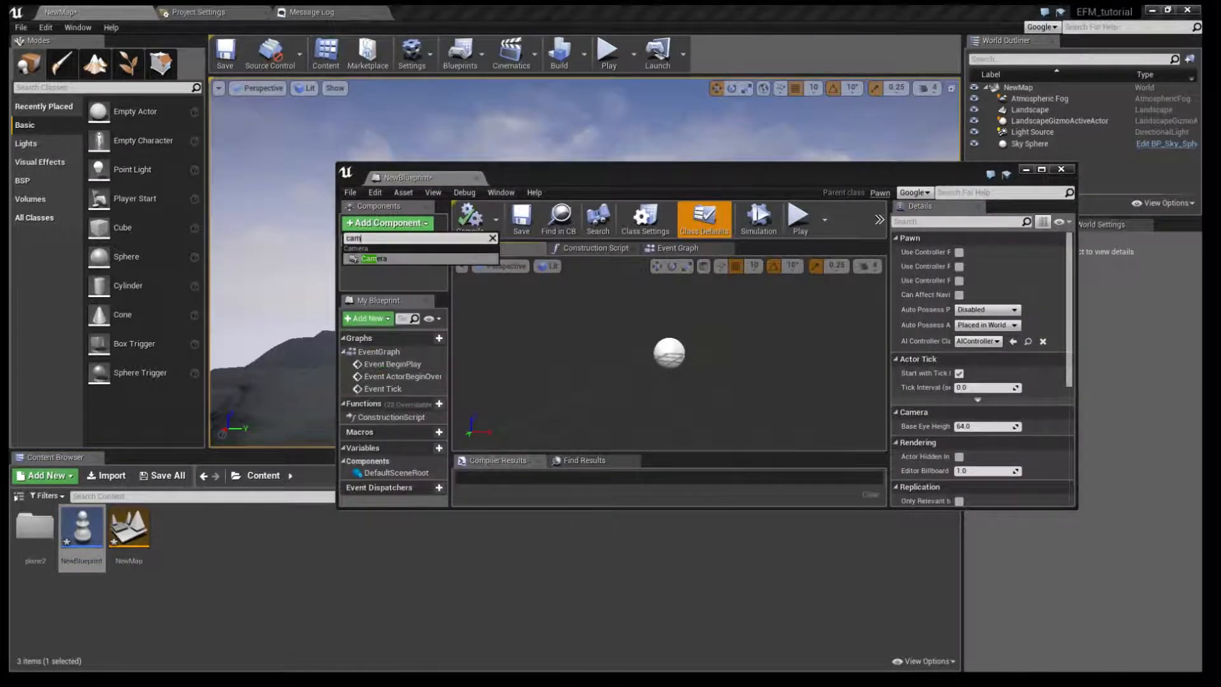
{"action": "left_click", "coordinate": [376, 258]}
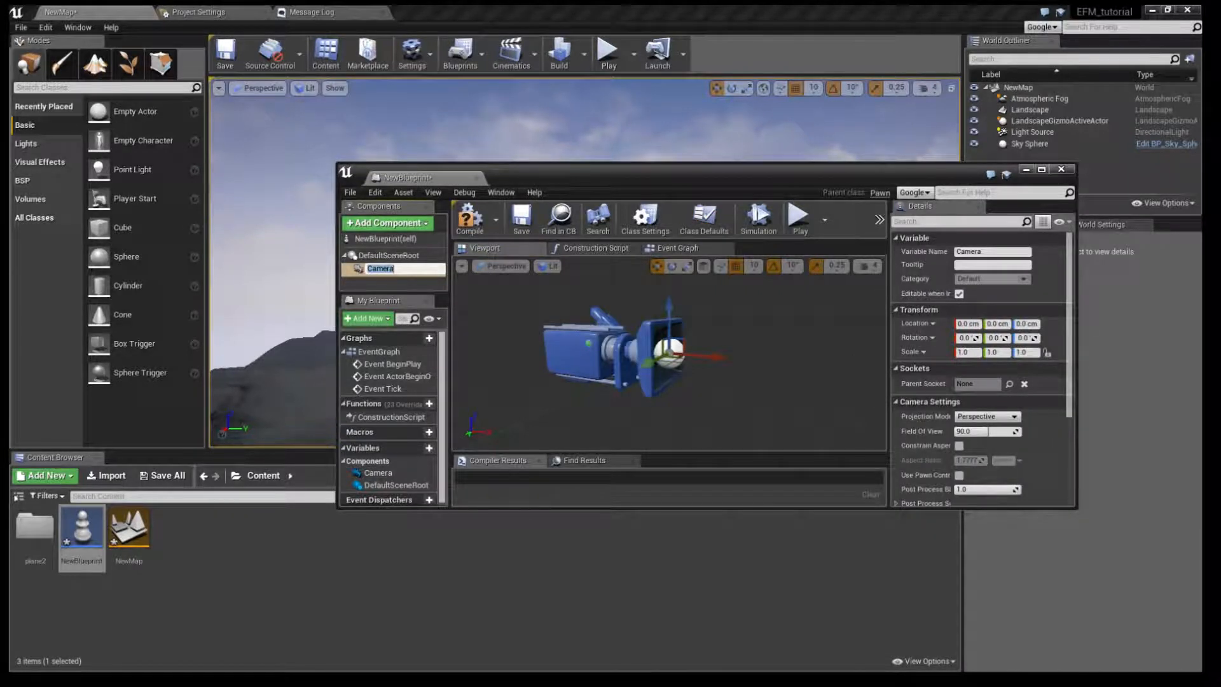
{"action": "left_click", "coordinate": [387, 223]}
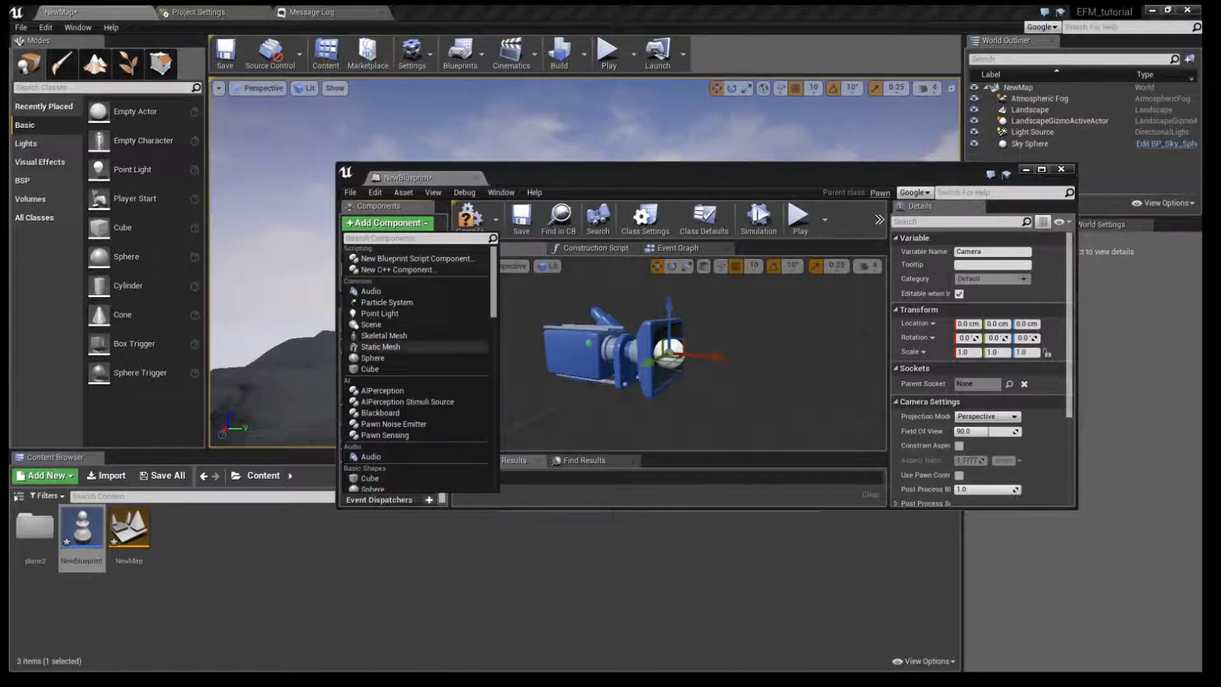
{"action": "left_click", "coordinate": [380, 347]}
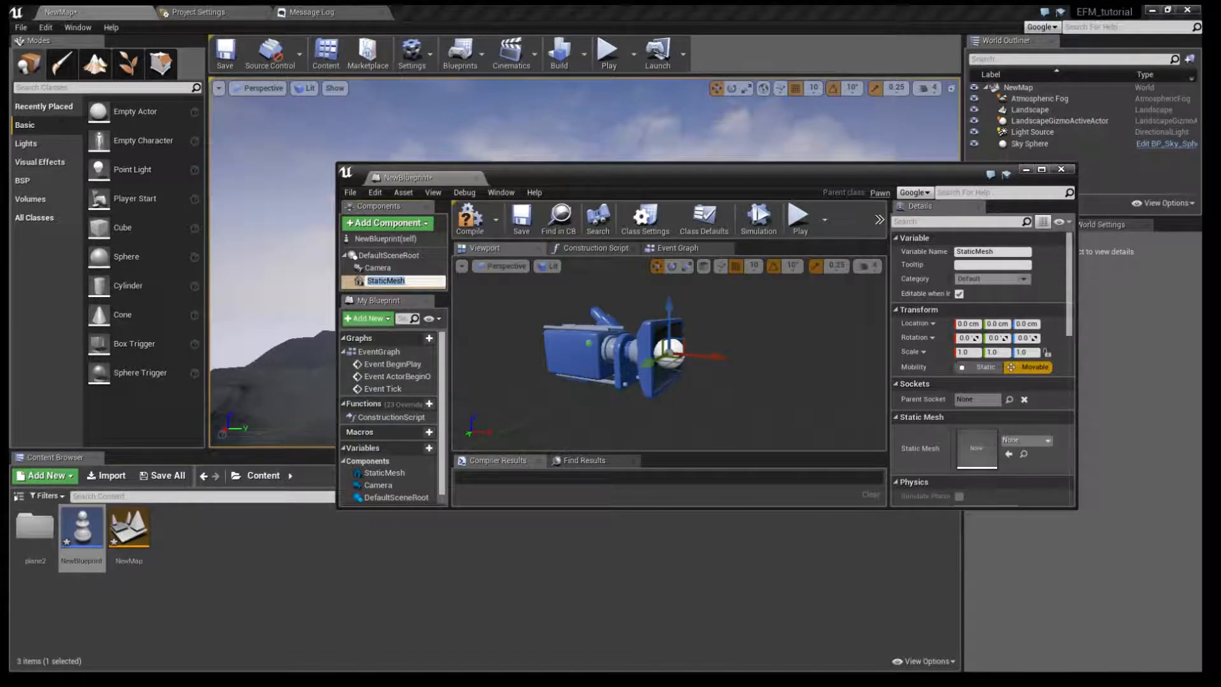
- Assign the plane2 mesh and attach the Camera to it at location -1050, 0, 180
{"action": "left_click", "coordinate": [1046, 440]}
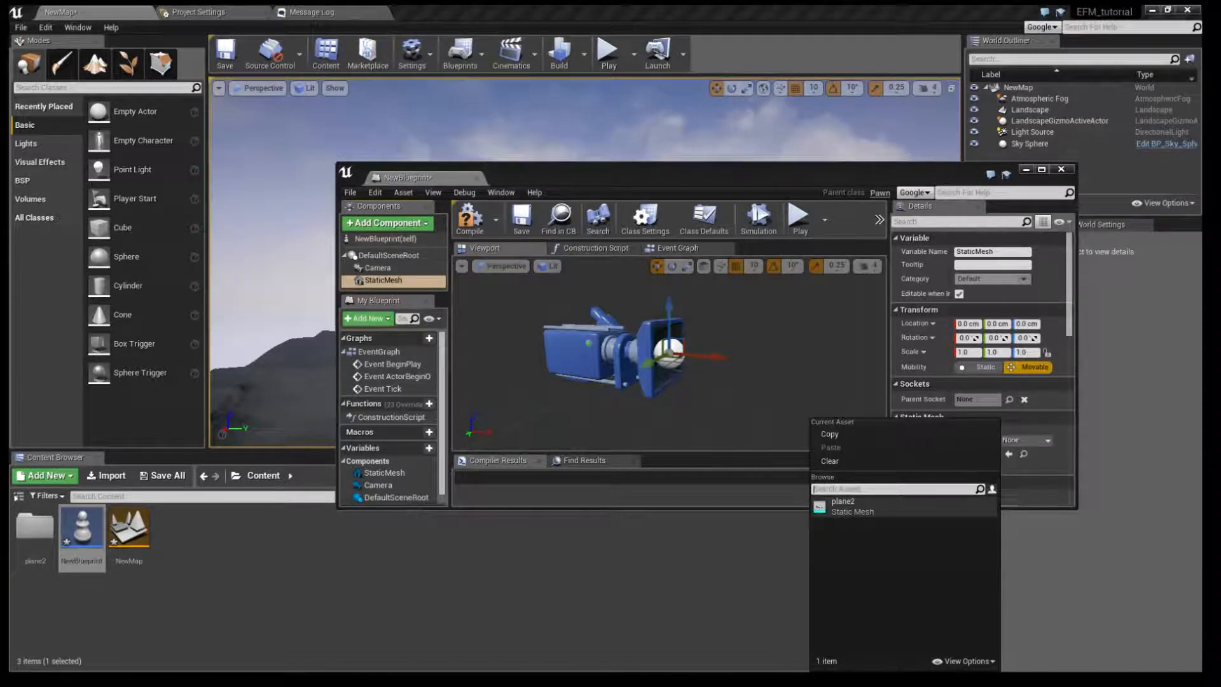
{"action": "left_click", "coordinate": [843, 501]}
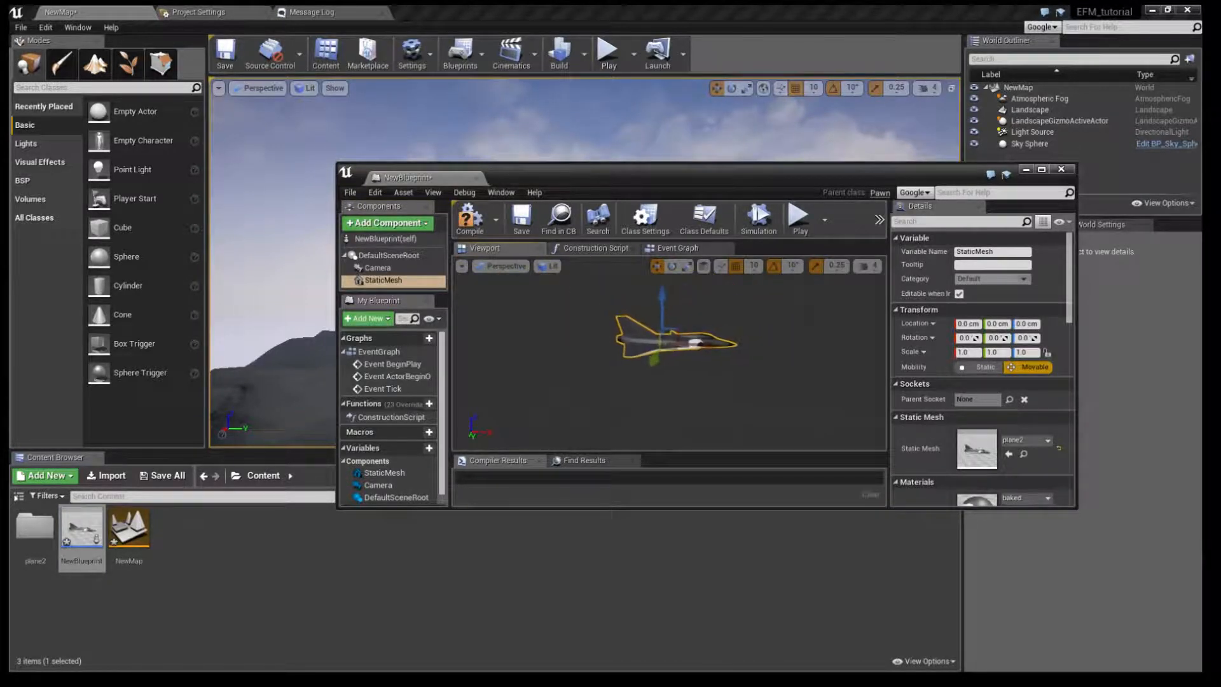
{"action": "left_click", "coordinate": [377, 267]}
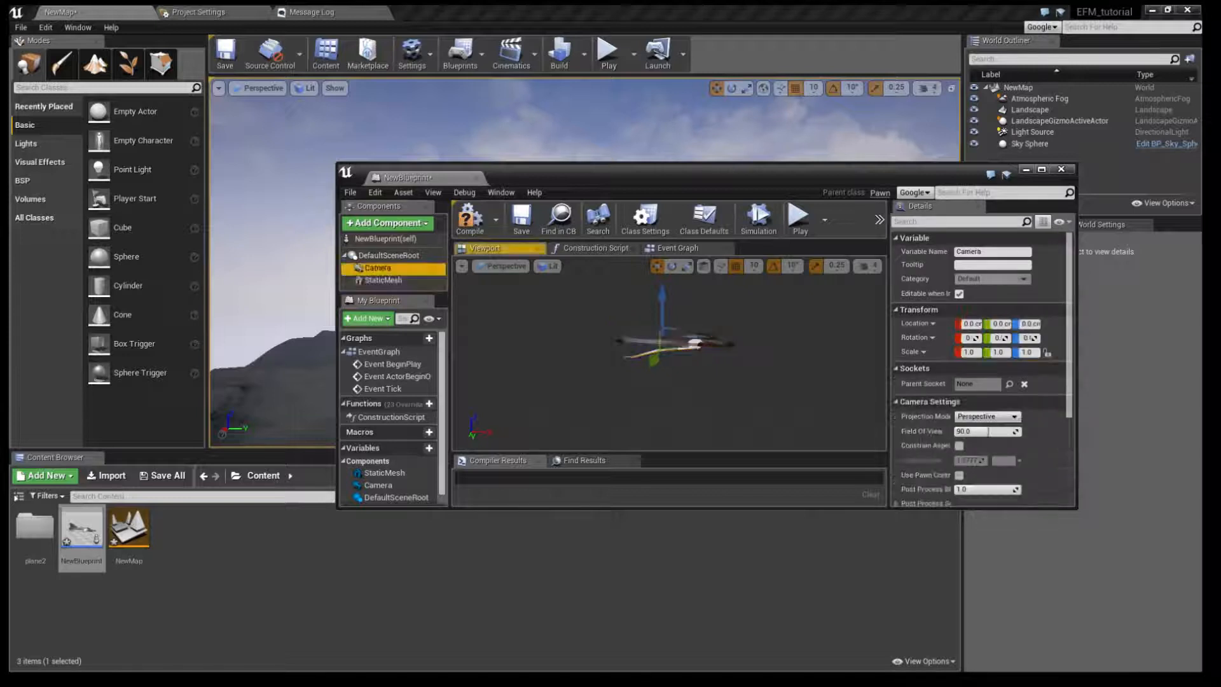
{"action": "left_click", "coordinate": [383, 280]}
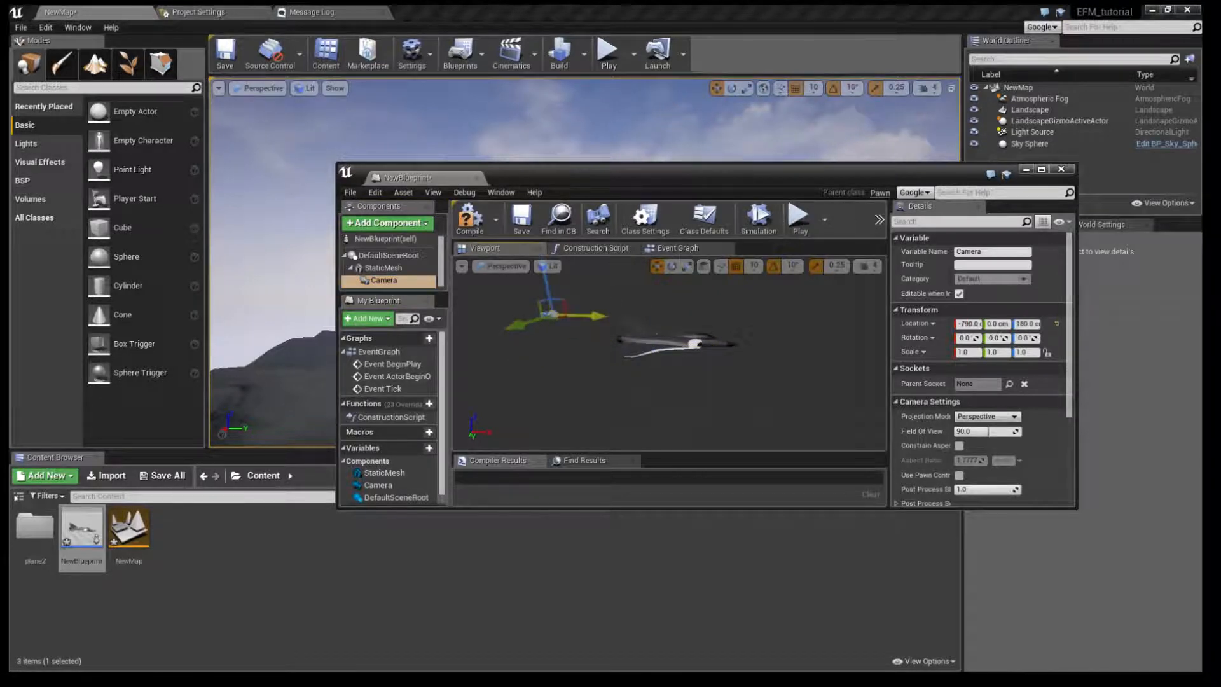
{"action": "left_click", "coordinate": [383, 267]}
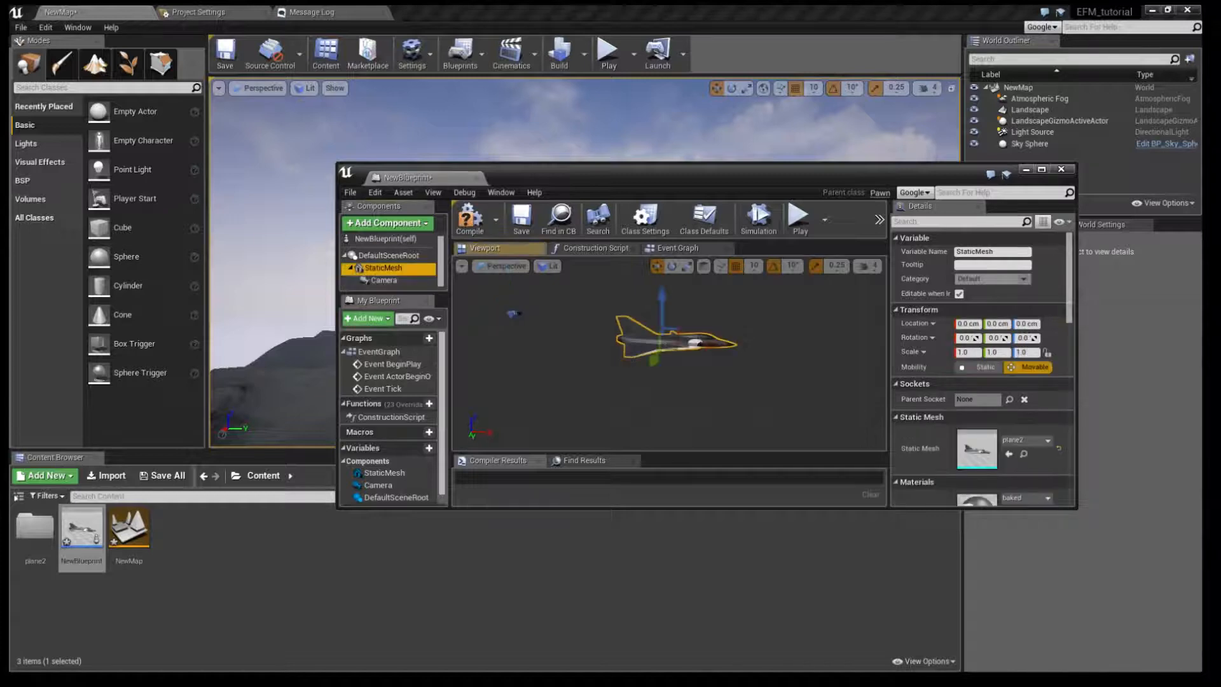
{"action": "left_click", "coordinate": [385, 280]}
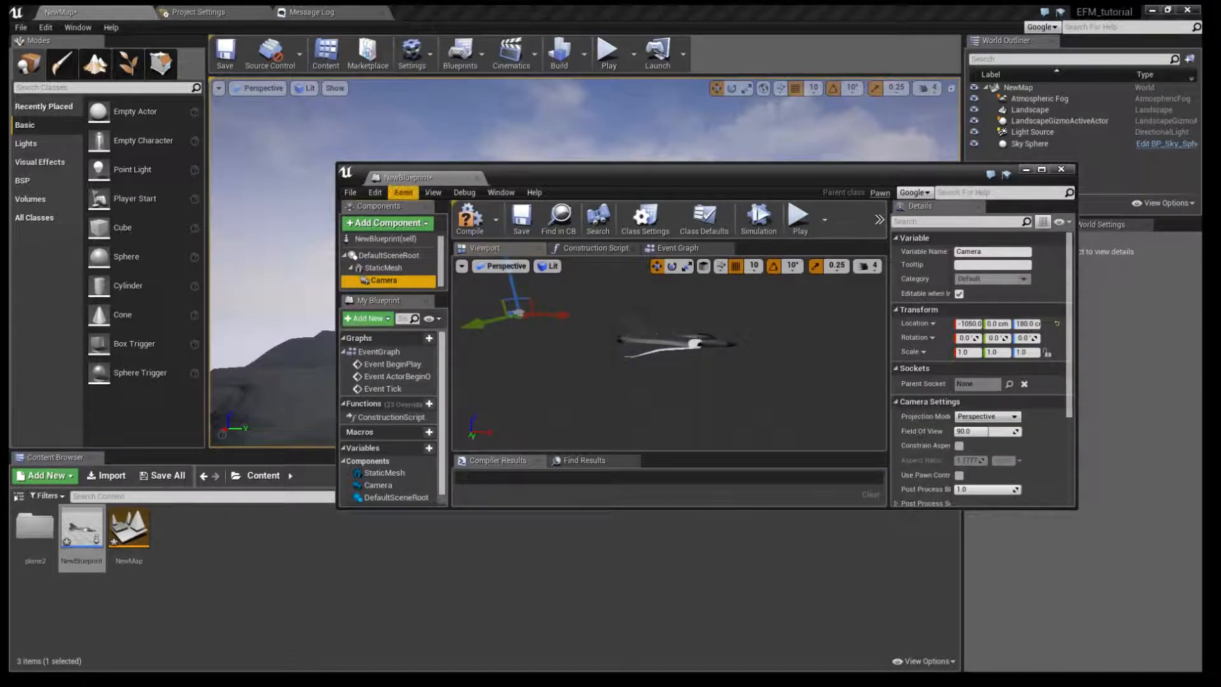
{"action": "left_click", "coordinate": [1048, 170]}
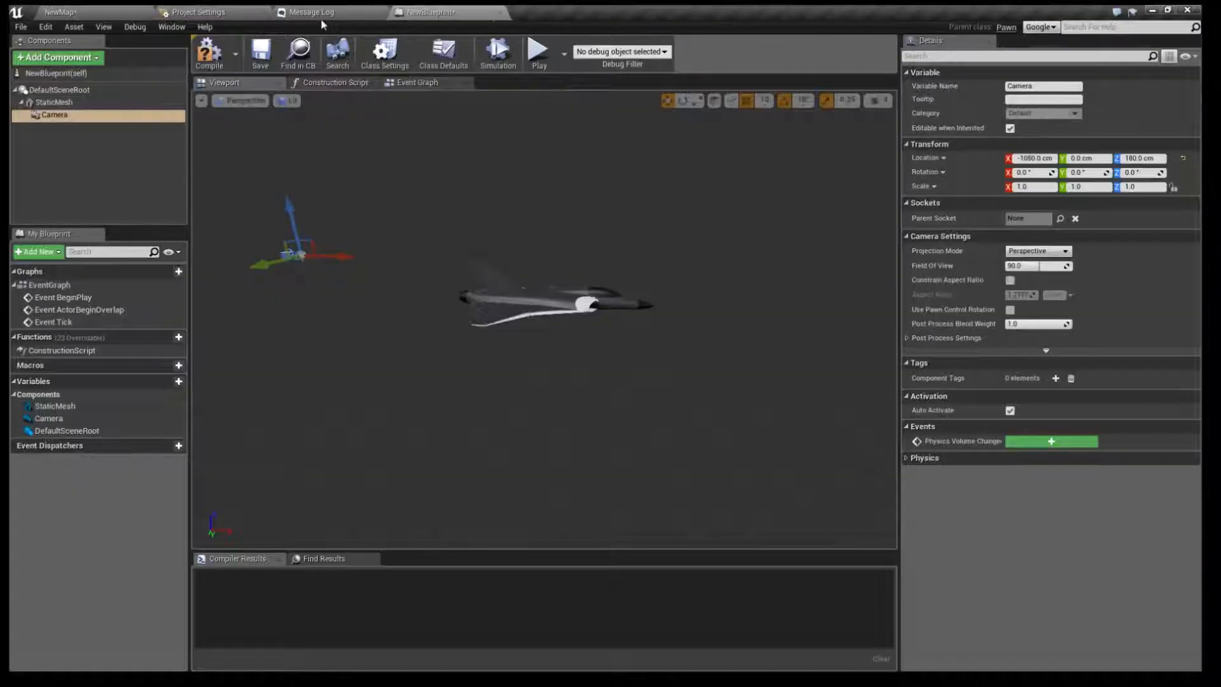
- Place NewBlueprint in NewMap and set Auto Possess Player to Player 0
{"action": "left_click", "coordinate": [87, 12]}
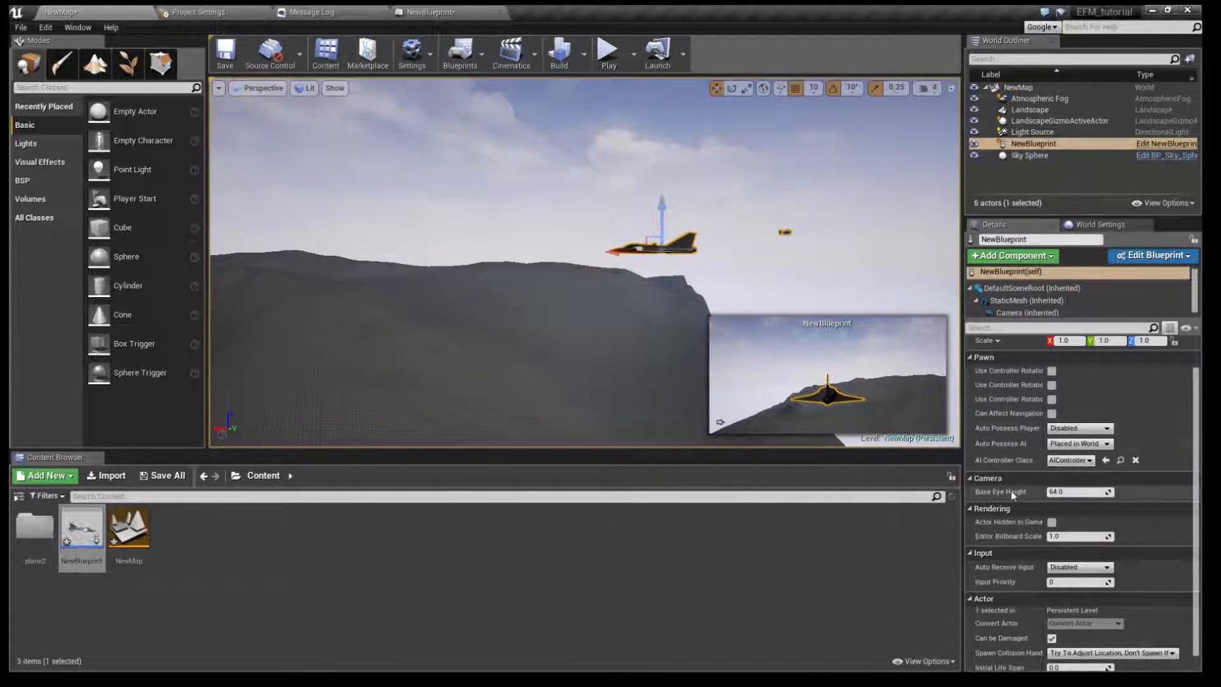
{"action": "left_click", "coordinate": [1079, 427]}
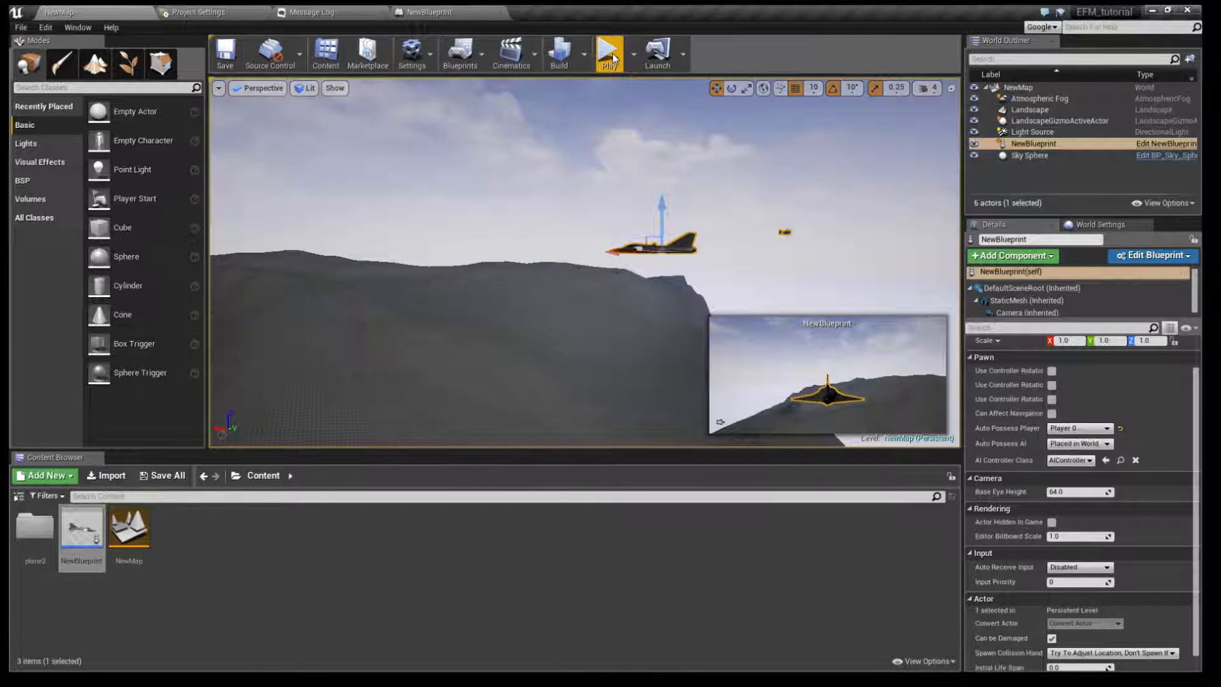
- Play-test the jet in NewMap, stop it, and reopen NewBlueprint for editing
{"action": "left_click", "coordinate": [609, 54]}
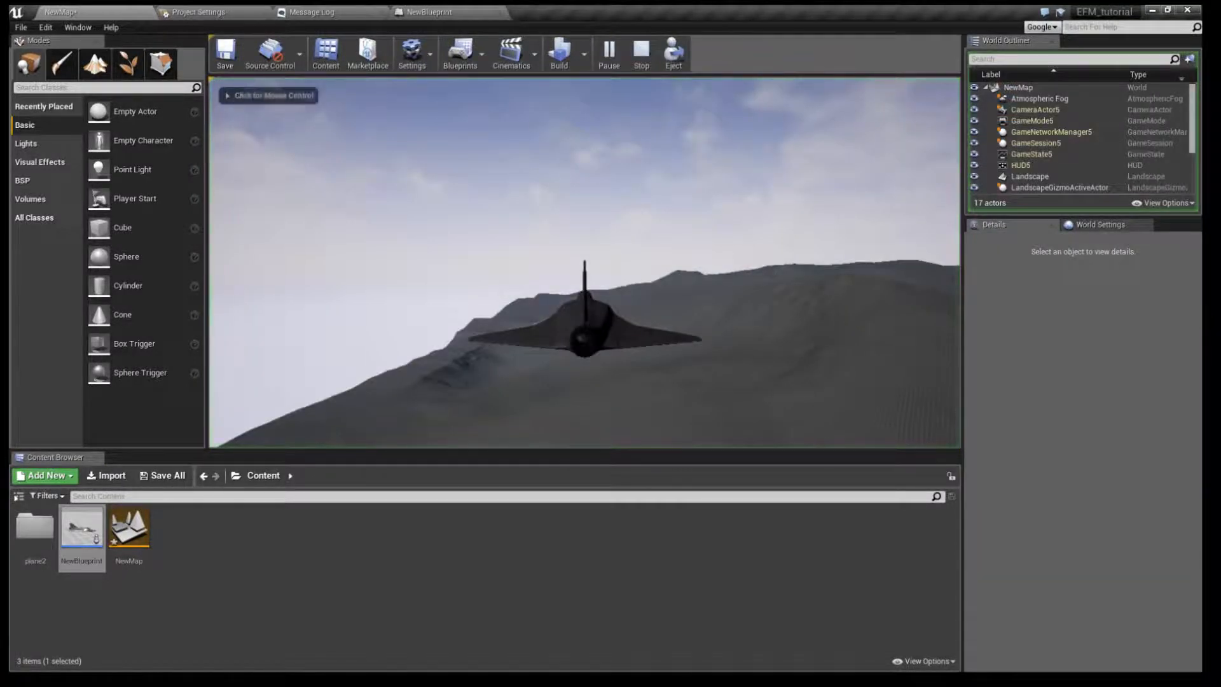
{"action": "left_click", "coordinate": [584, 272]}
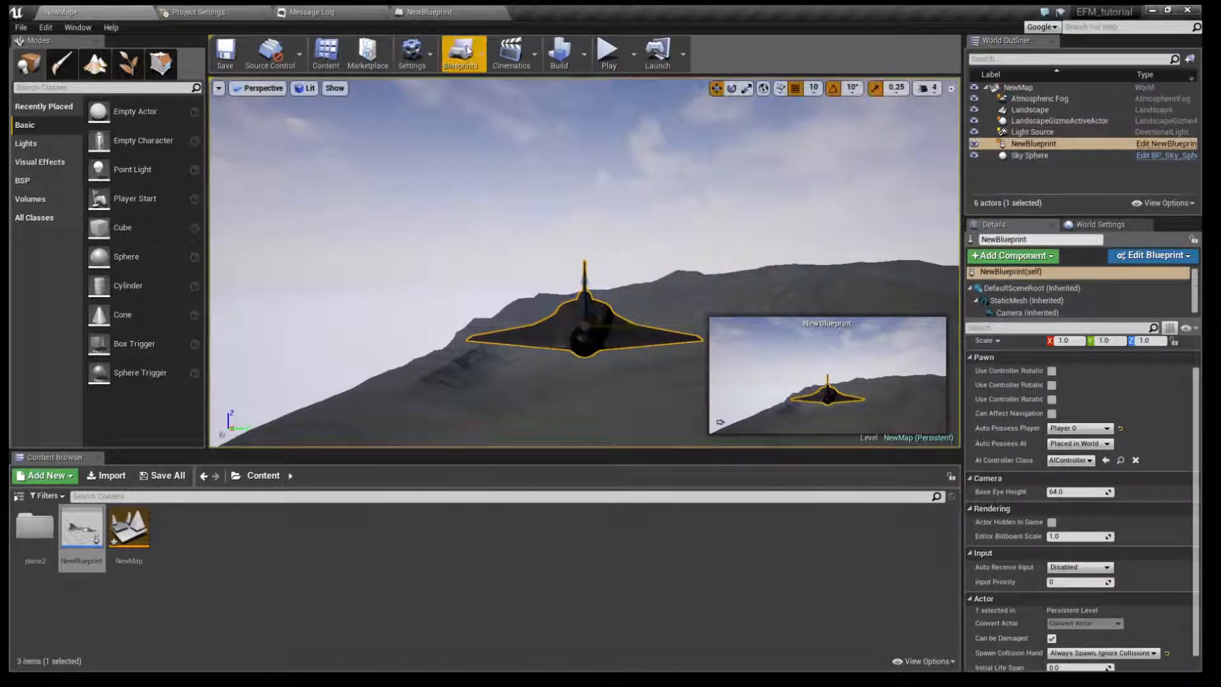
{"action": "left_click", "coordinate": [1156, 255]}
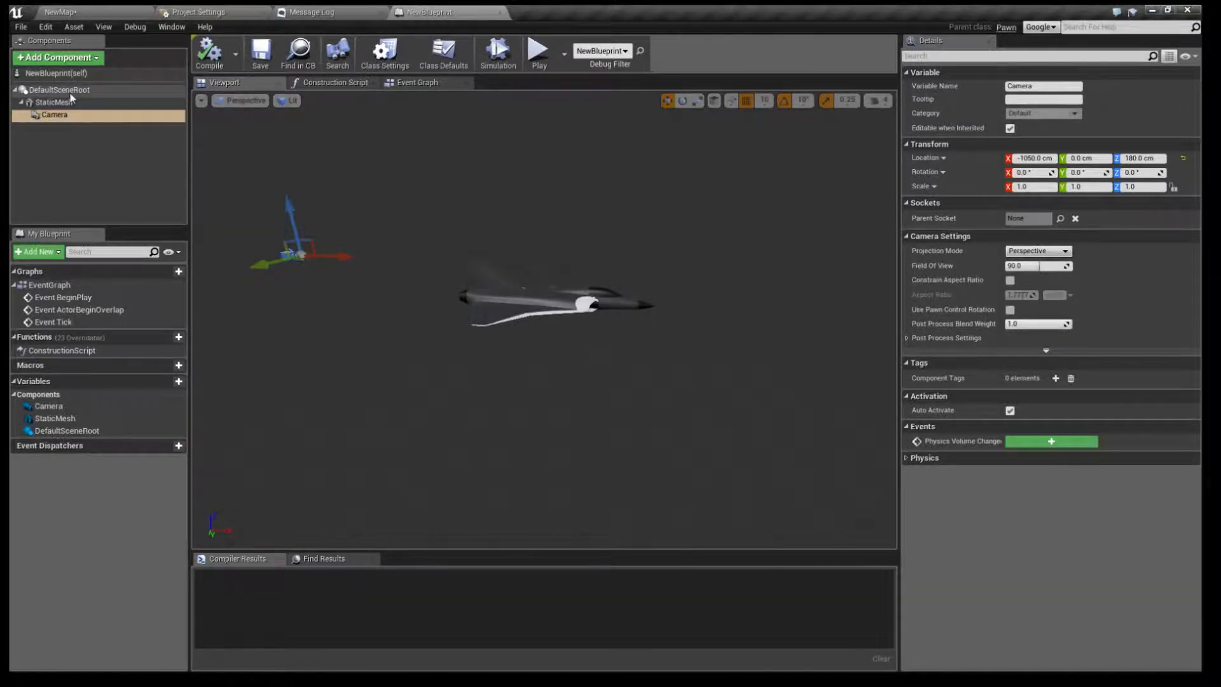
- Enable Simulate Physics on StaticMesh, set Linear Damping to 0, and compile
{"action": "left_click", "coordinate": [53, 102]}
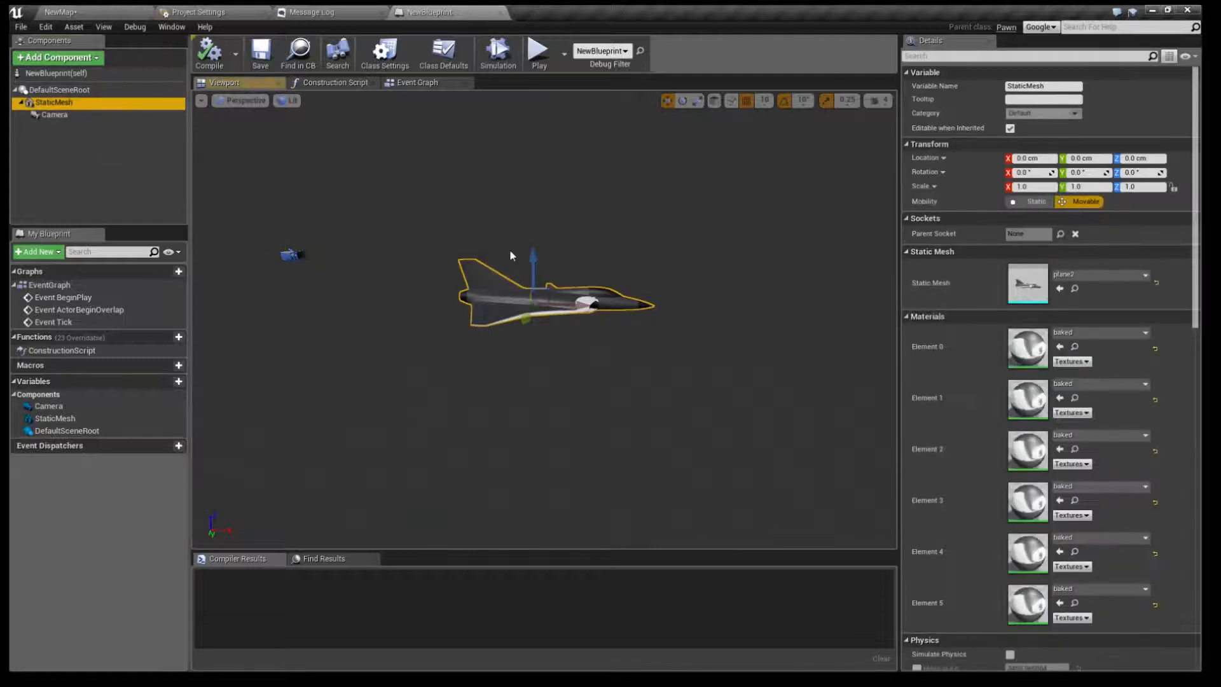
{"action": "scroll", "scroll_direction": "down", "scroll_amount": 3}
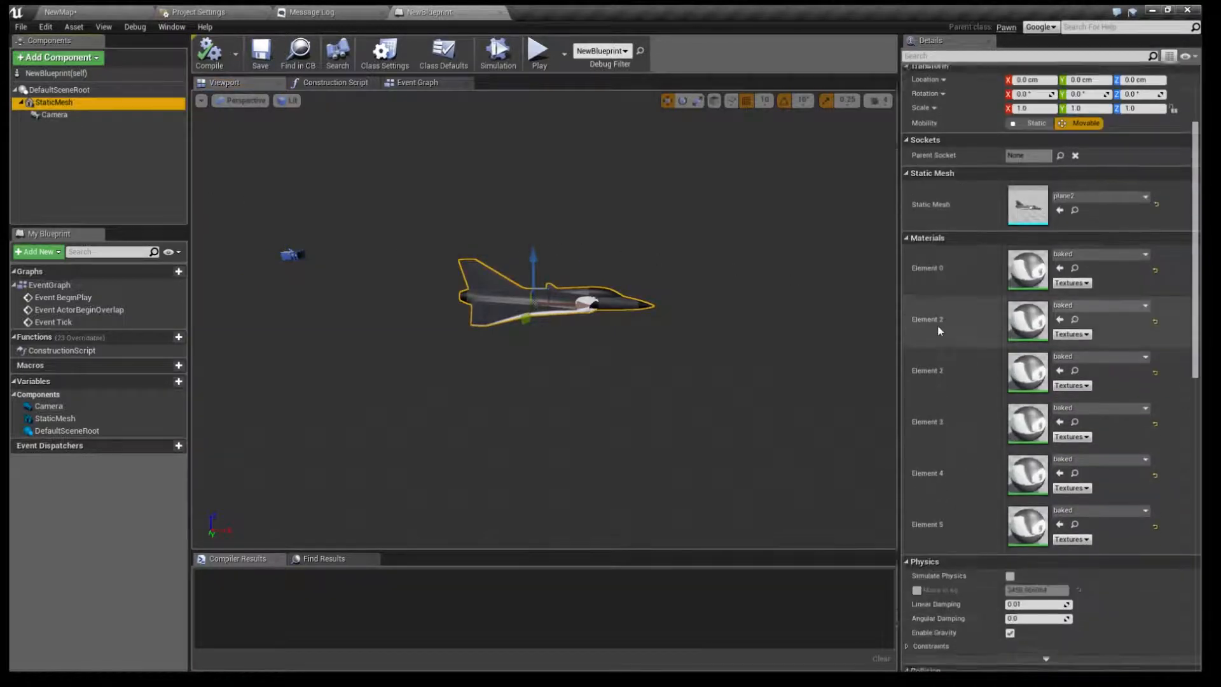
{"action": "scroll", "scroll_direction": "down", "scroll_amount": 3}
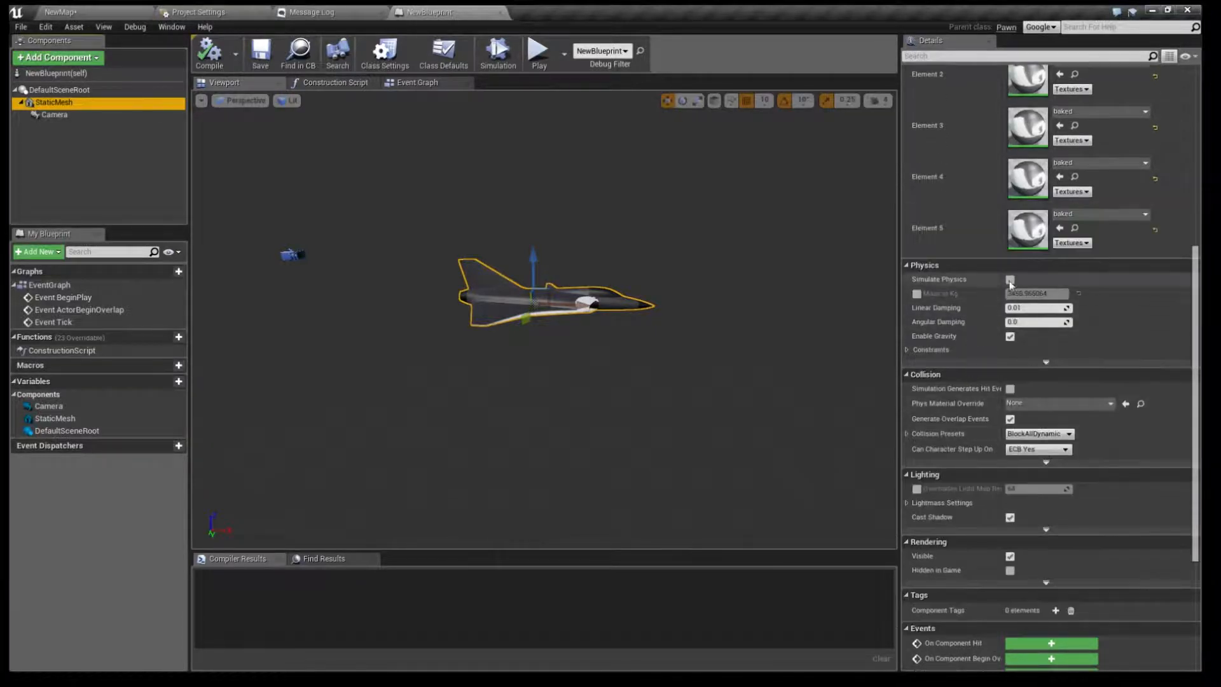
{"action": "left_click", "coordinate": [1010, 279]}
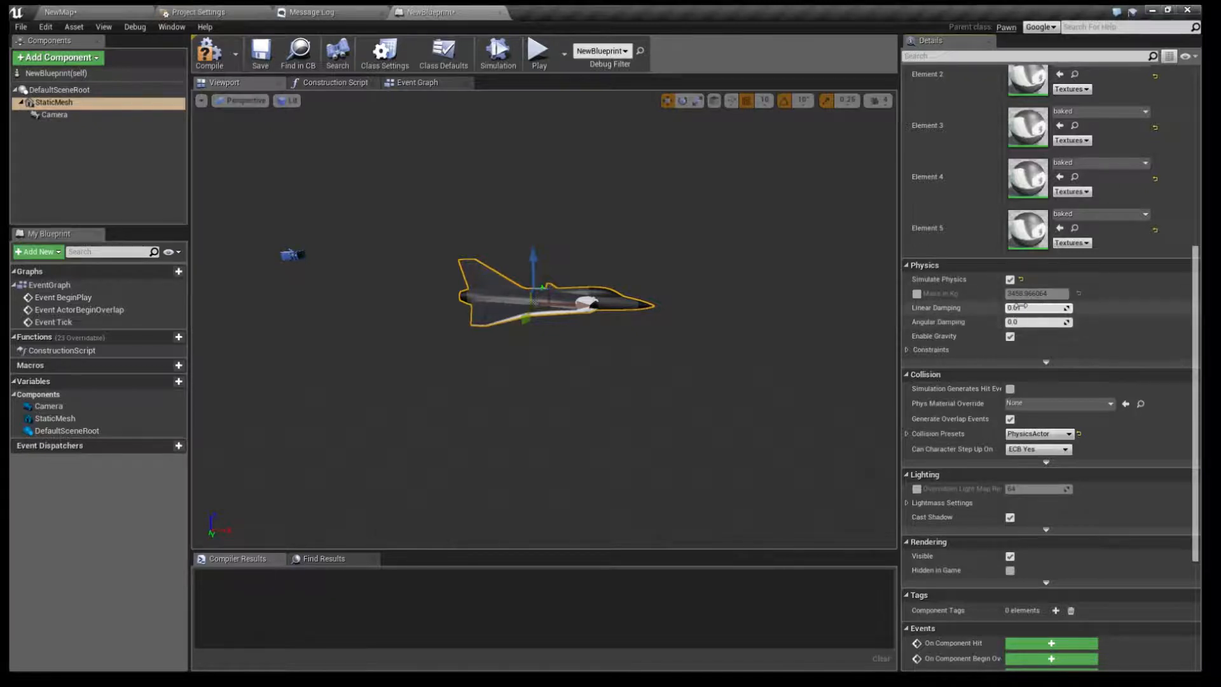
{"action": "triple_click", "coordinate": [1036, 308]}
{"action": "type", "text": "0"}
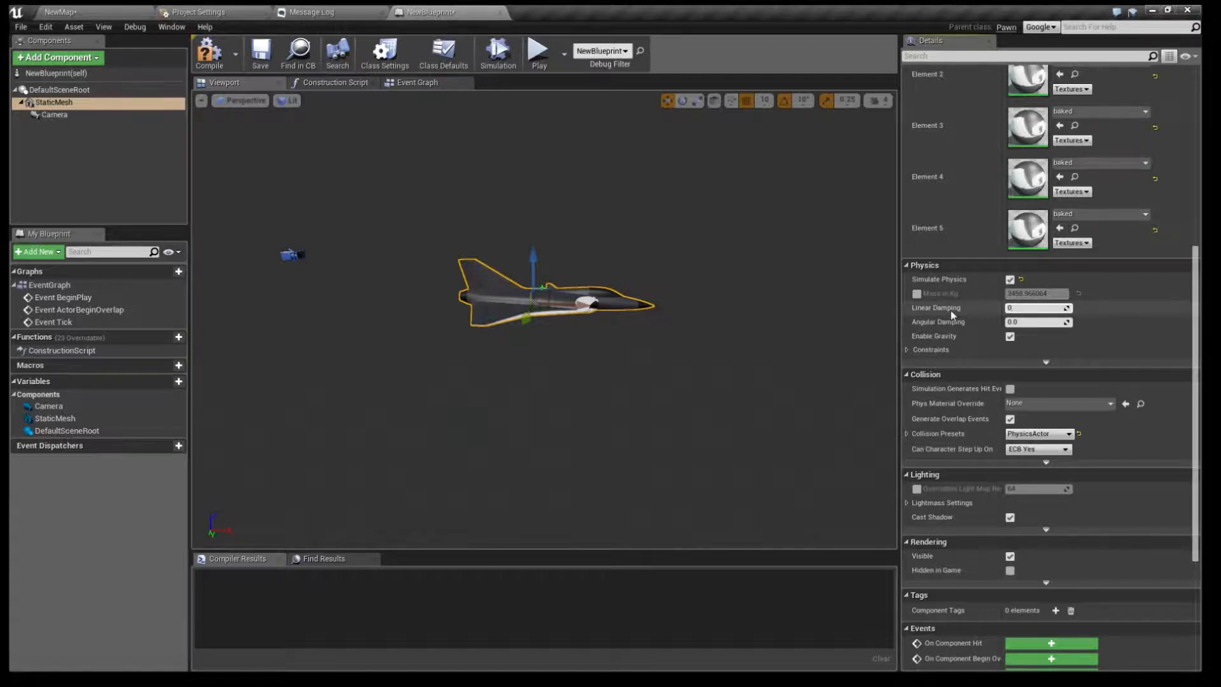
{"action": "mouse_move", "coordinate": [928, 312]}
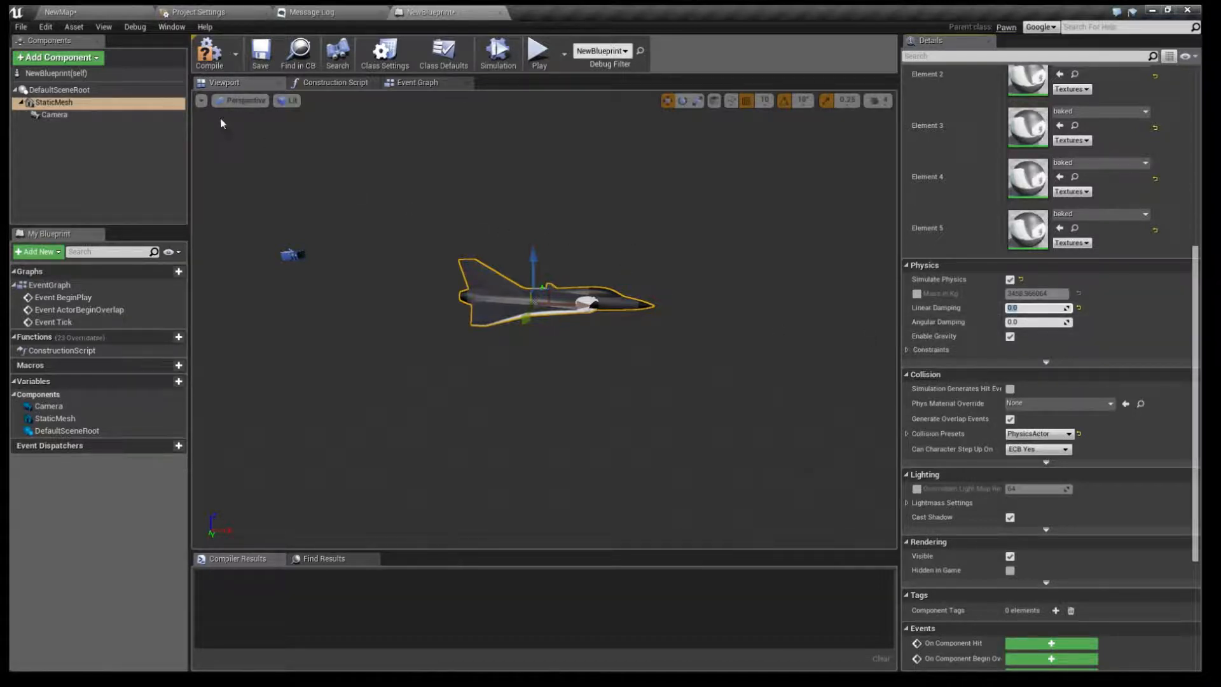
{"action": "left_click", "coordinate": [208, 52]}
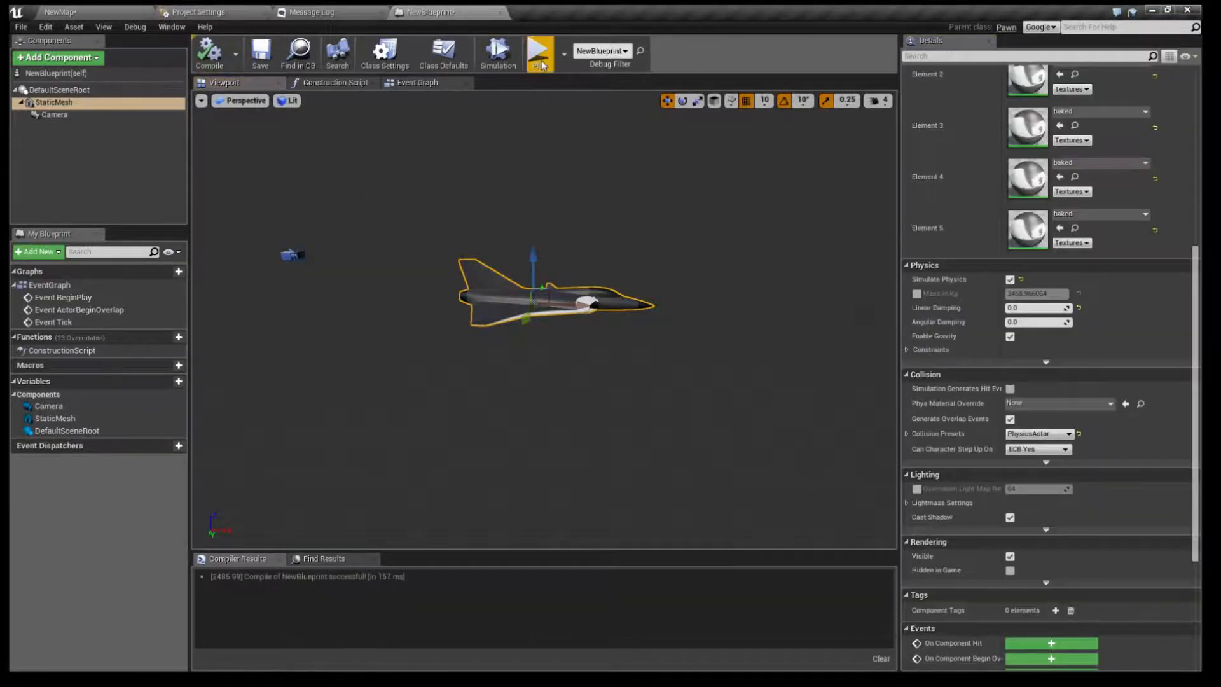
{"action": "left_click", "coordinate": [538, 50]}
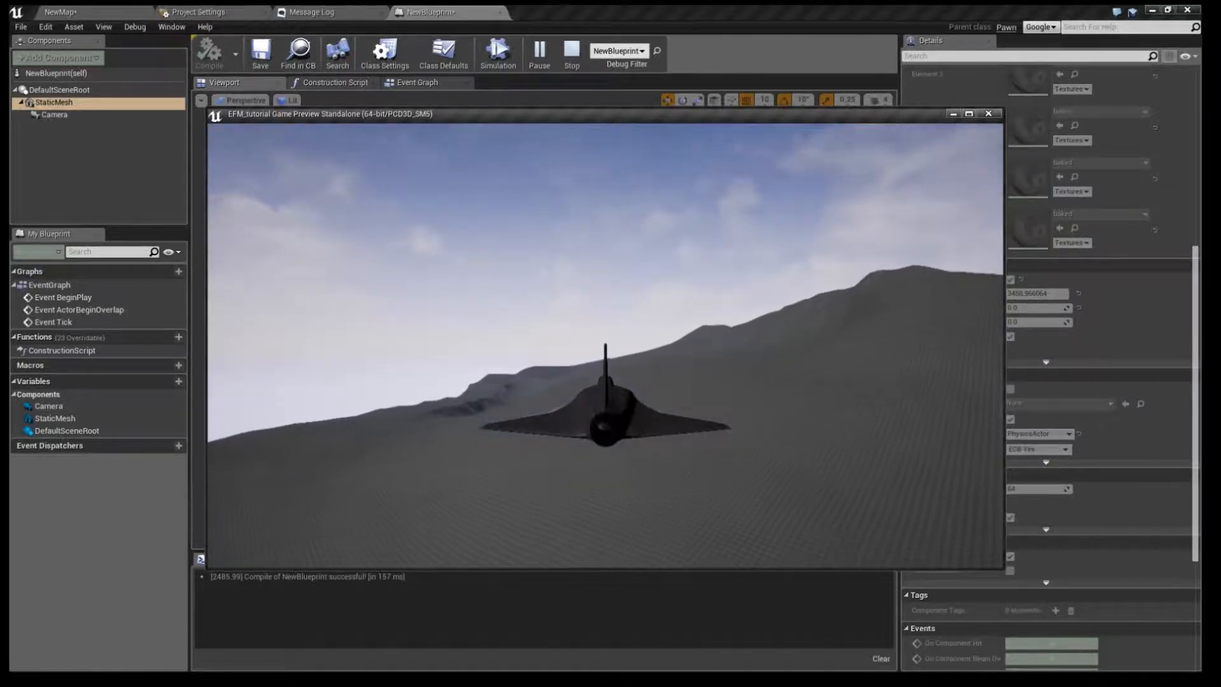
{"action": "left_click", "coordinate": [571, 52]}
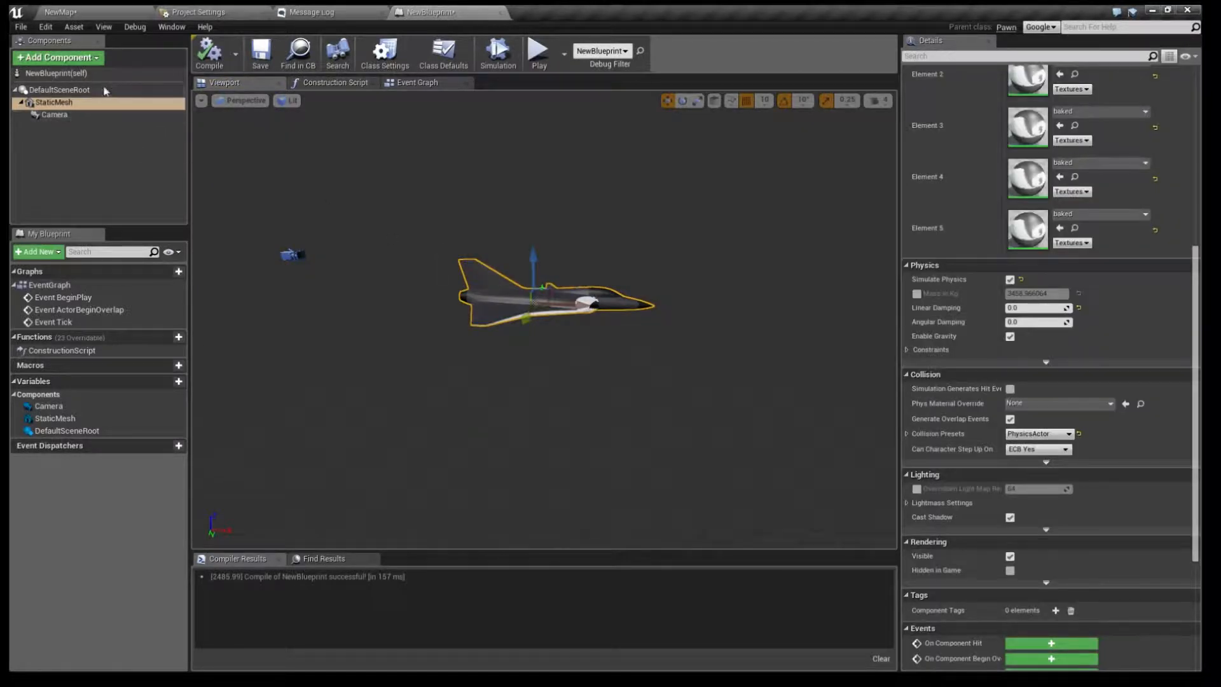
- Add the easyFM component (searched 'east'), select it, and view its Easy FM settings
{"action": "left_click", "coordinate": [56, 57]}
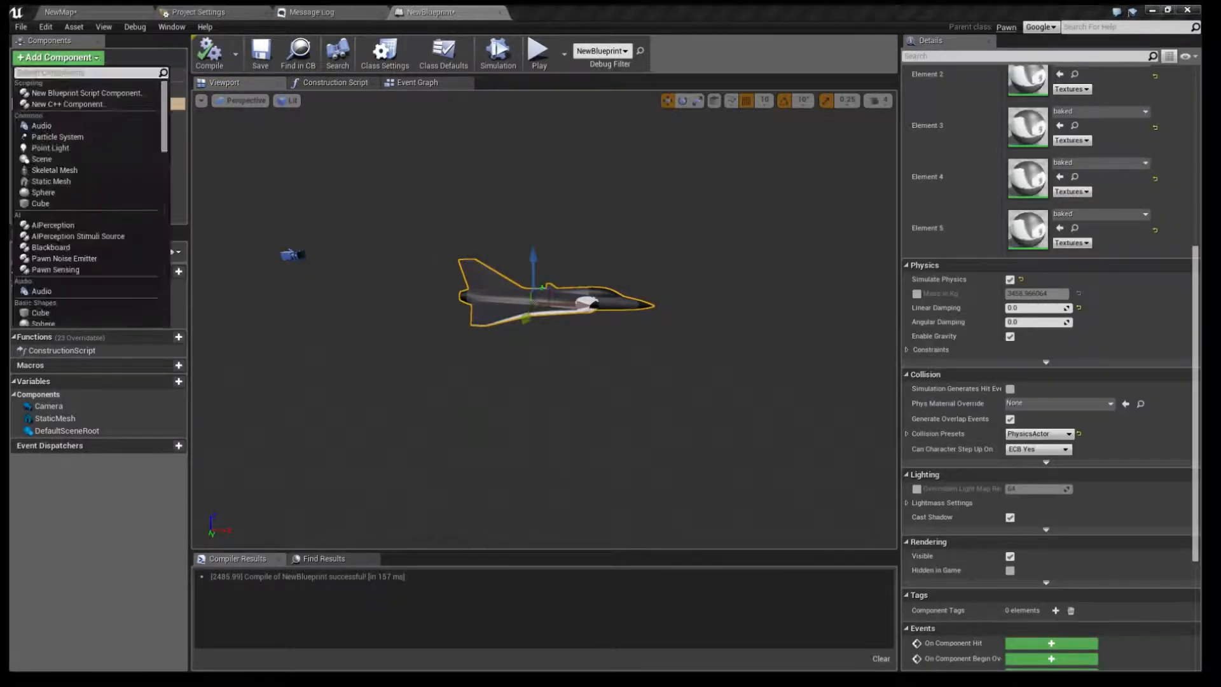
{"action": "type", "text": "east"}
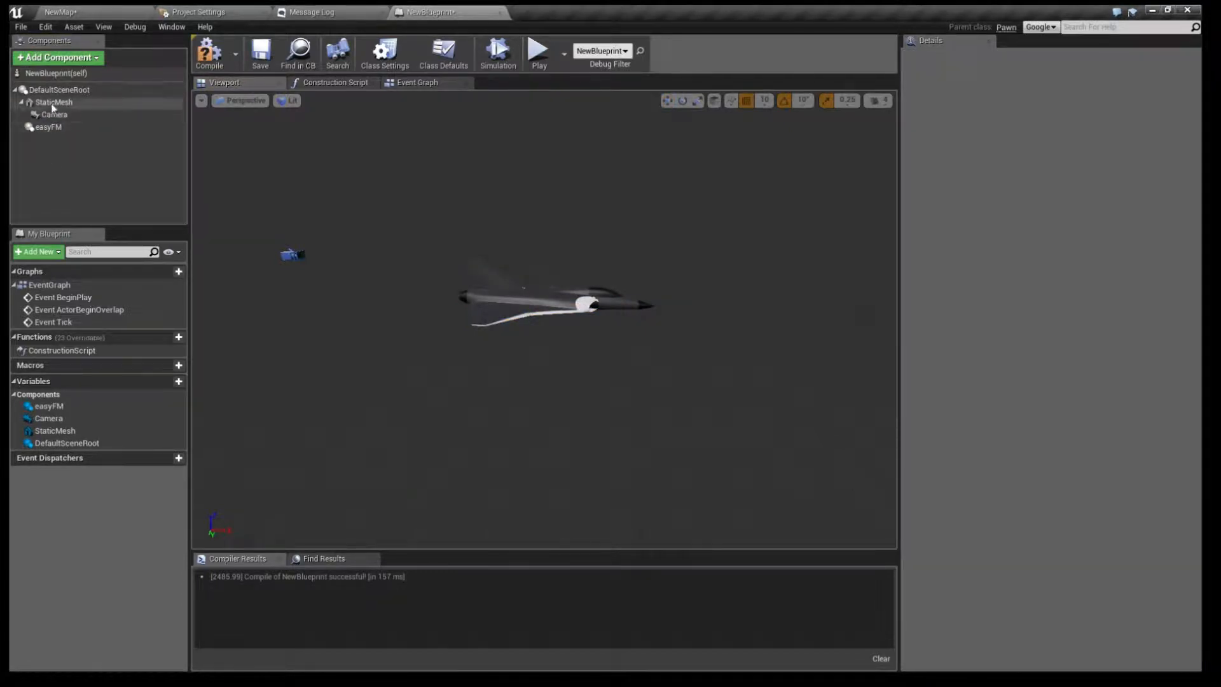
{"action": "left_click", "coordinate": [53, 127]}
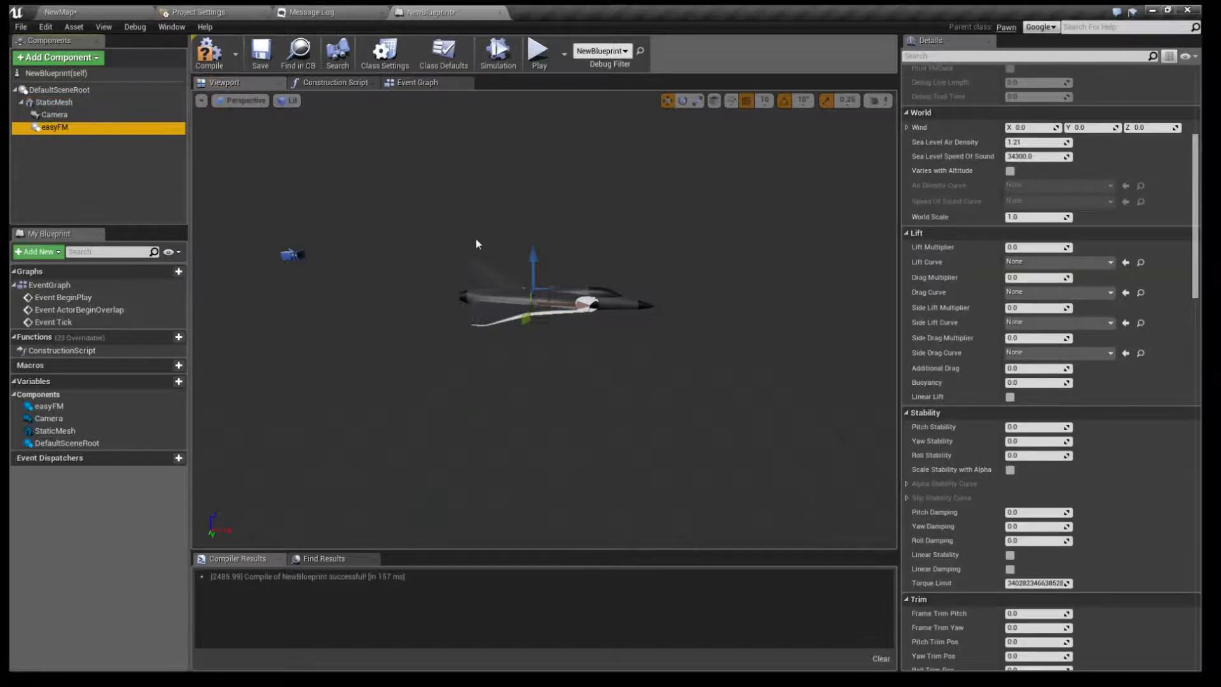
{"action": "mouse_move", "coordinate": [568, 259]}
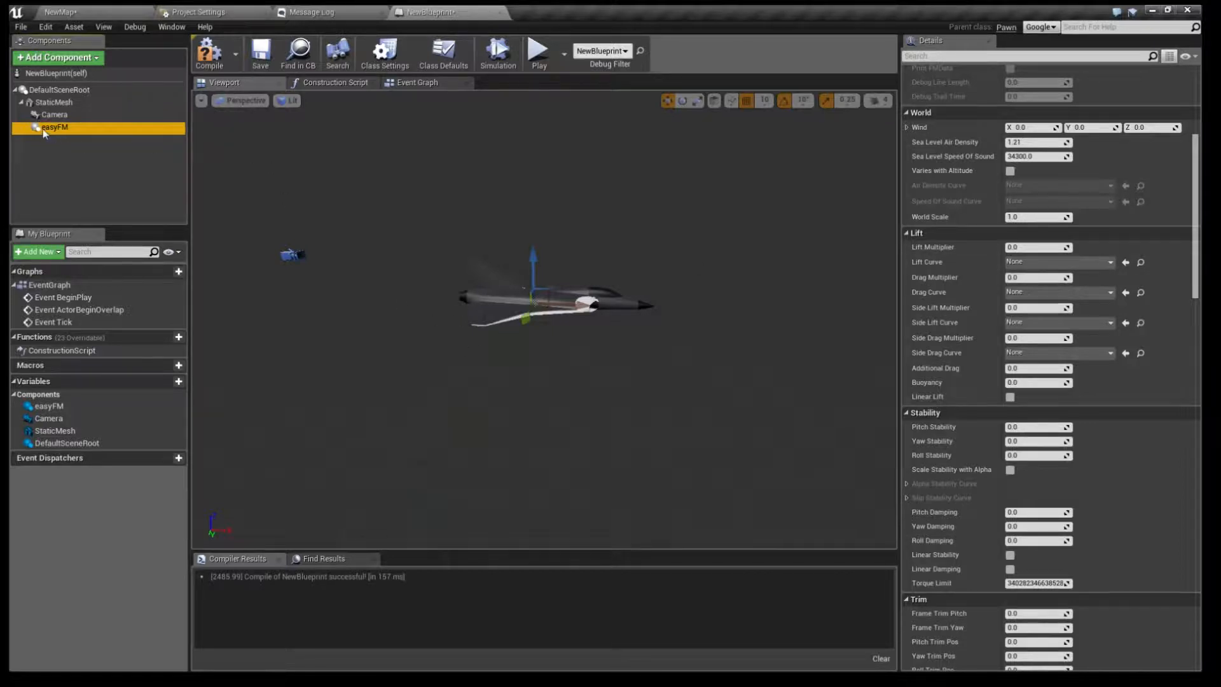
{"action": "mouse_move", "coordinate": [241, 240]}
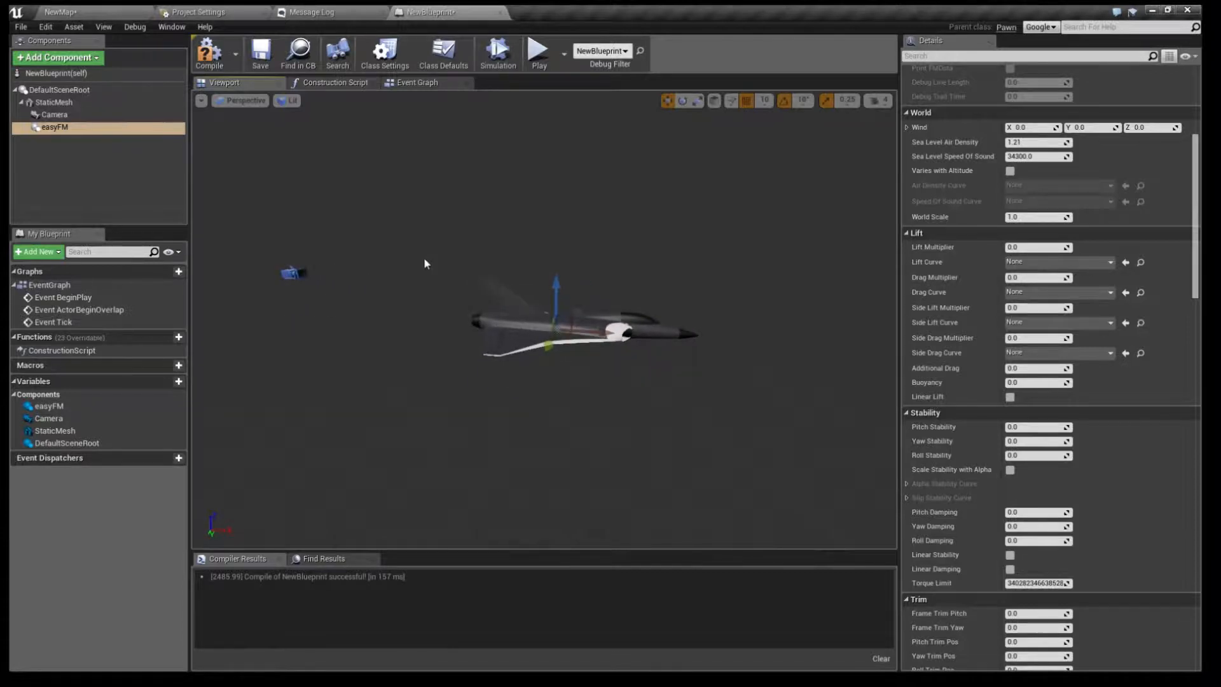
{"action": "scroll", "scroll_direction": "up", "scroll_amount": 3}
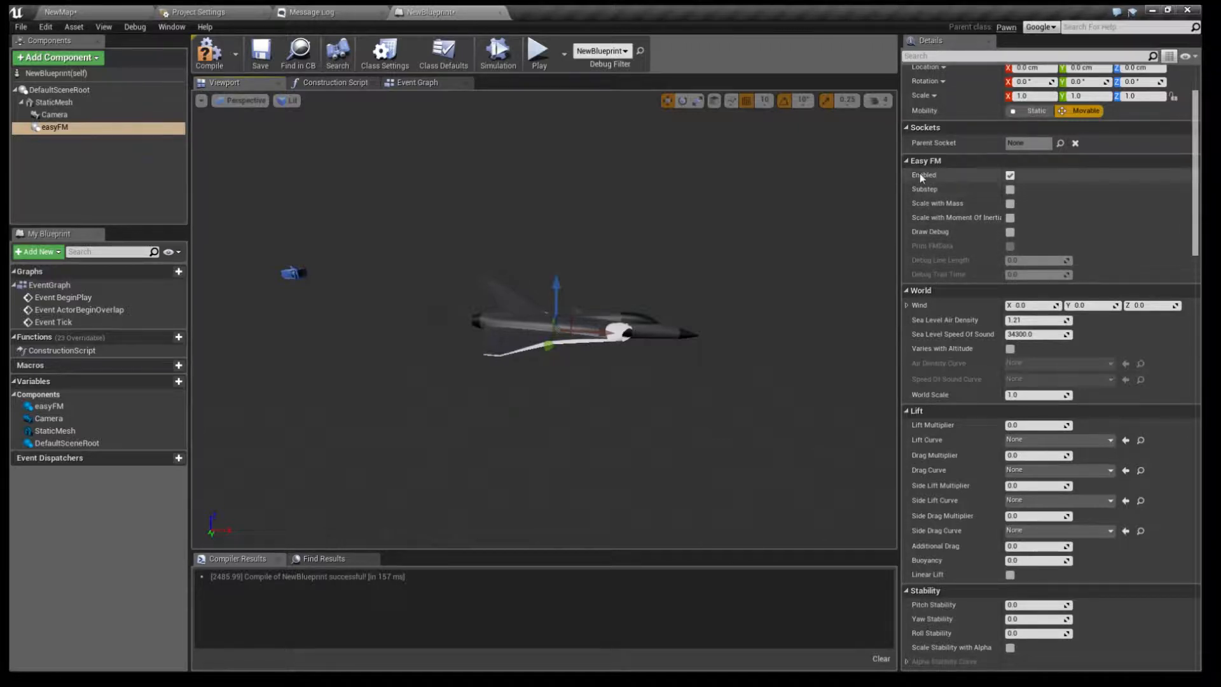
{"action": "mouse_move", "coordinate": [990, 206]}
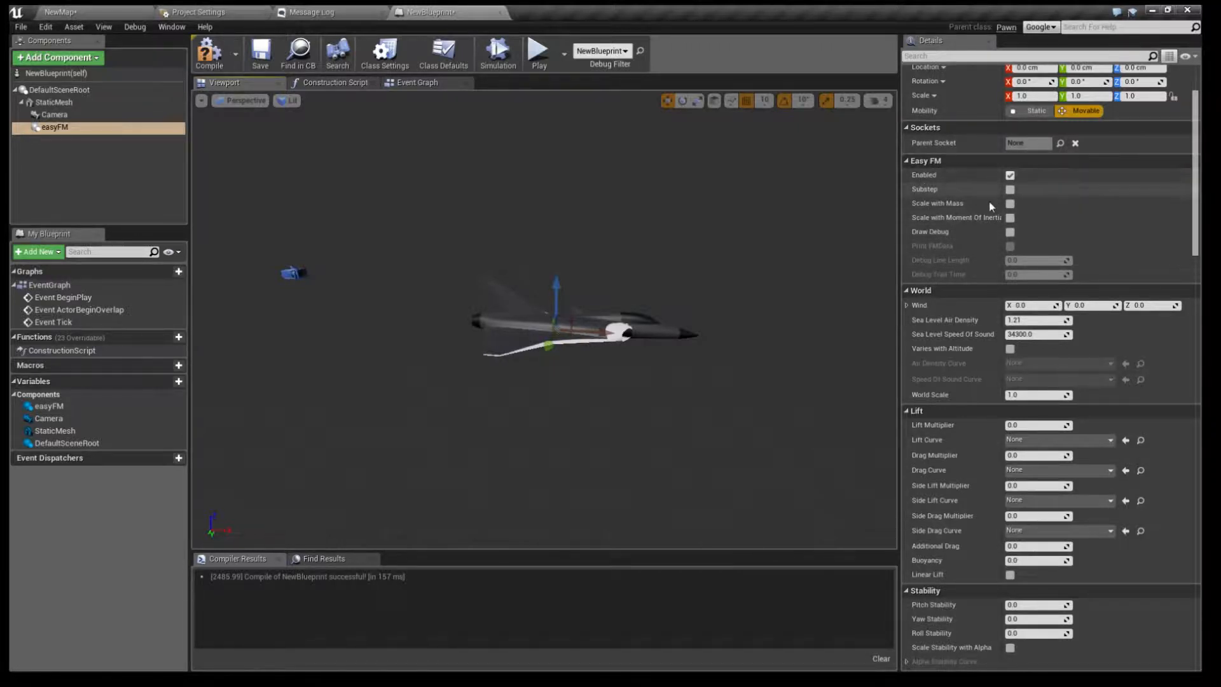
{"action": "mouse_move", "coordinate": [939, 195]}
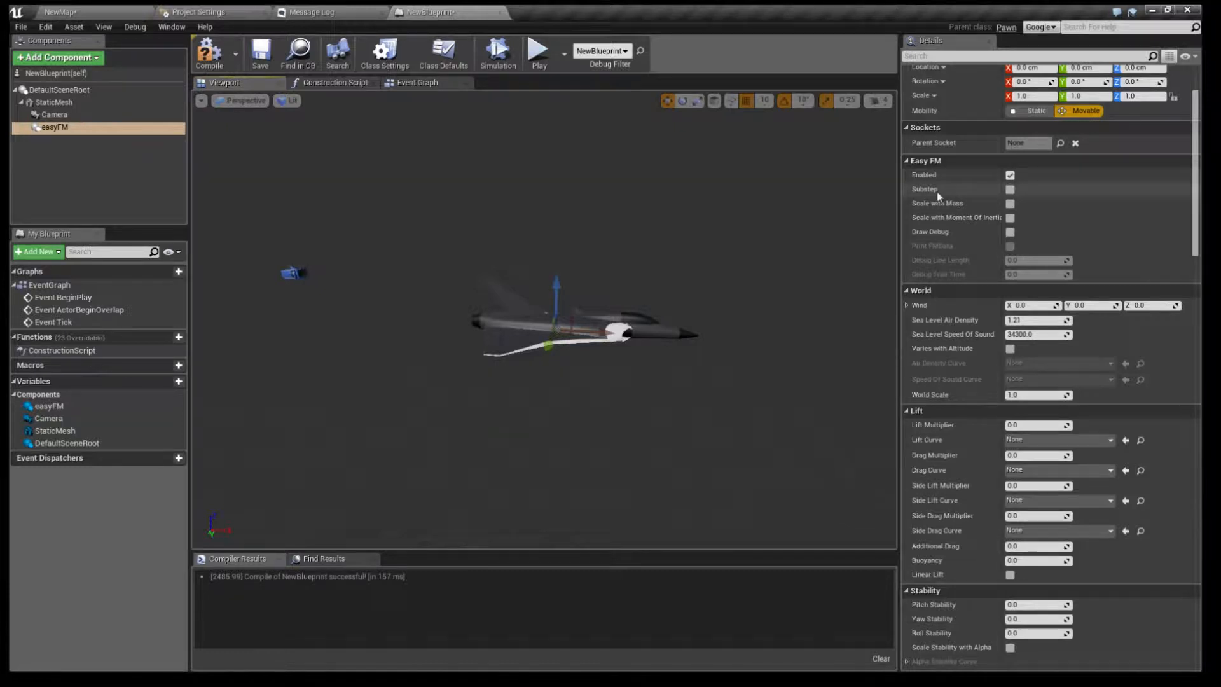
{"action": "mouse_move", "coordinate": [978, 240]}
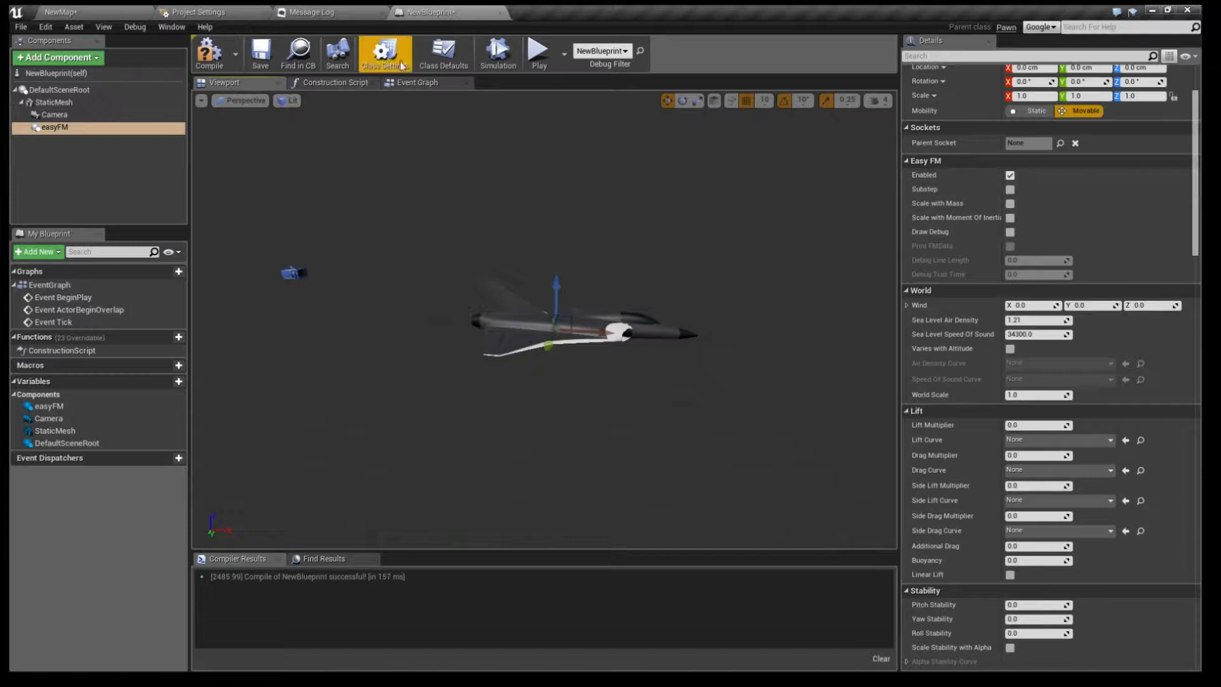
{"action": "left_click", "coordinate": [198, 11]}
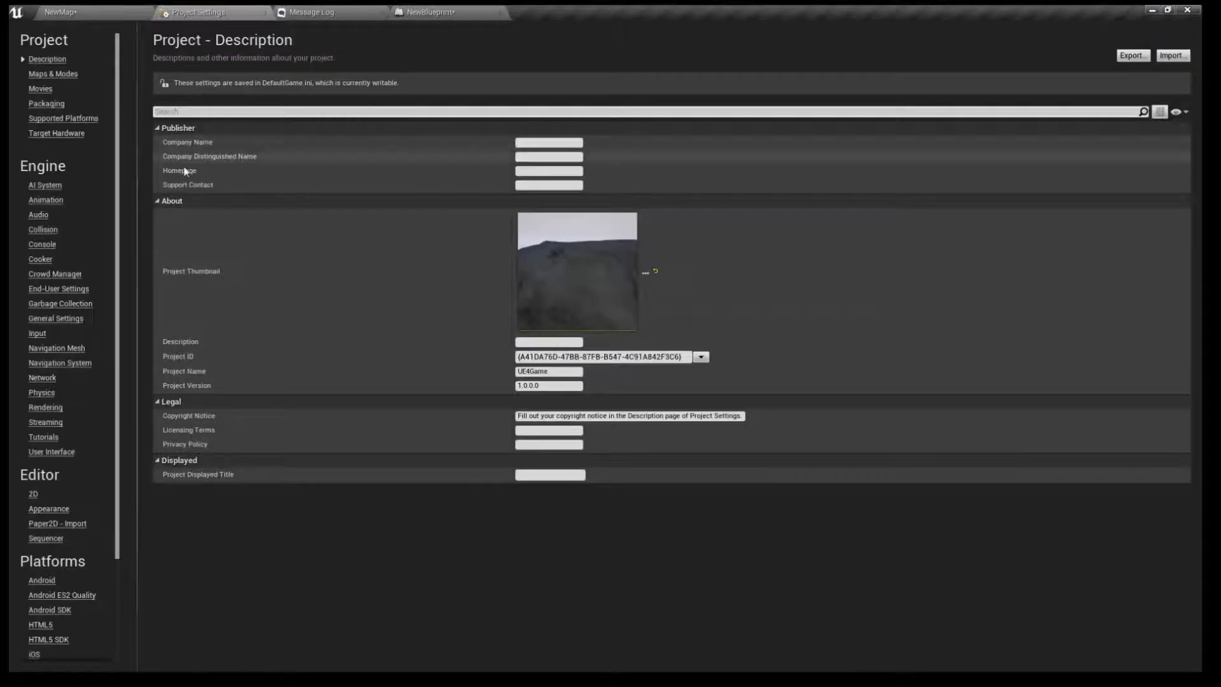
{"action": "mouse_move", "coordinate": [264, 201]}
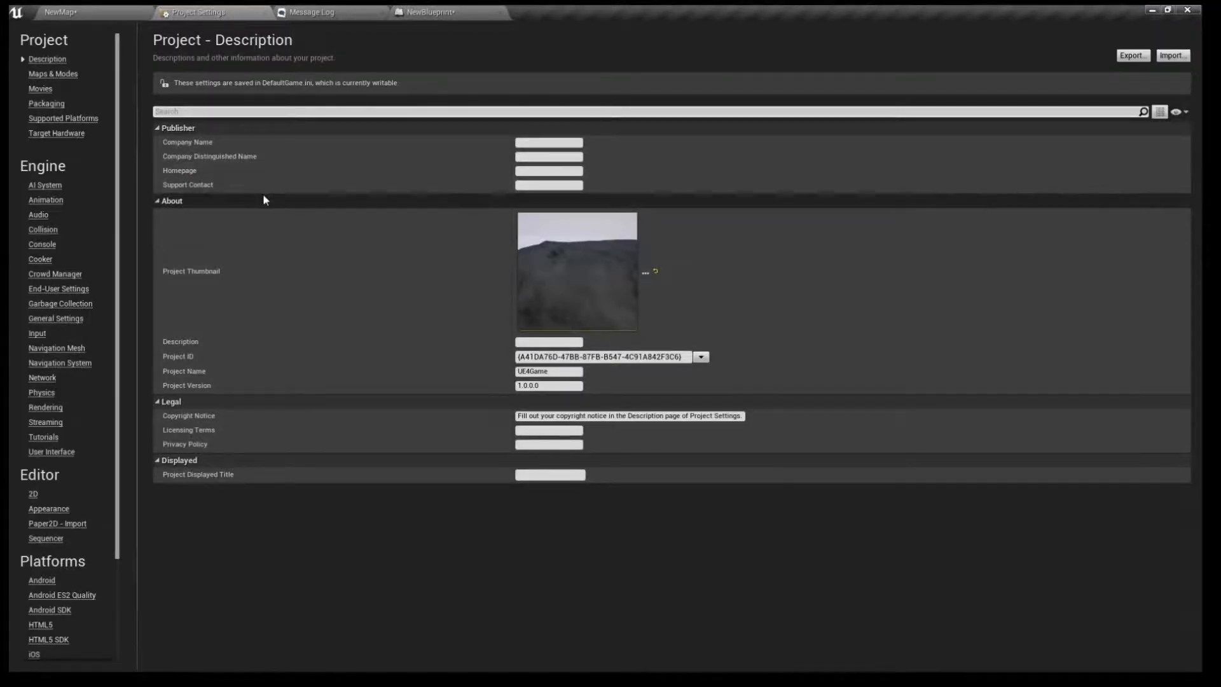
{"action": "mouse_move", "coordinate": [73, 204]}
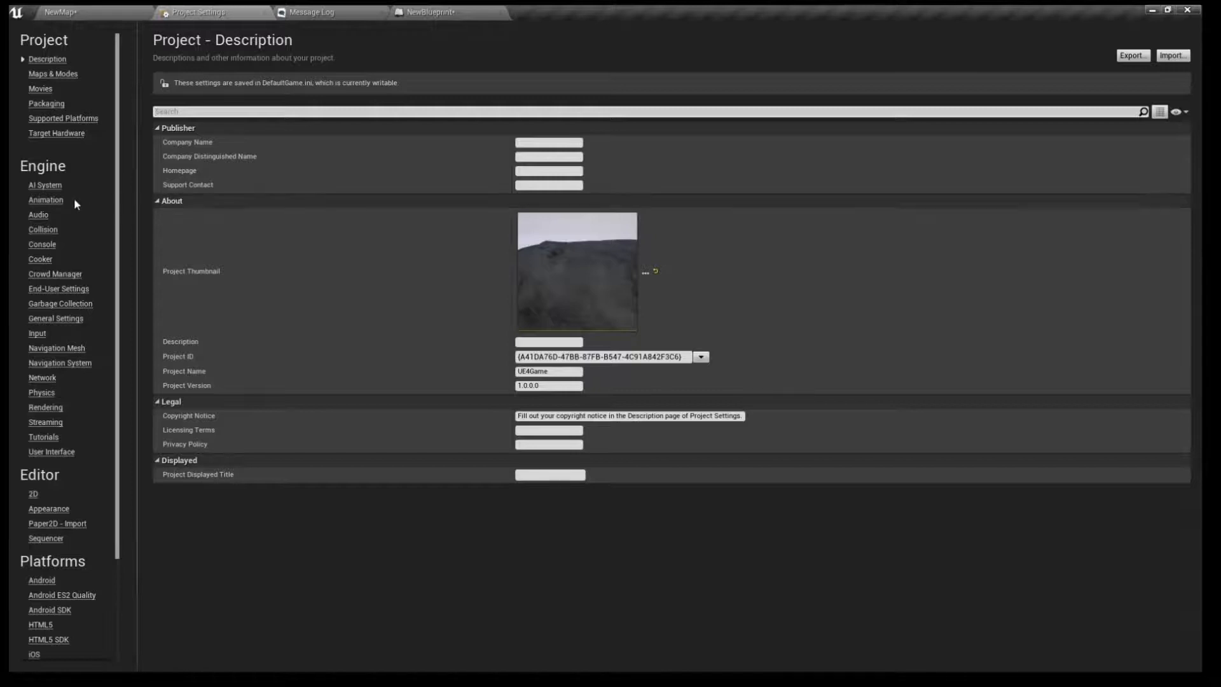
{"action": "mouse_move", "coordinate": [49, 323]}
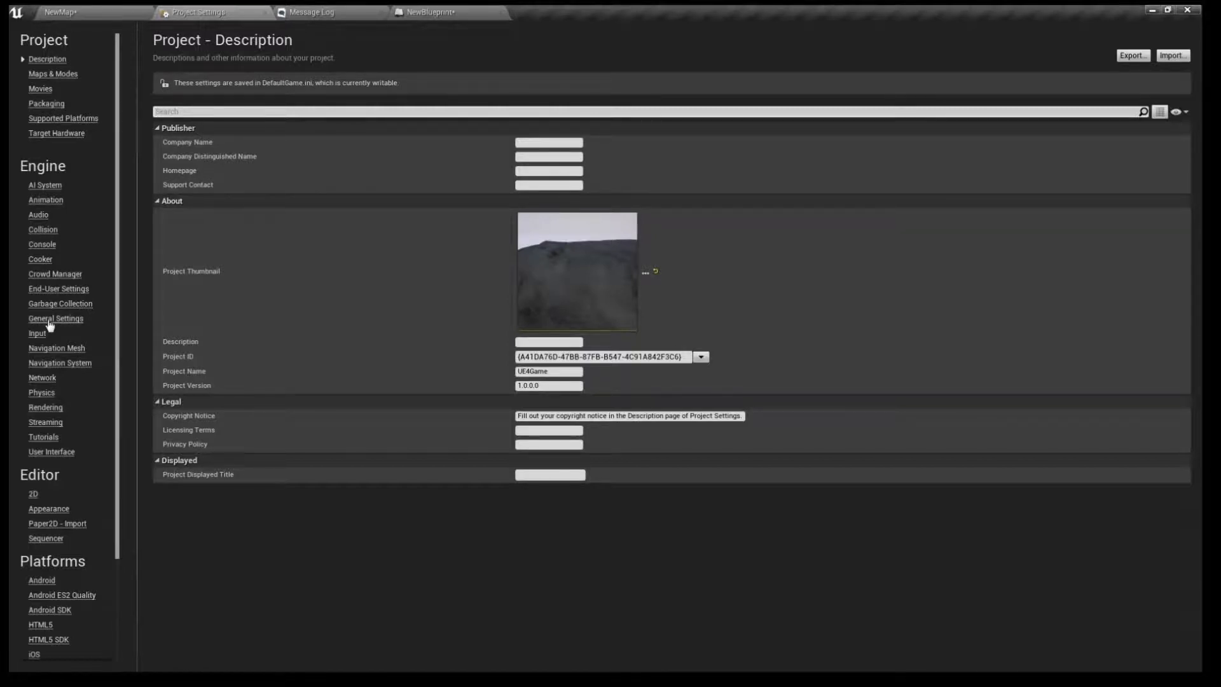
{"action": "mouse_move", "coordinate": [52, 397]}
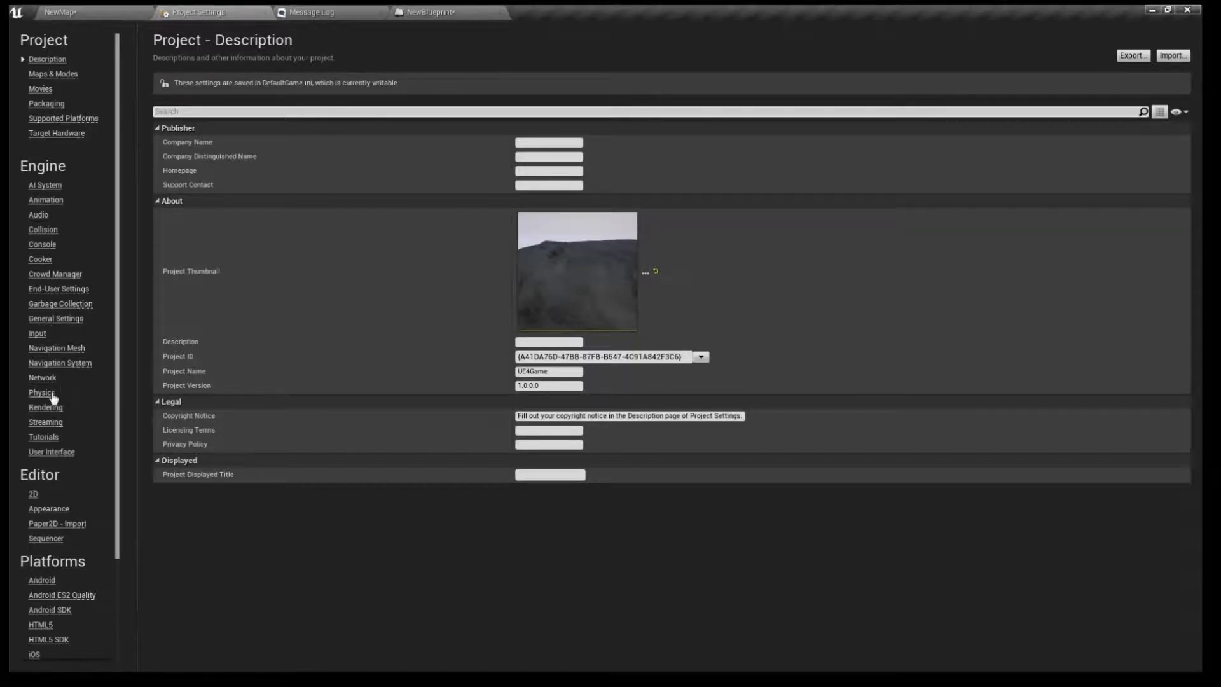
{"action": "left_click", "coordinate": [40, 392]}
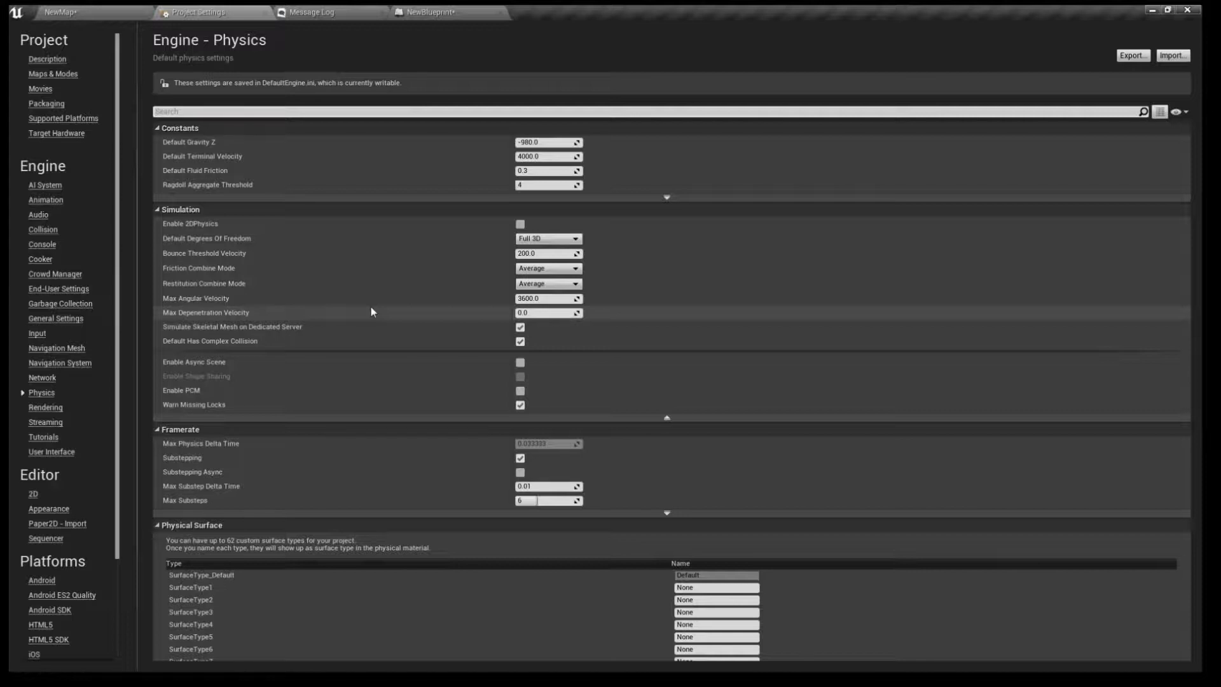
{"action": "mouse_move", "coordinate": [393, 333]}
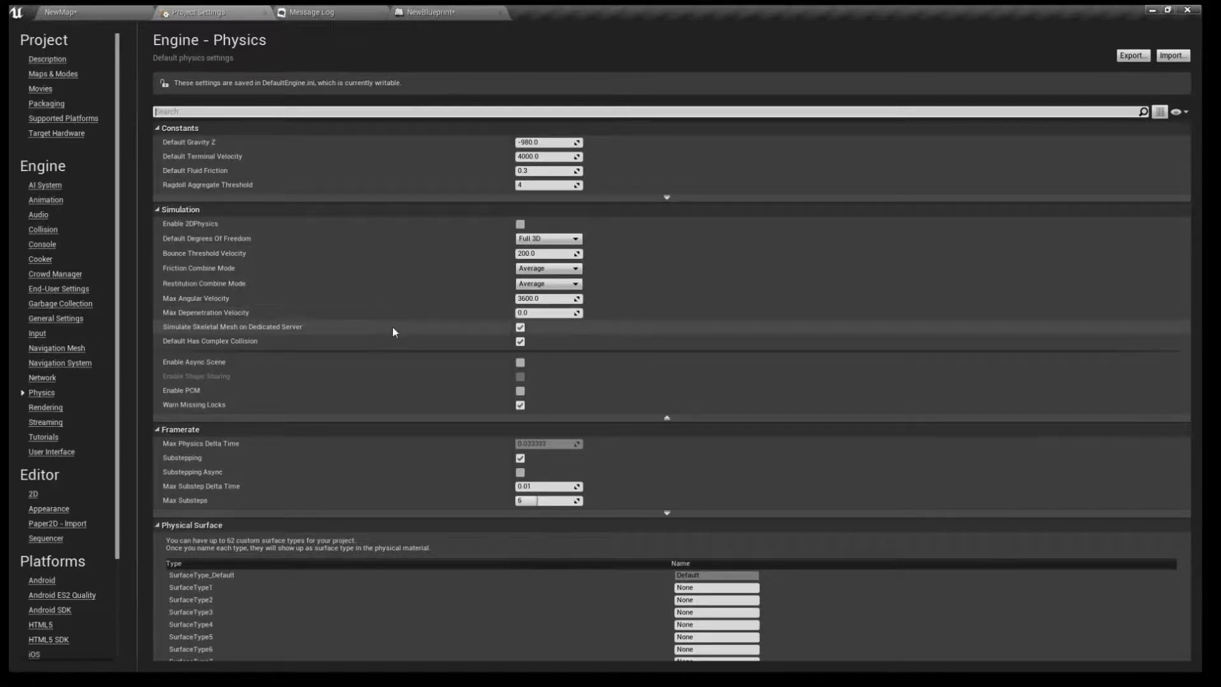
{"action": "mouse_move", "coordinate": [360, 321]}
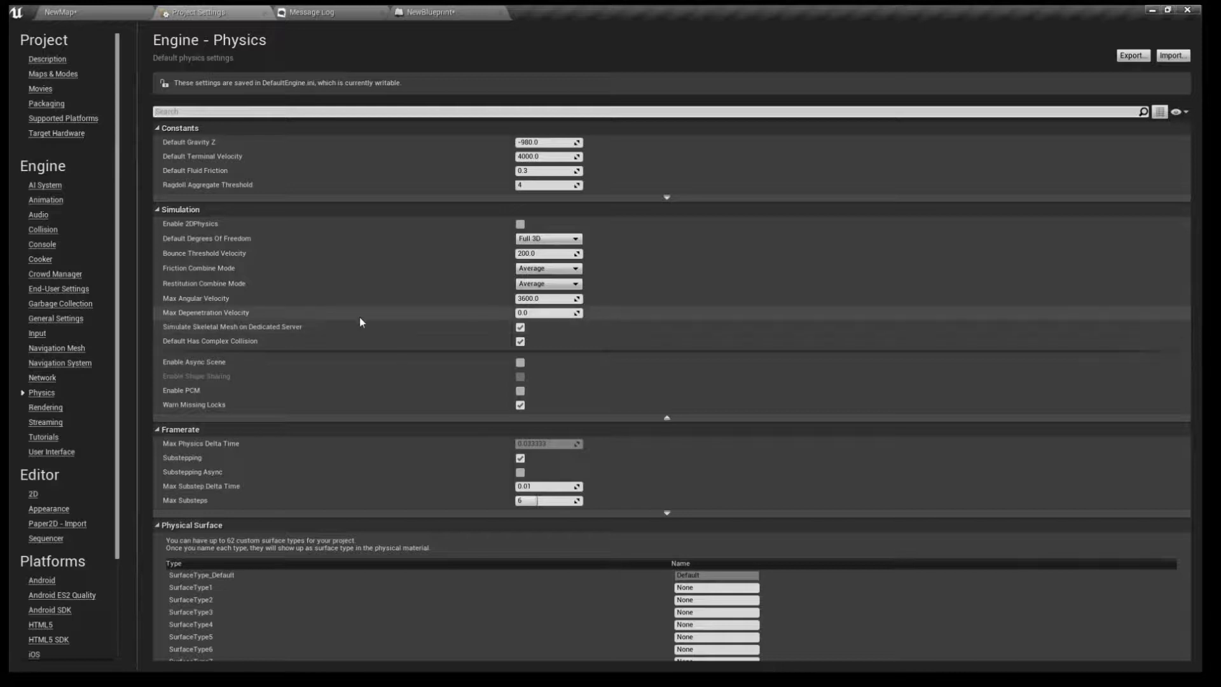
{"action": "mouse_move", "coordinate": [502, 465]}
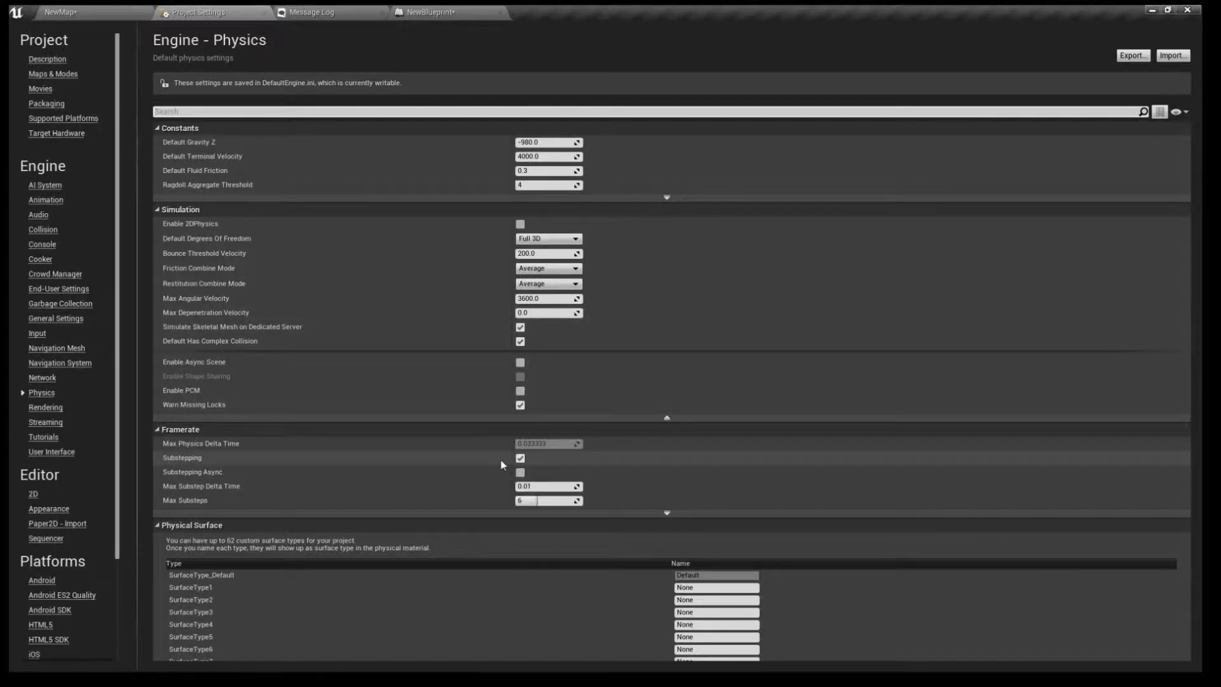
{"action": "mouse_move", "coordinate": [269, 465]}
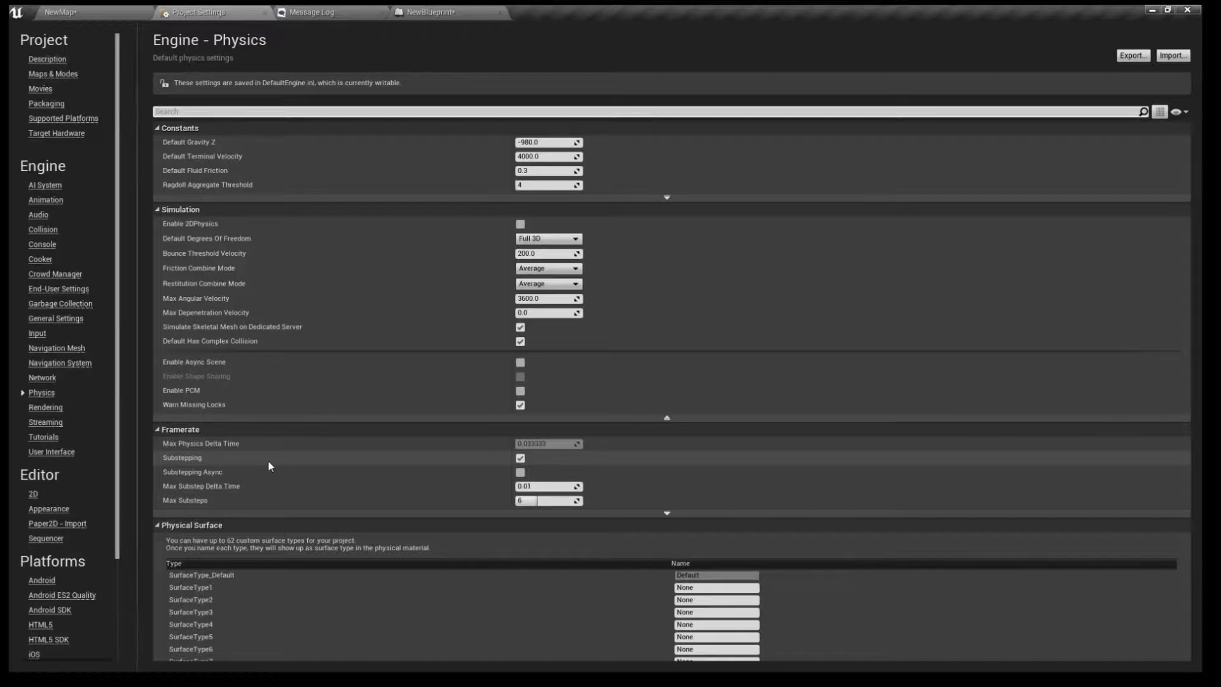
{"action": "mouse_move", "coordinate": [326, 464]}
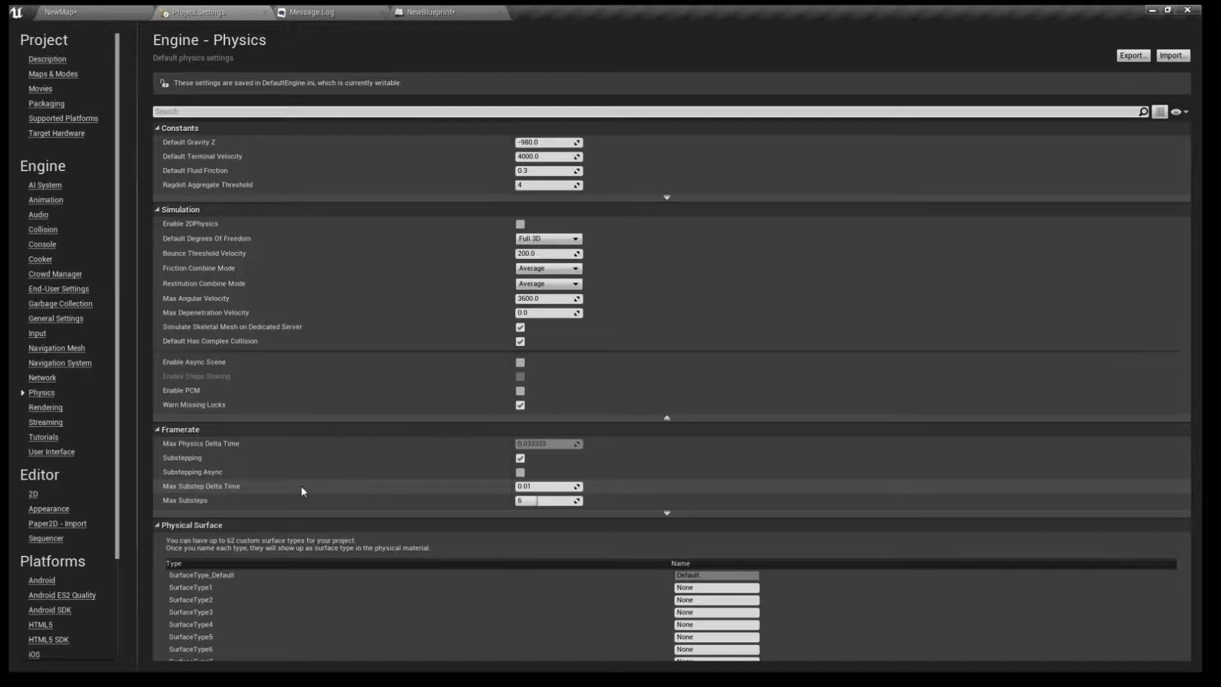
{"action": "mouse_move", "coordinate": [177, 495]}
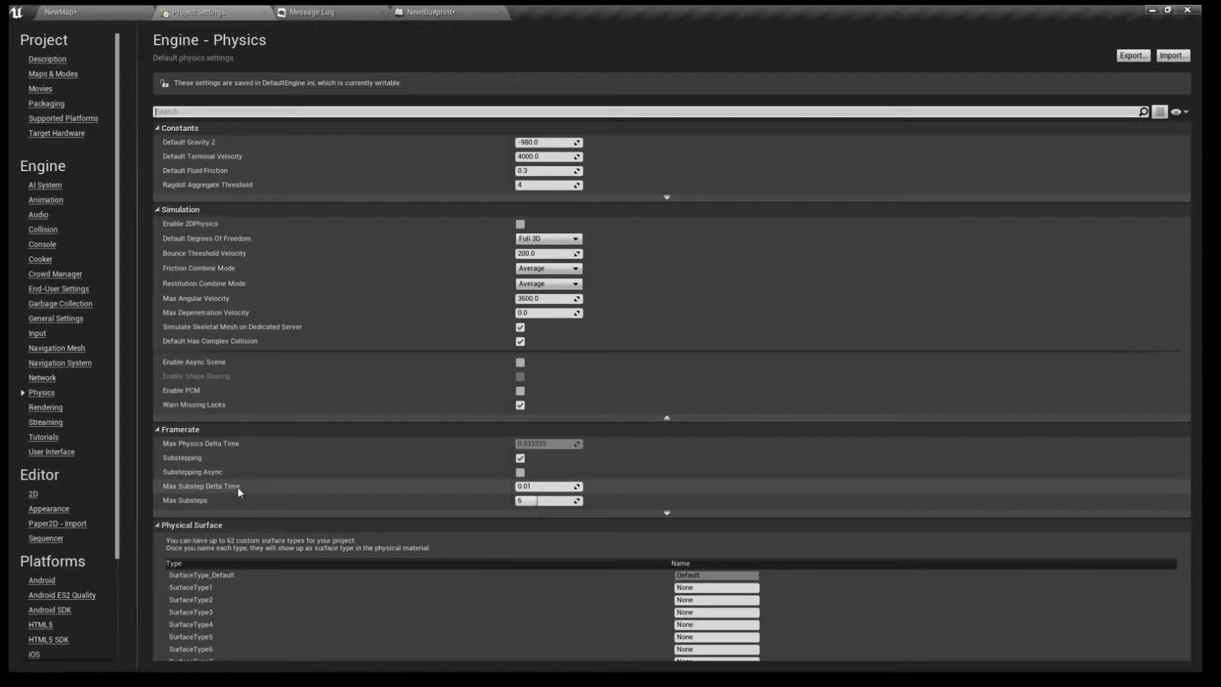
{"action": "mouse_move", "coordinate": [250, 490]}
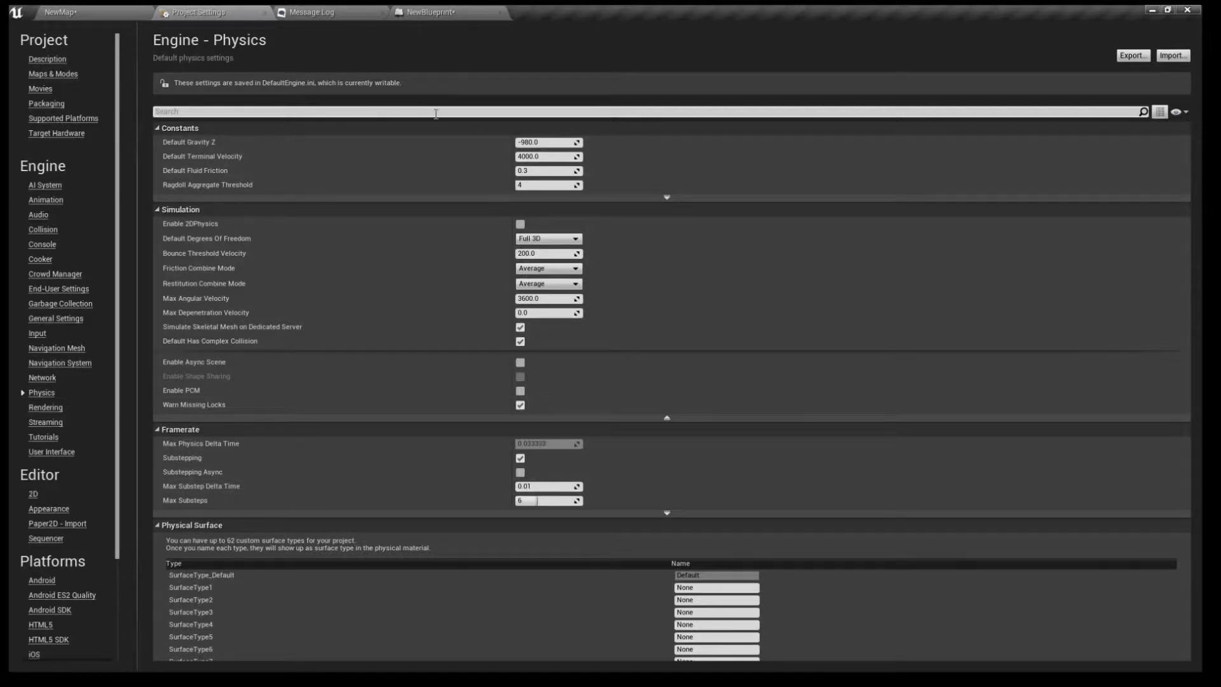
{"action": "mouse_move", "coordinate": [471, 42]}
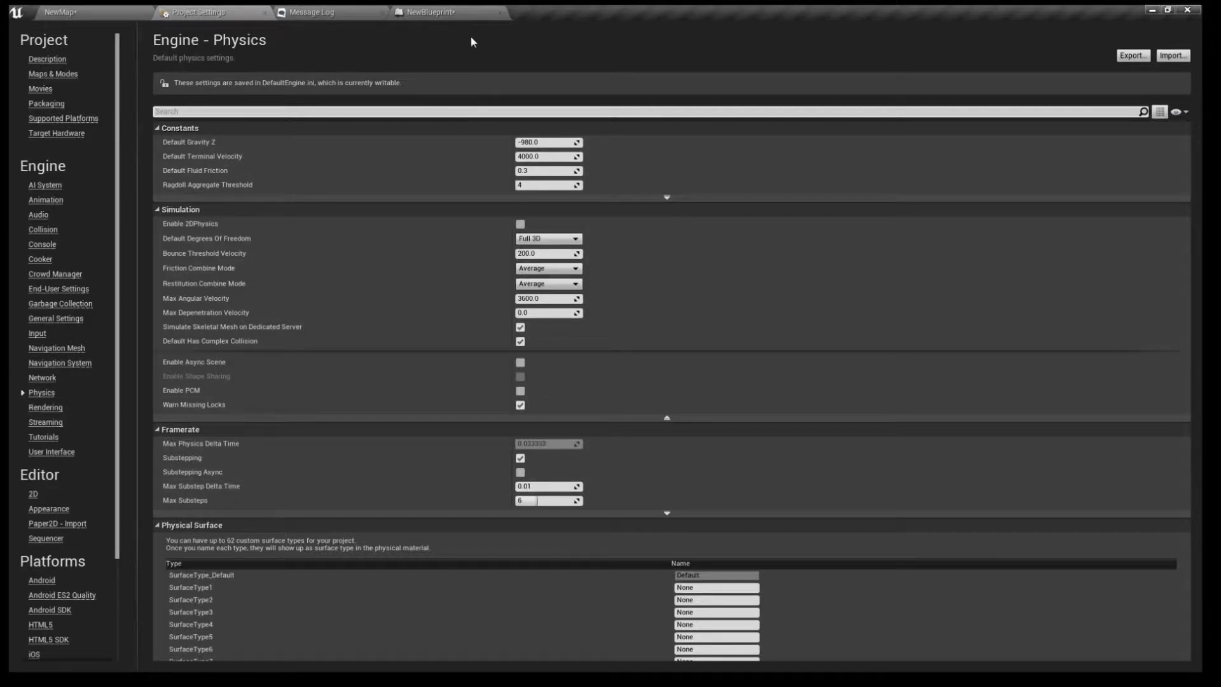
{"action": "left_click", "coordinate": [428, 11]}
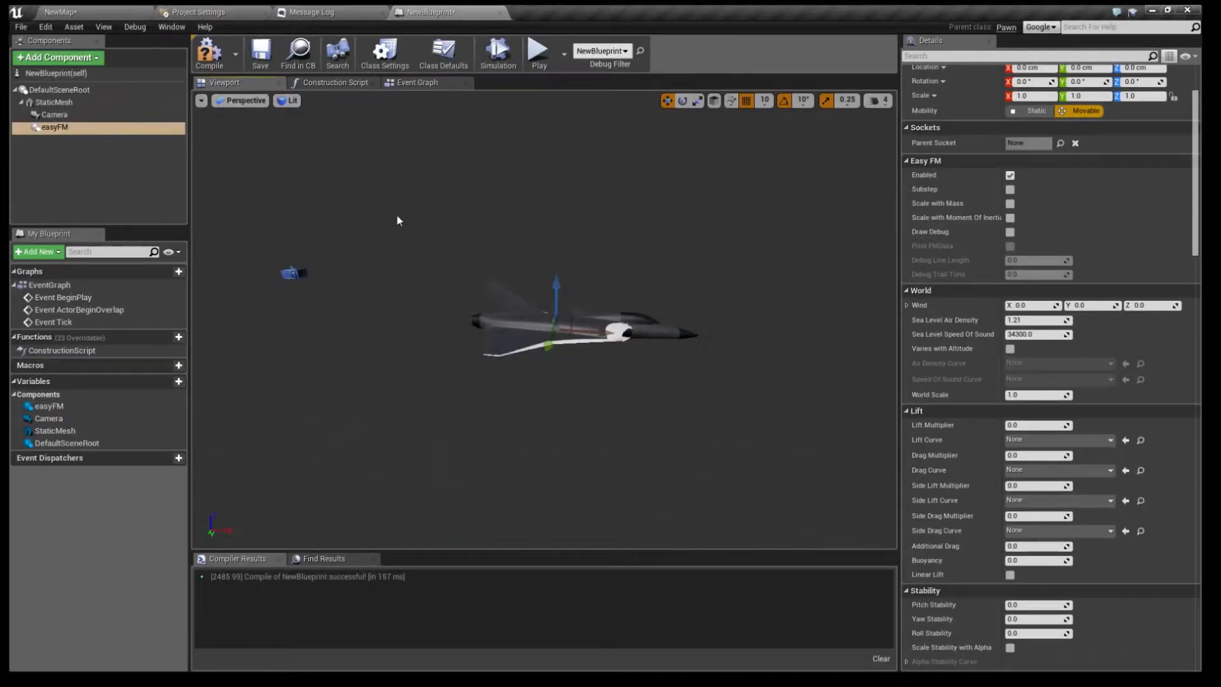
- Turn on easyFM Substep, Scale with Mass, Scale with Moment of Inertia and Draw Debug, then return to NewMap
{"action": "left_click", "coordinate": [208, 53]}
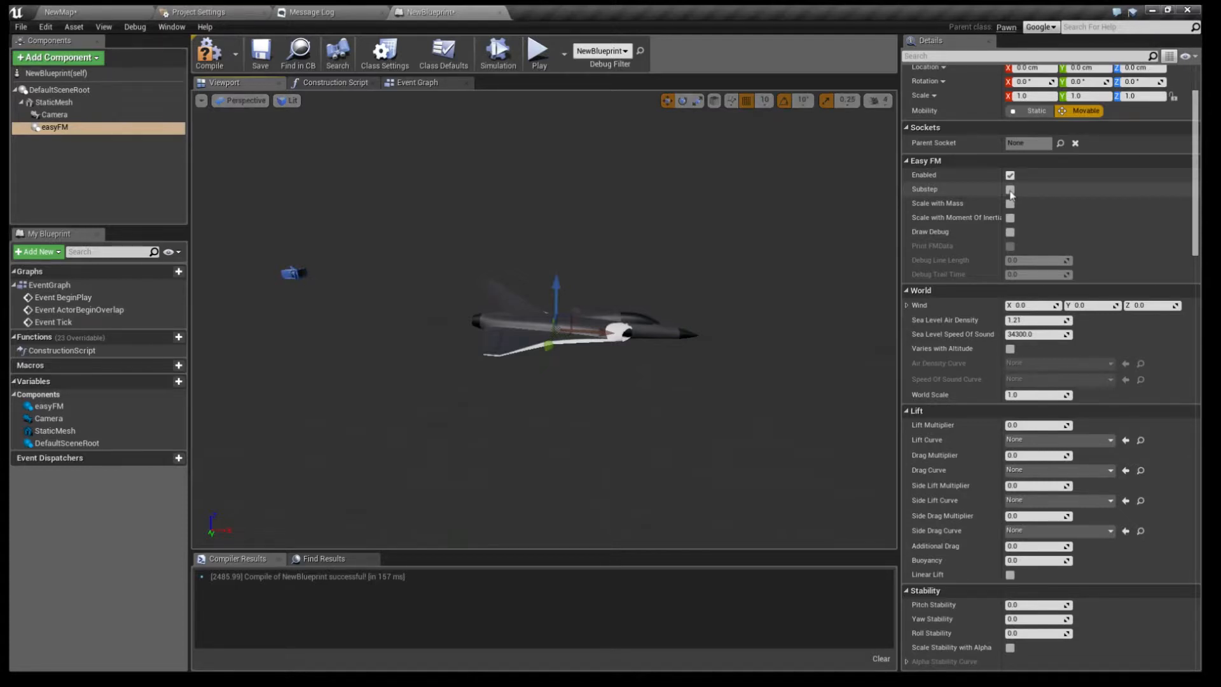
{"action": "left_click", "coordinate": [1010, 189]}
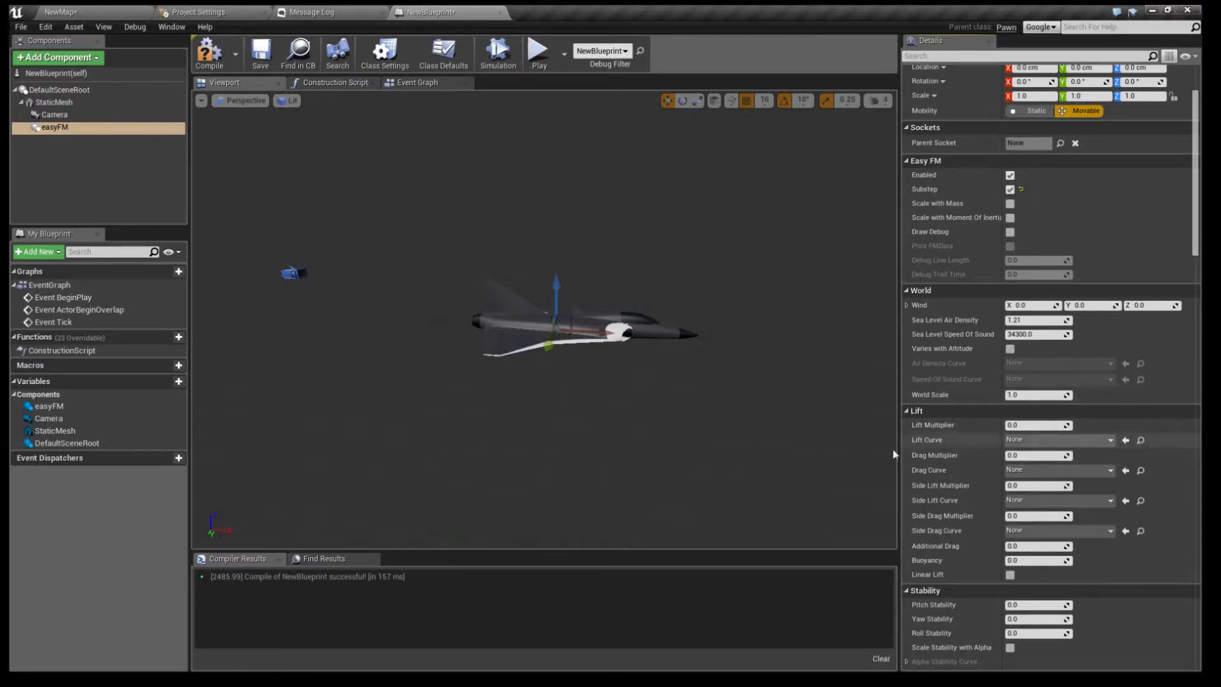
{"action": "mouse_move", "coordinate": [602, 309]}
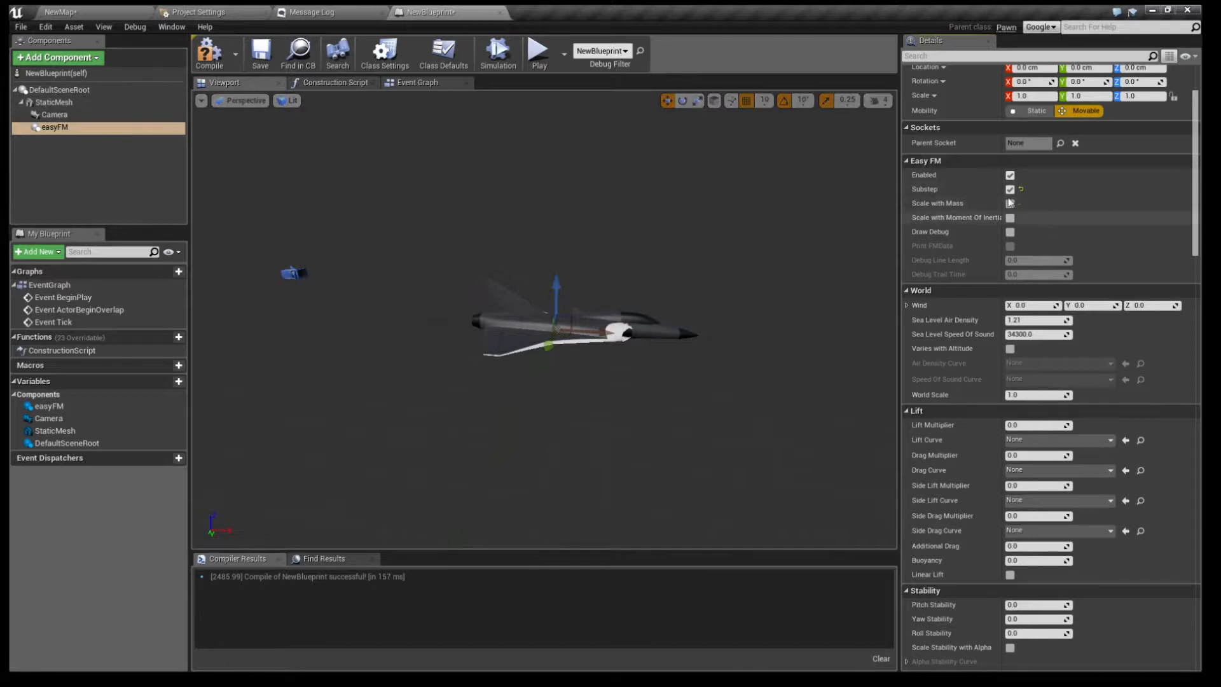
{"action": "left_click", "coordinate": [1011, 203]}
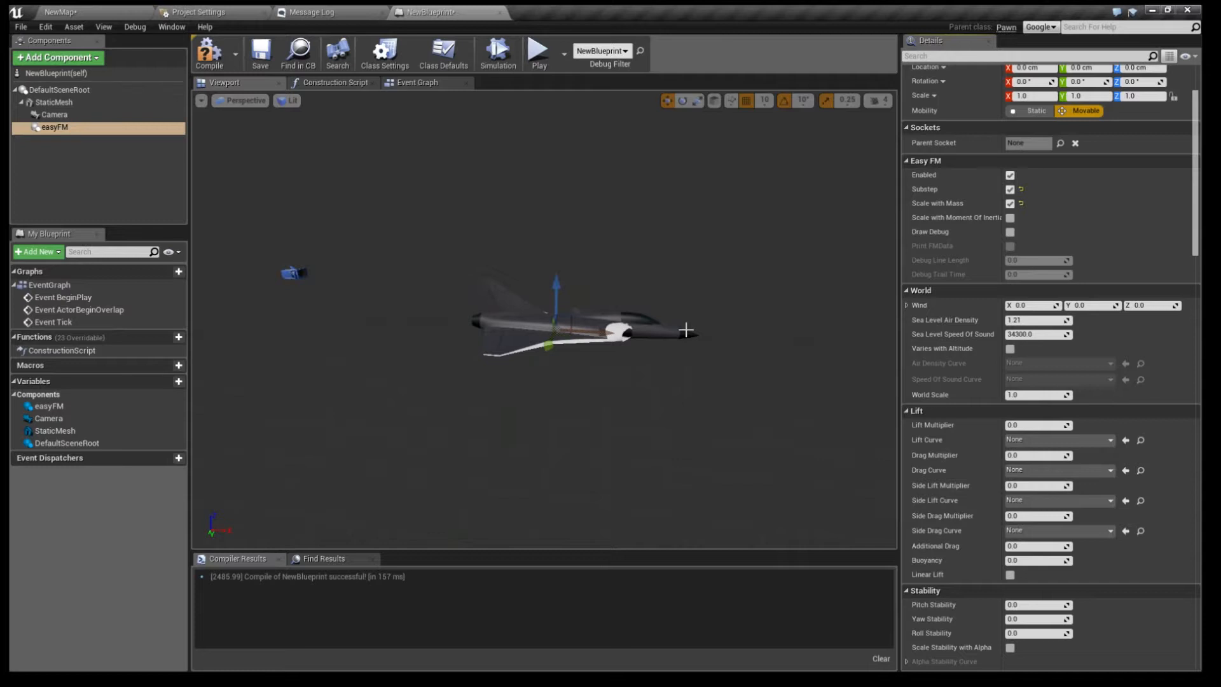
{"action": "mouse_move", "coordinate": [736, 317]}
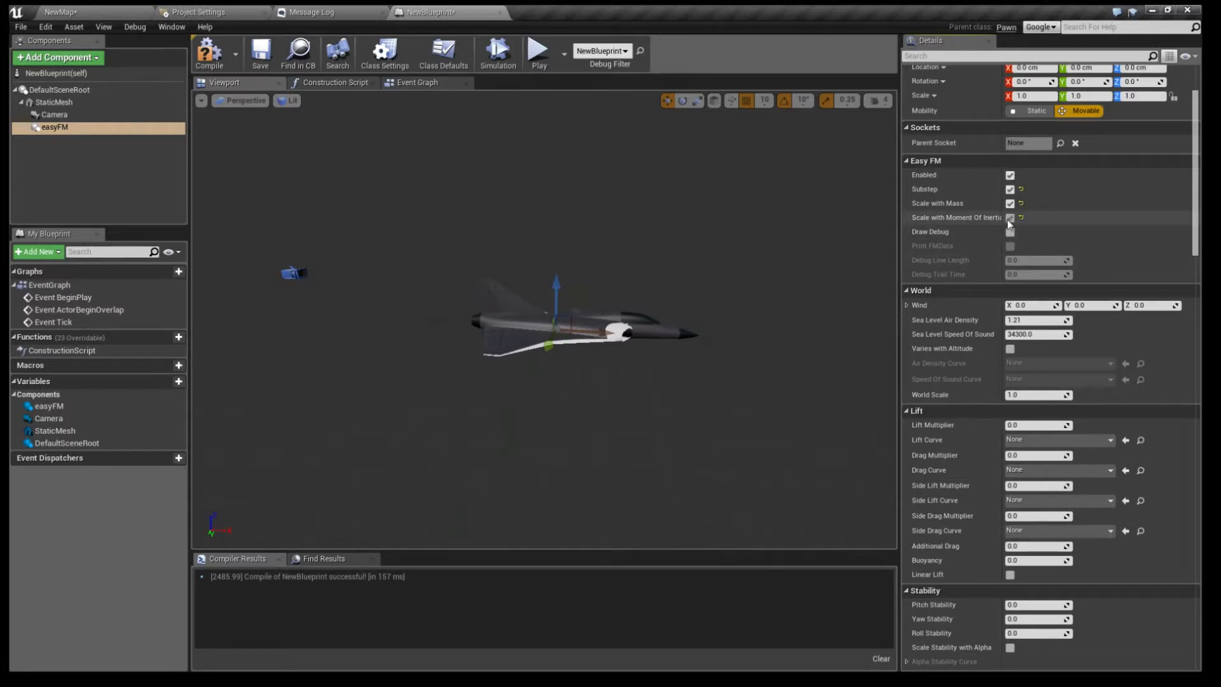
{"action": "left_click", "coordinate": [1011, 217]}
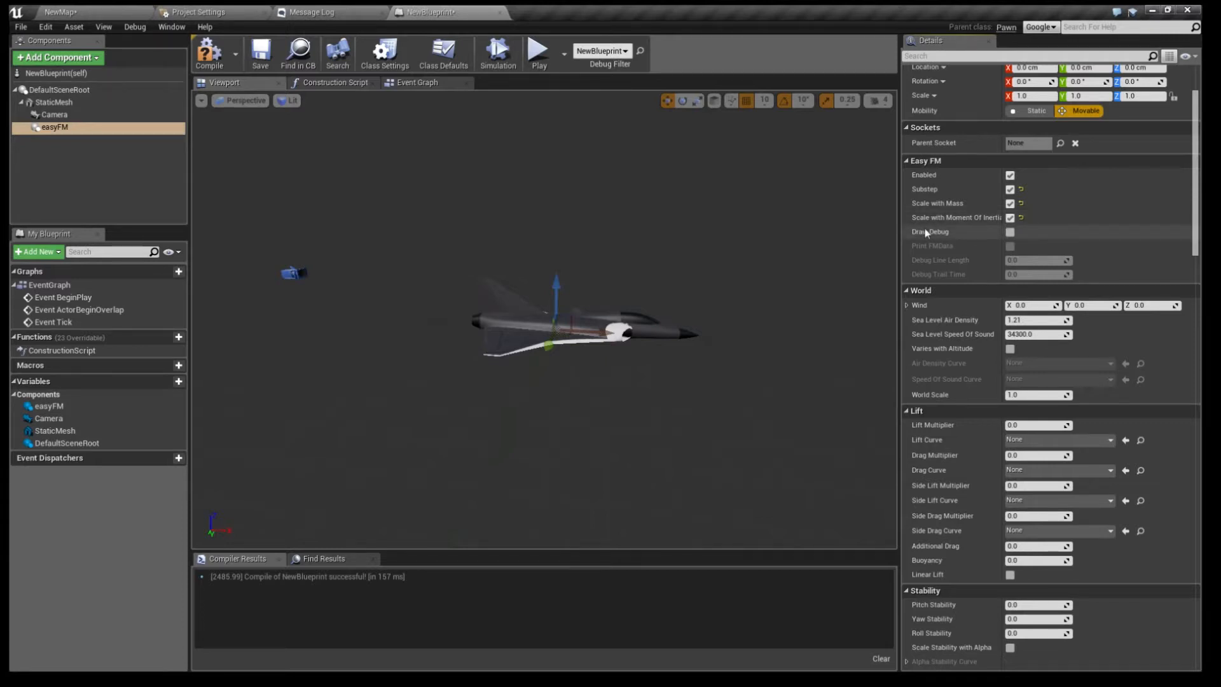
{"action": "left_click", "coordinate": [1010, 232]}
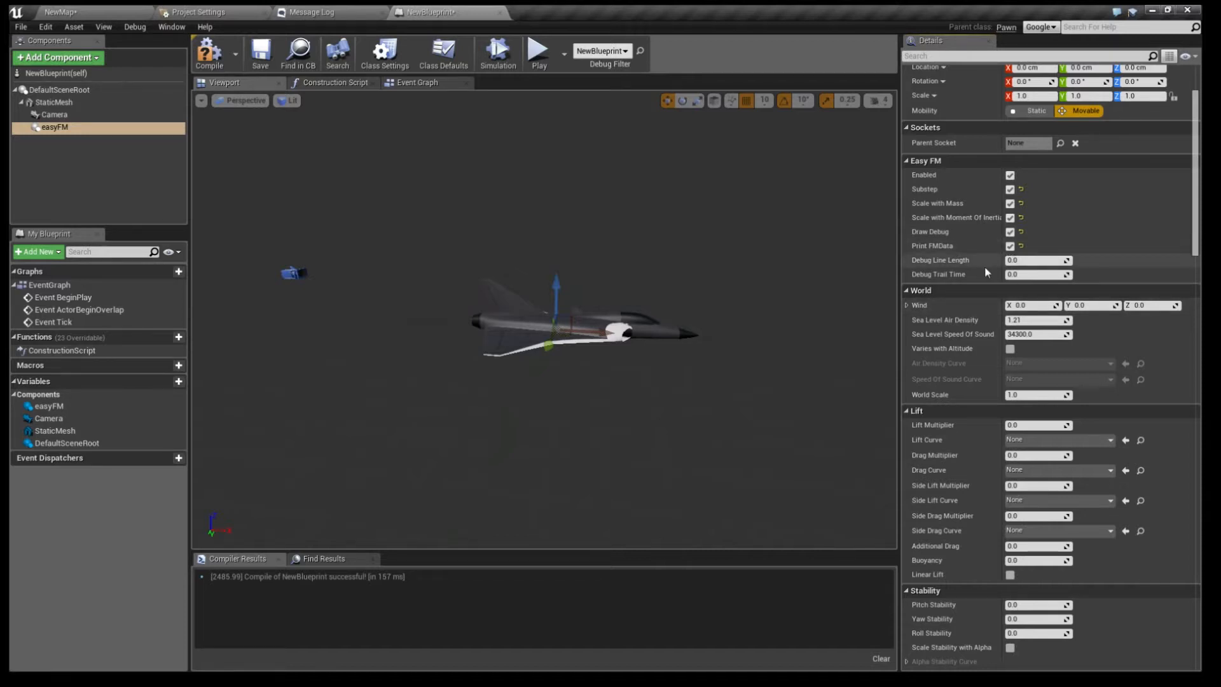
{"action": "mouse_move", "coordinate": [969, 296]}
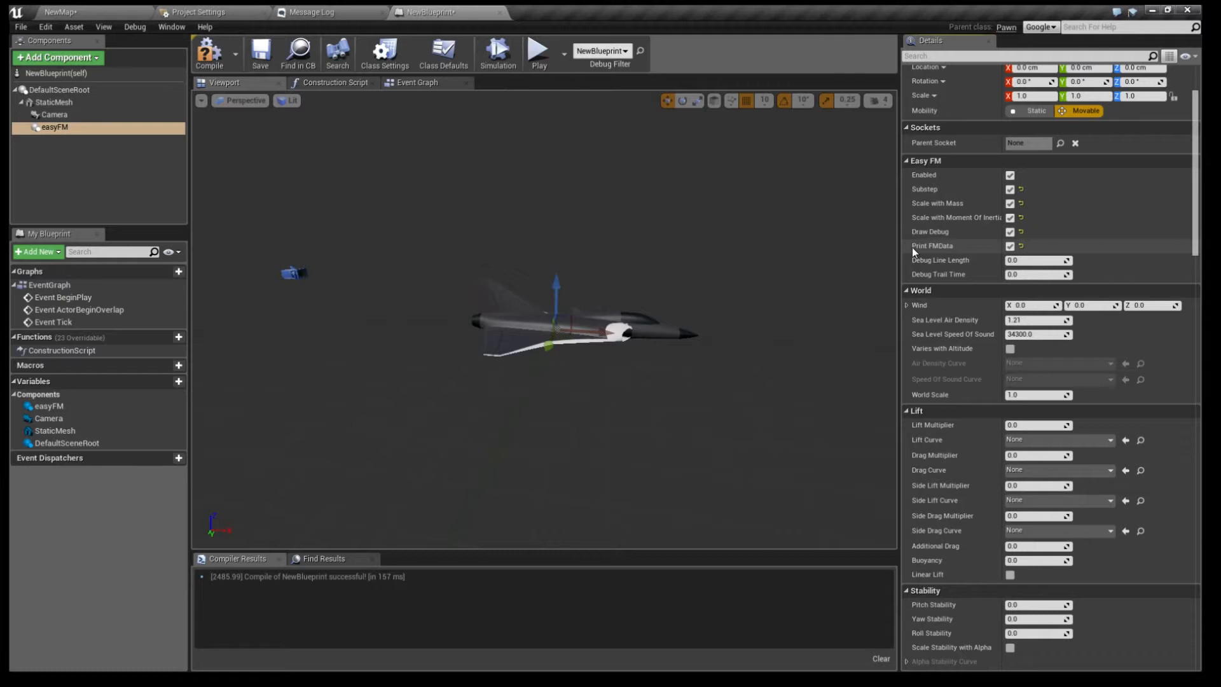
{"action": "mouse_move", "coordinate": [929, 233]}
{"action": "type", "text": "10"}
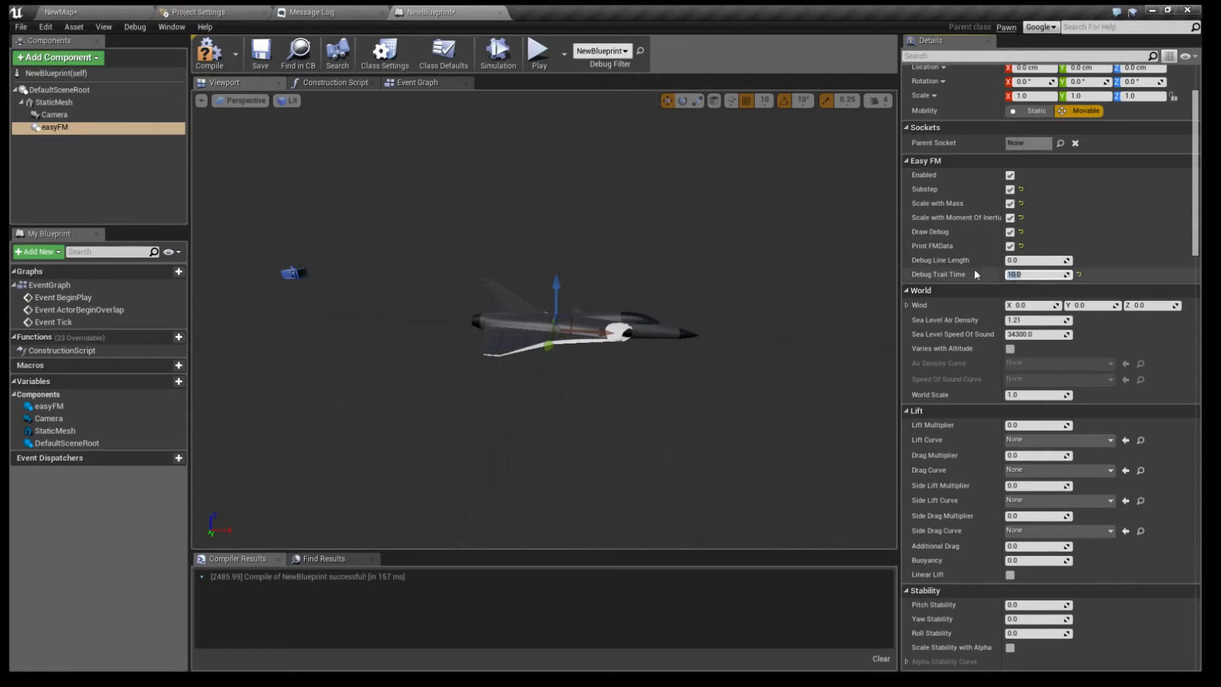
{"action": "mouse_move", "coordinate": [939, 282]}
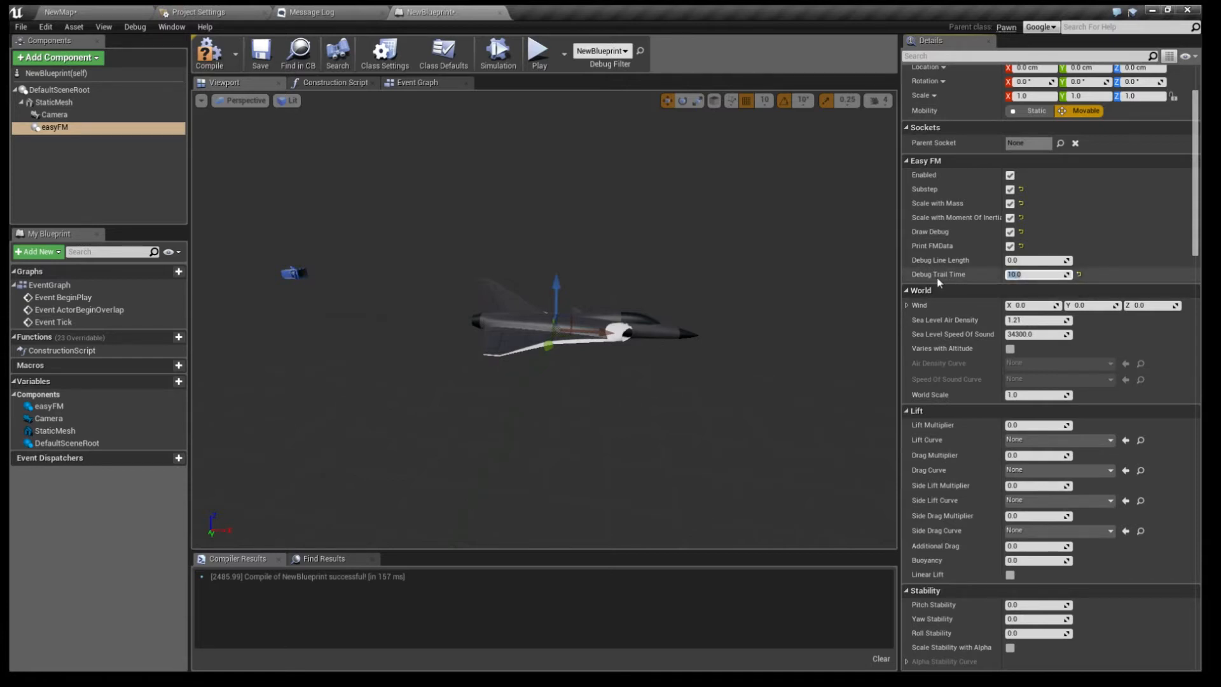
{"action": "left_click", "coordinate": [59, 11]}
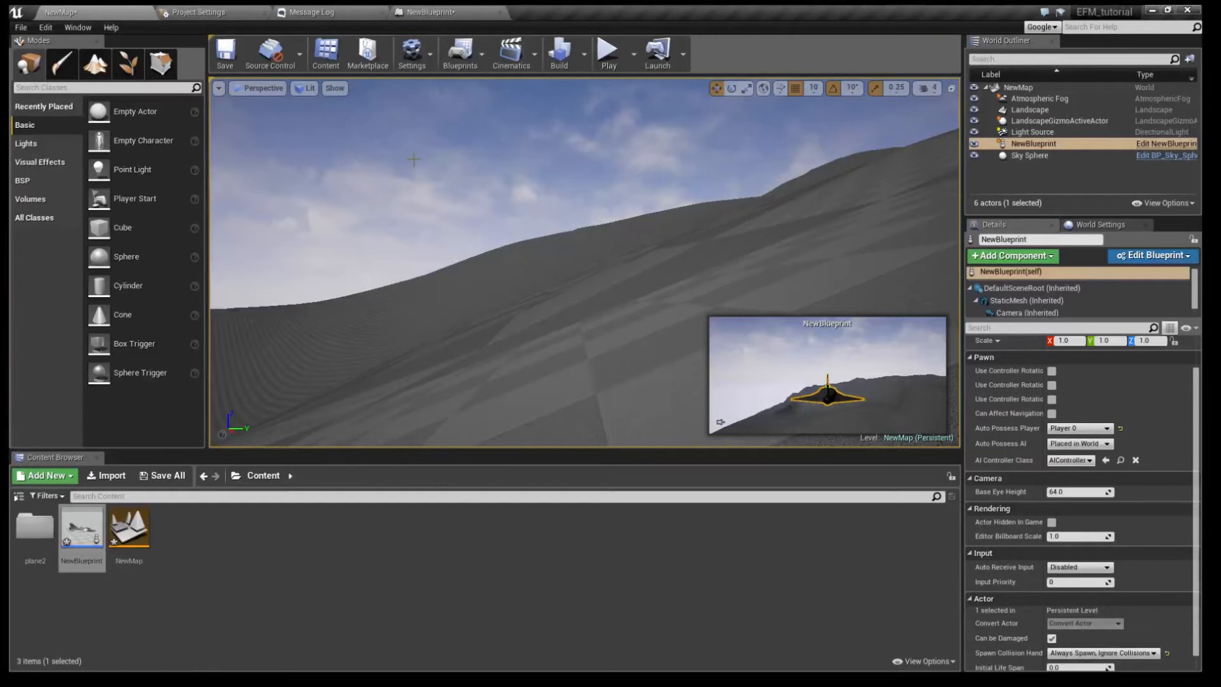
{"action": "mouse_move", "coordinate": [608, 54]}
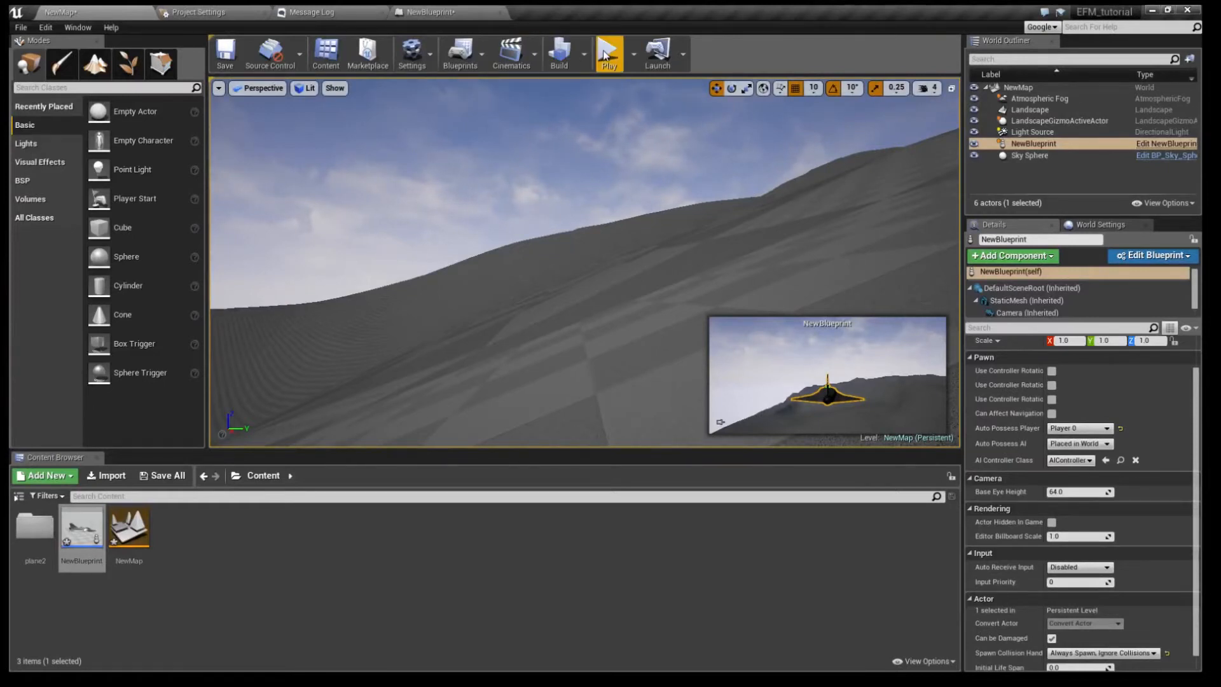
- Play NewMap to test-fly the jet with flight data printed on screen
{"action": "left_click", "coordinate": [608, 53]}
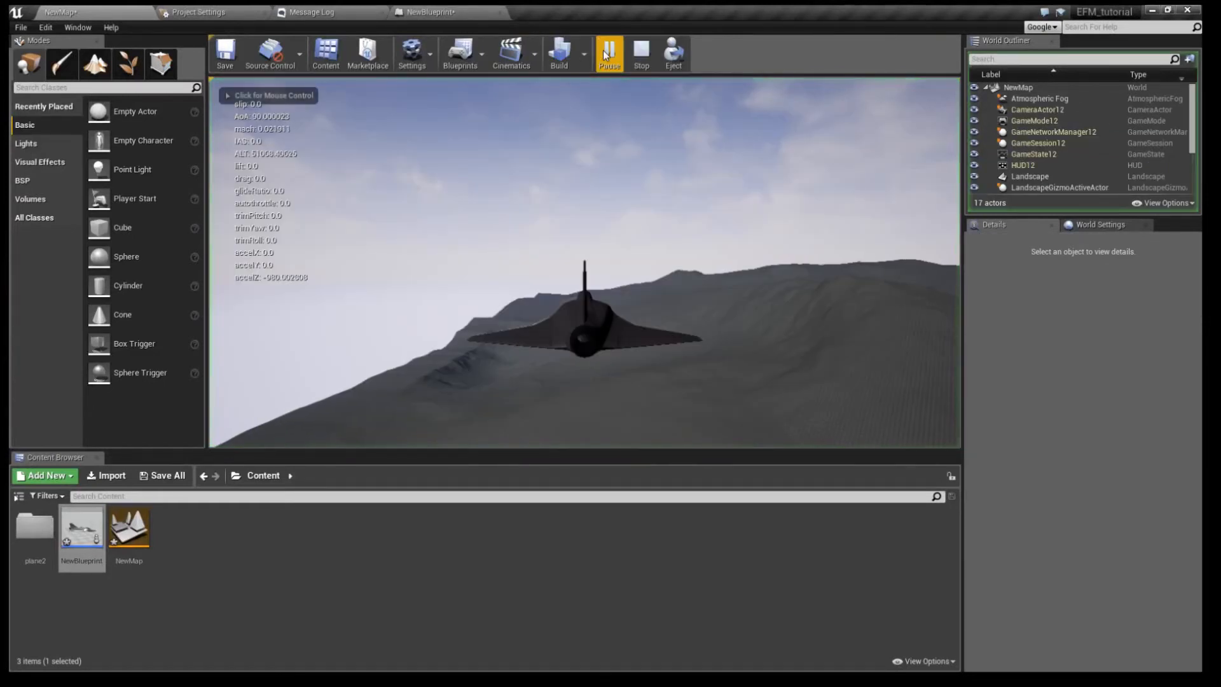